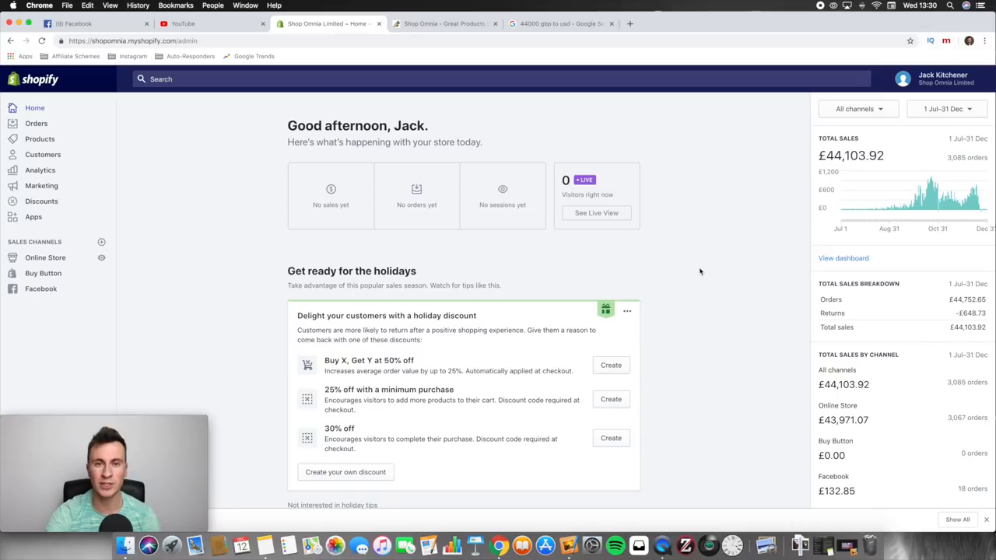
mouse_move(868, 118)
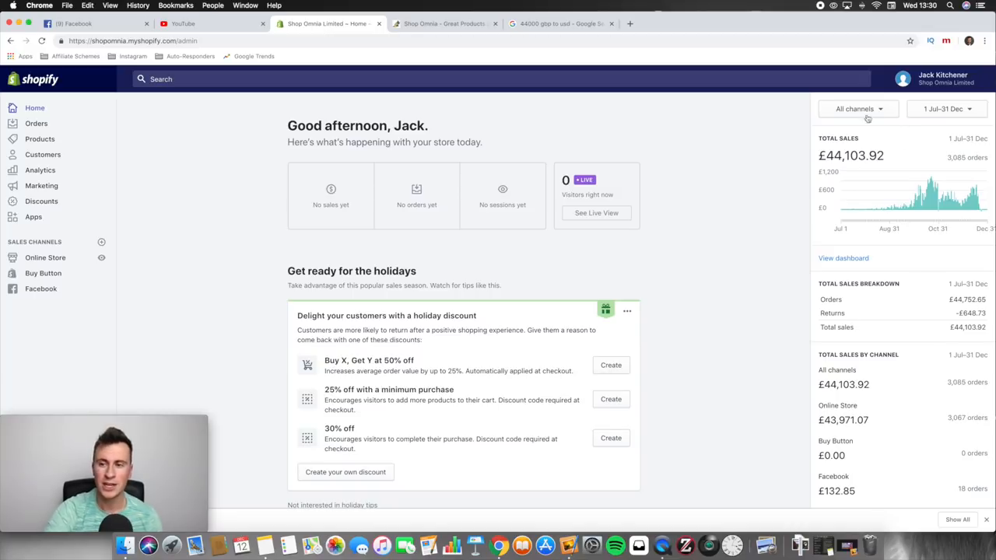
mouse_move(700, 226)
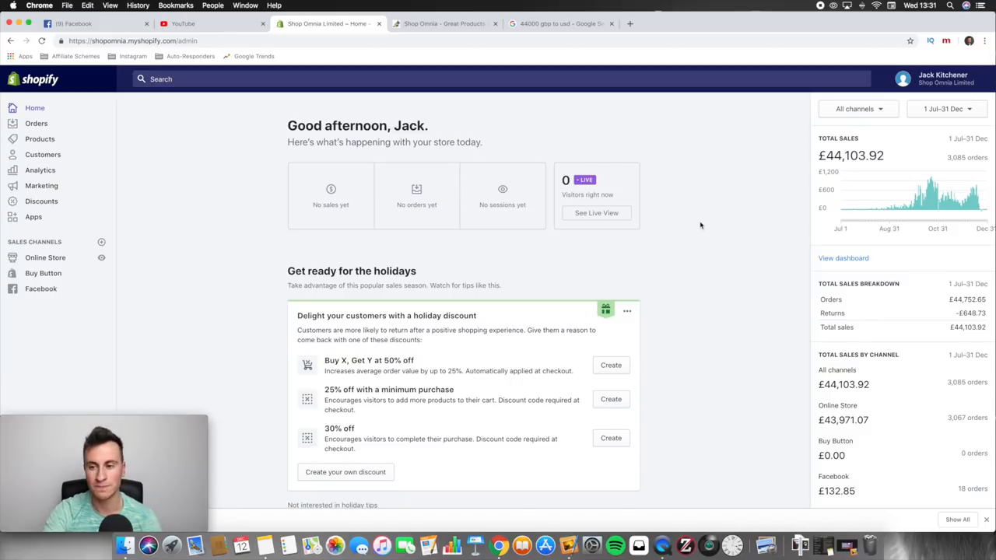
mouse_move(965, 206)
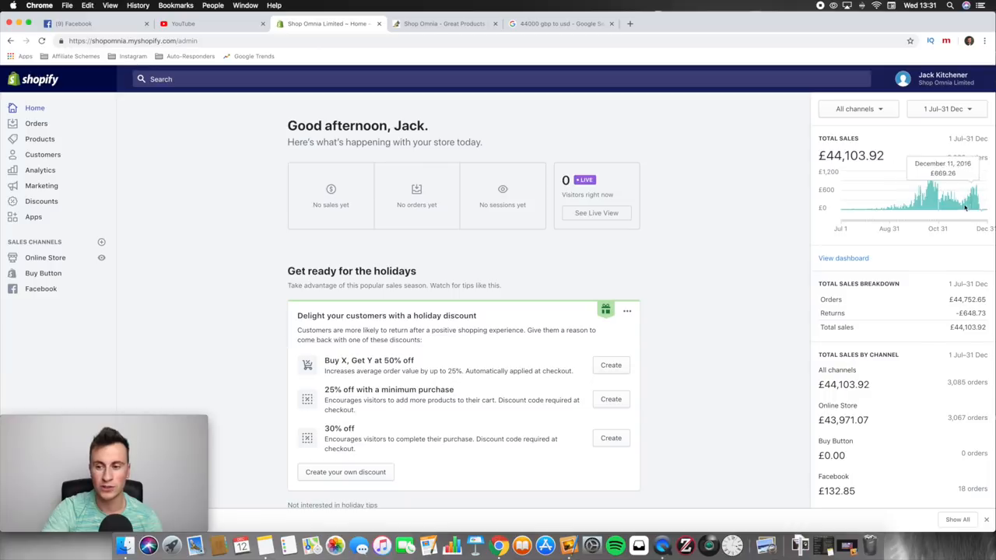
mouse_move(945, 149)
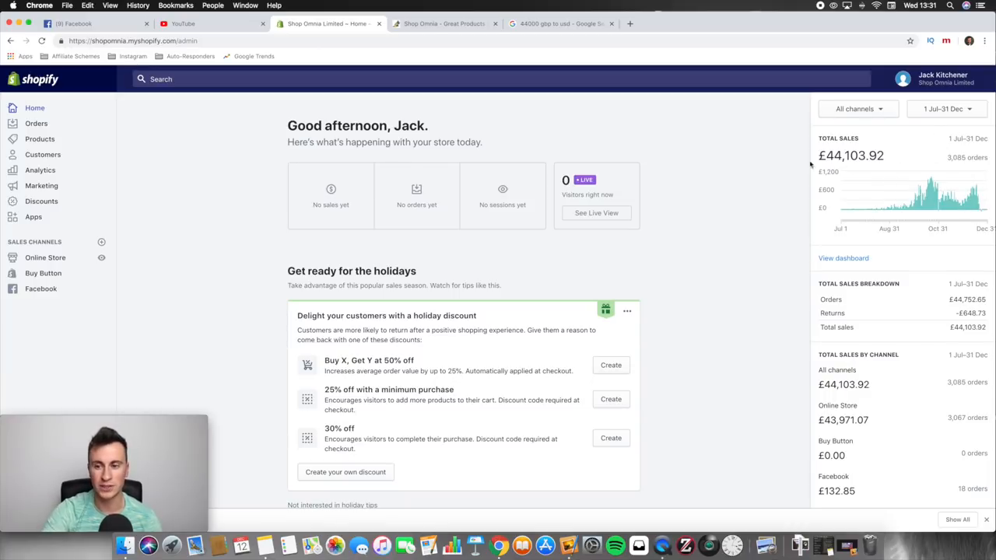
mouse_move(795, 164)
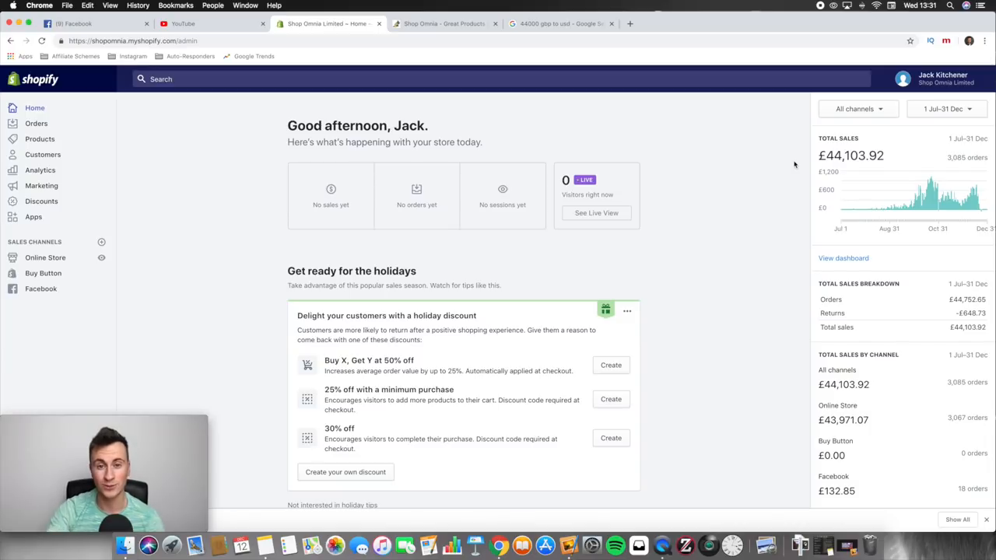
- Confirm 44,000 GBP converts to about $55,343 on Google, then return to the Shopify Home dashboard
click(557, 23)
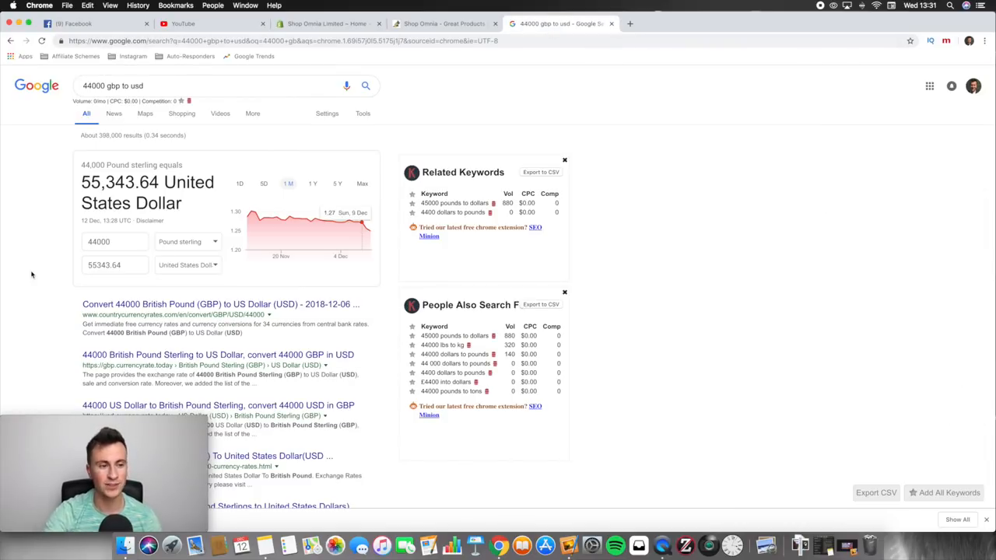
mouse_move(61, 206)
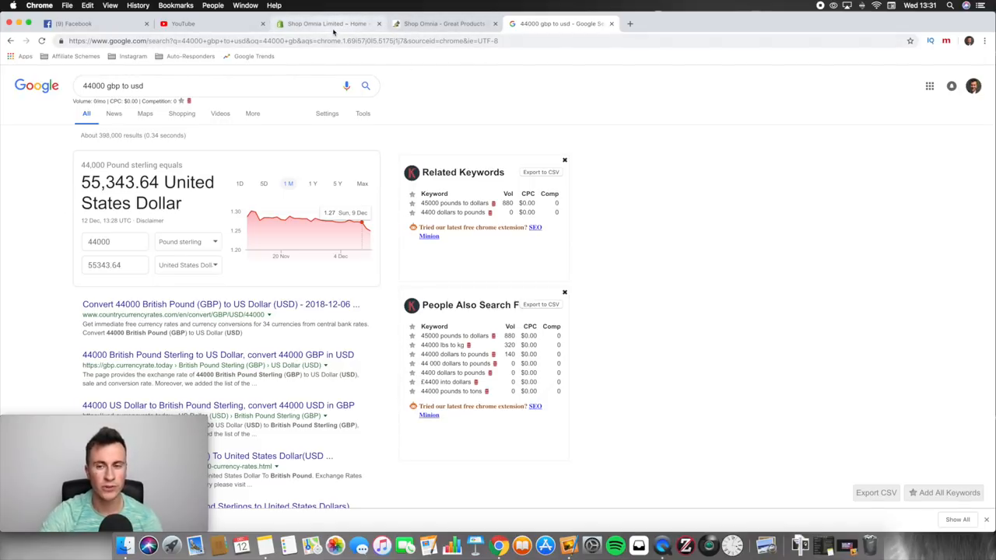
mouse_move(327, 24)
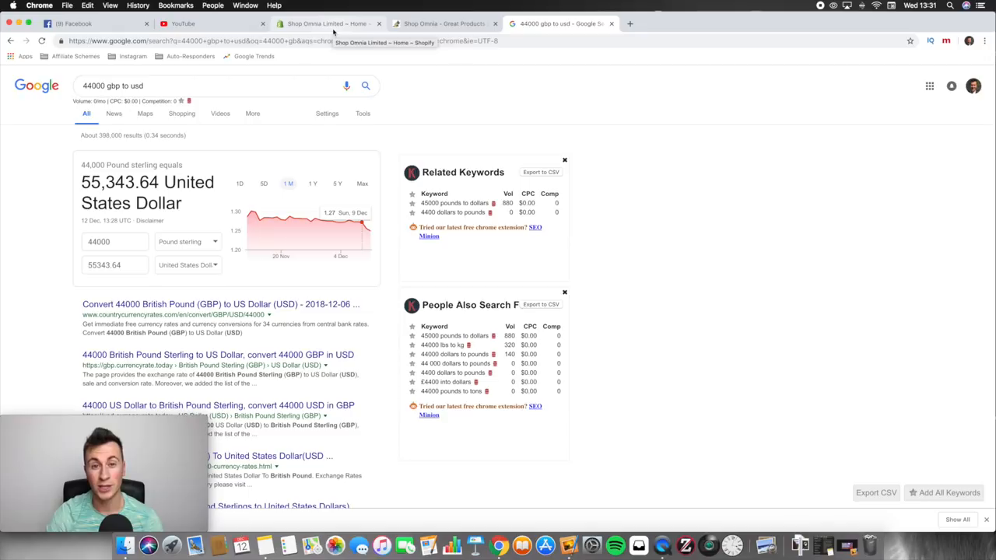
mouse_move(364, 25)
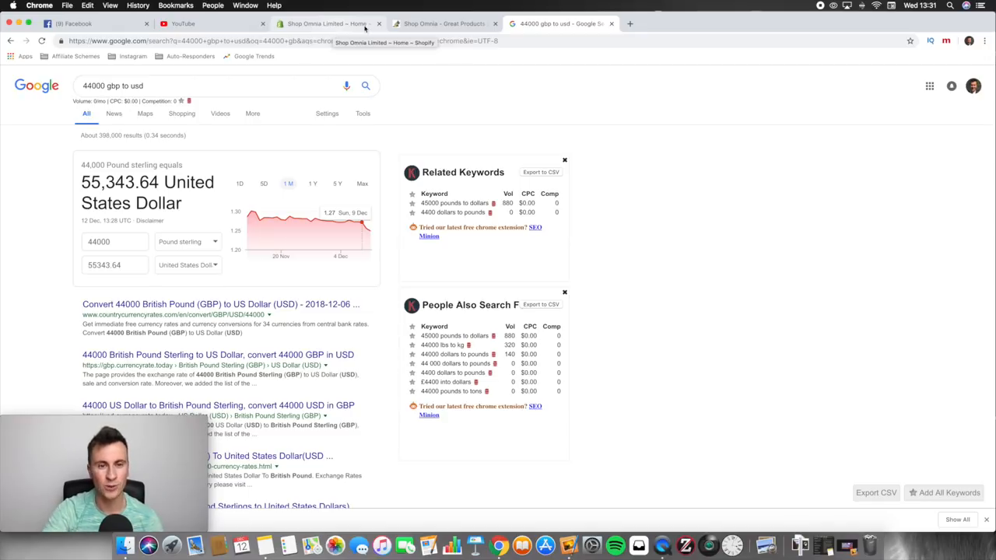
click(326, 23)
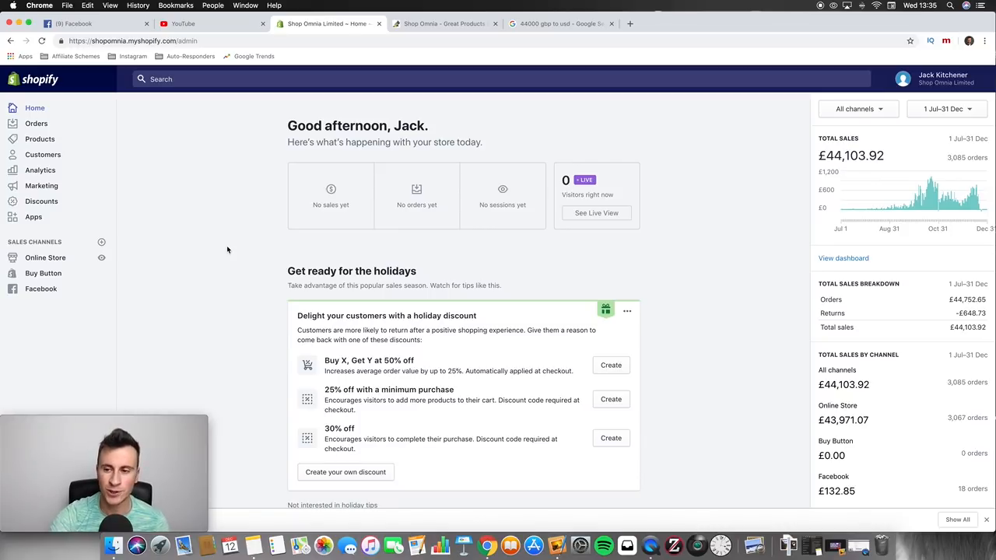
- Set the sales overview to 1–30 June (£30.37), then begin selecting 1–31 July (£357.29 from 39 orders)
click(946, 109)
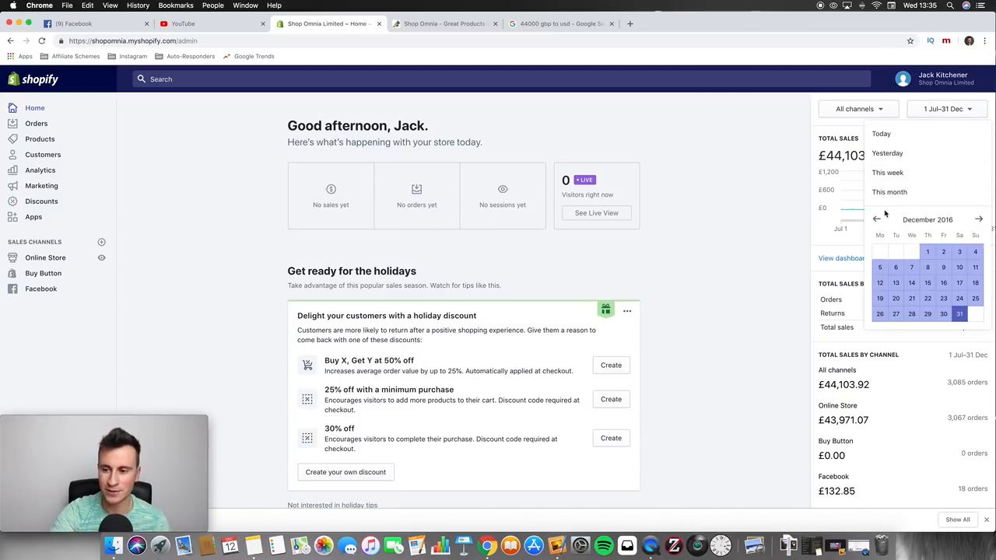
click(877, 220)
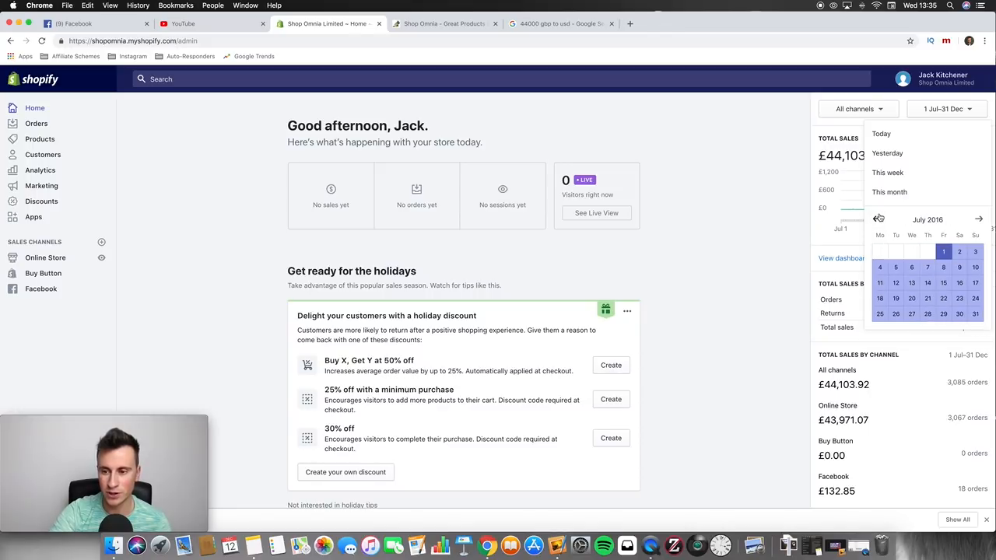
click(875, 219)
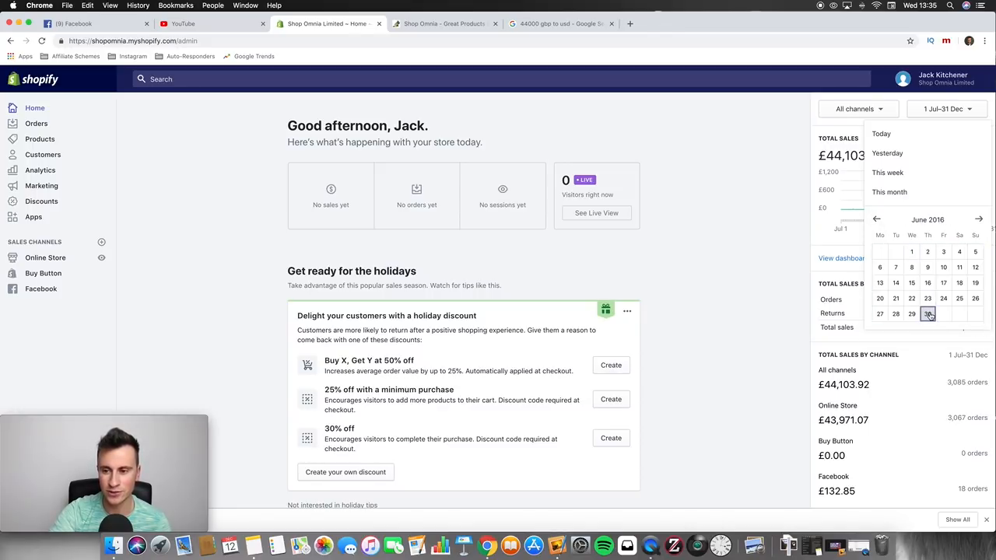
click(927, 314)
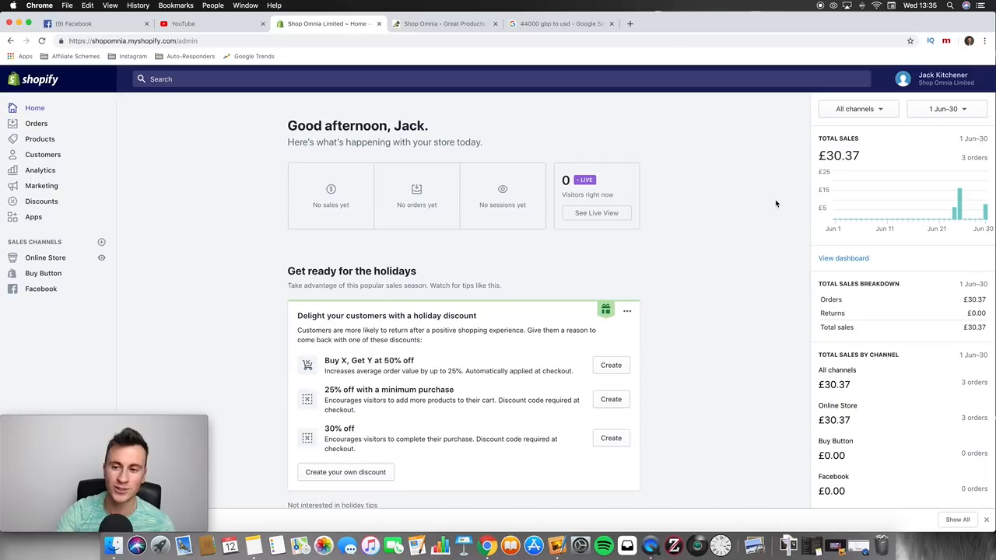
click(946, 109)
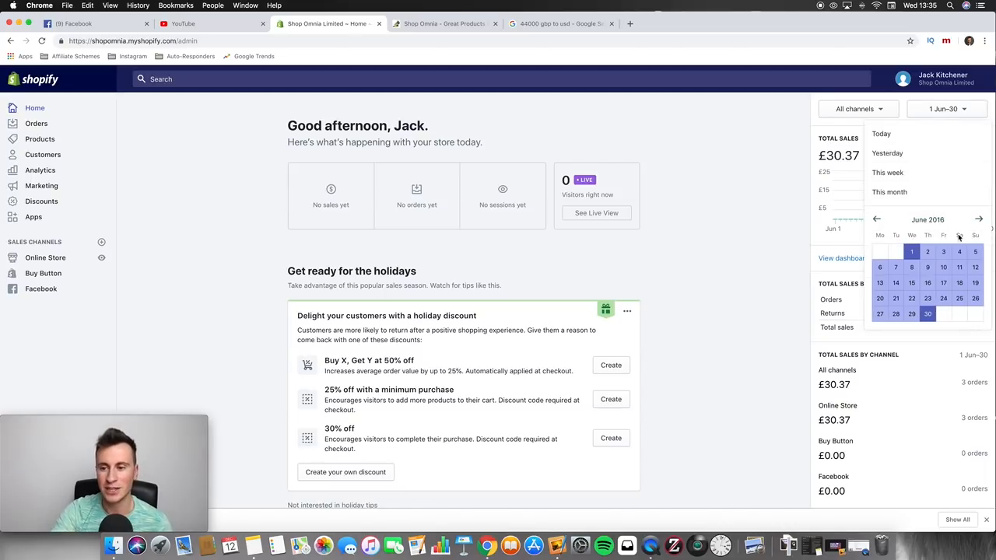
click(979, 219)
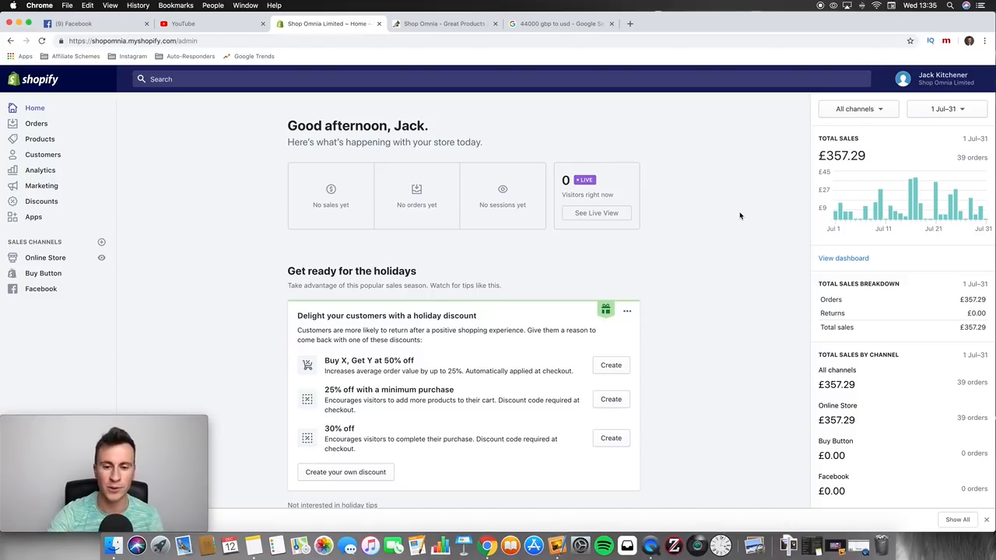
mouse_move(703, 216)
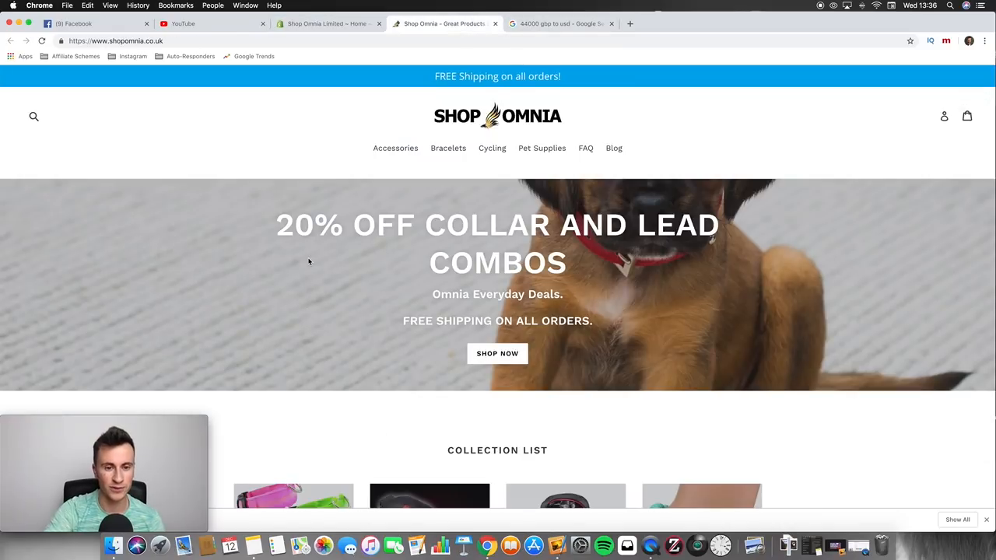
- Scroll the Shop Omnia homepage past the Collection list and Best selling products, then return to the admin dashboard
scroll(down, 3)
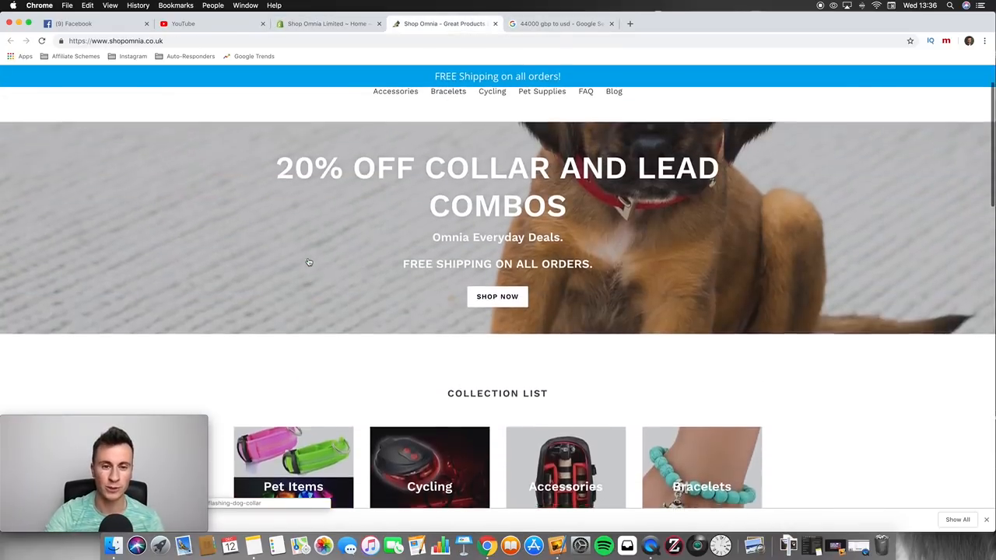
scroll(up, 3)
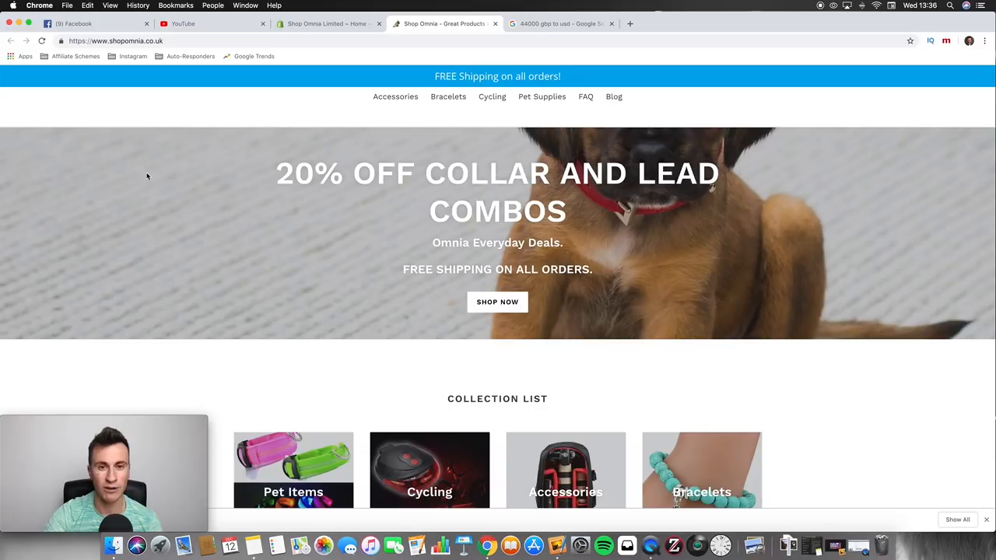
scroll(down, 3)
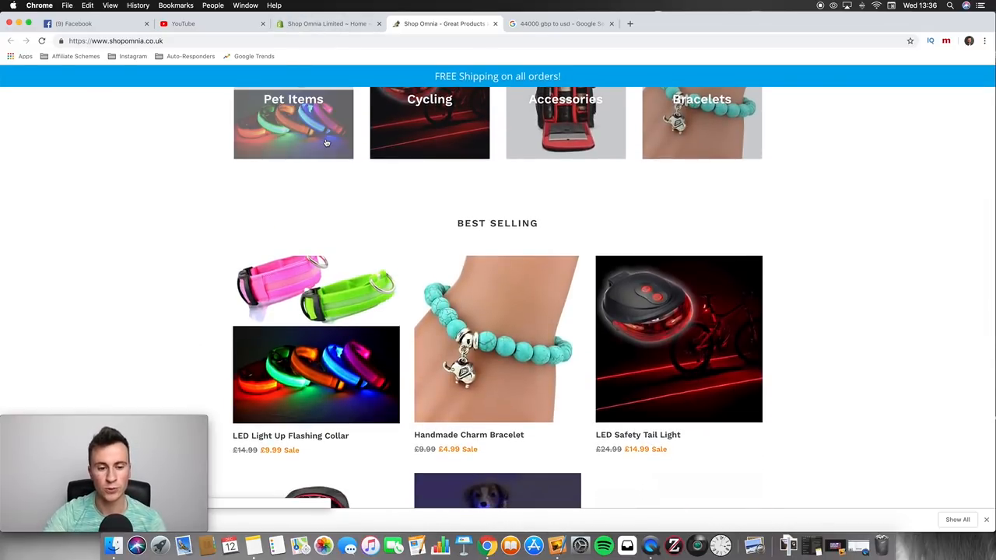
click(327, 24)
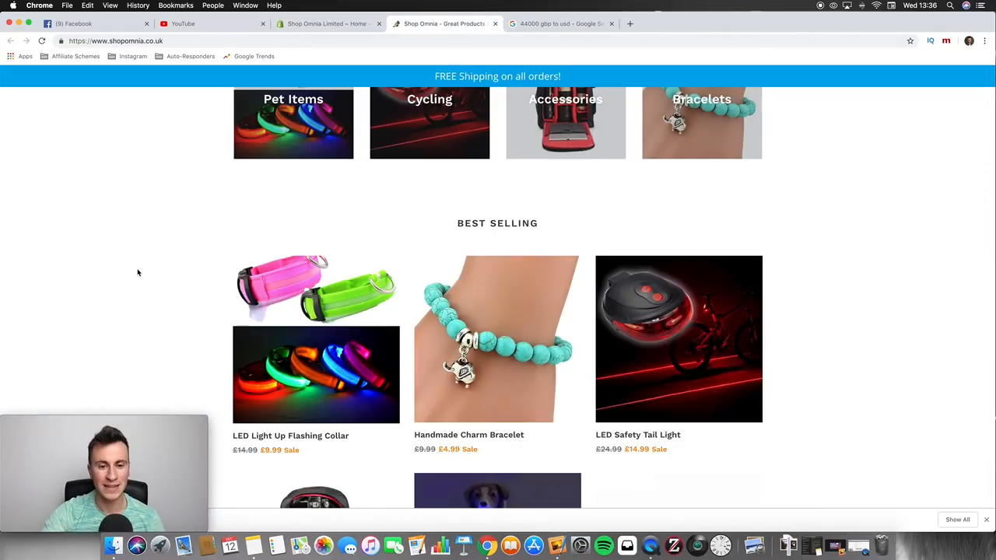
scroll(down, 3)
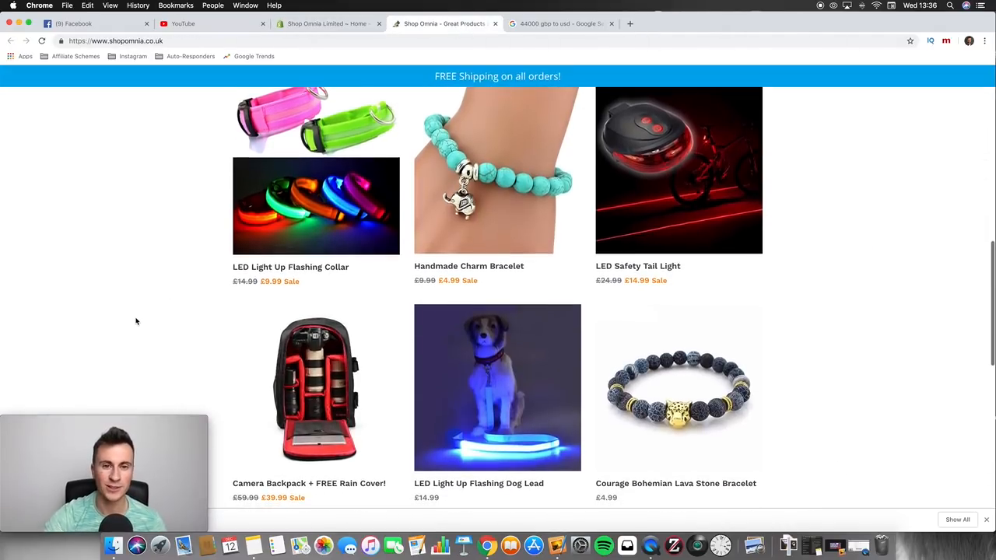
click(327, 23)
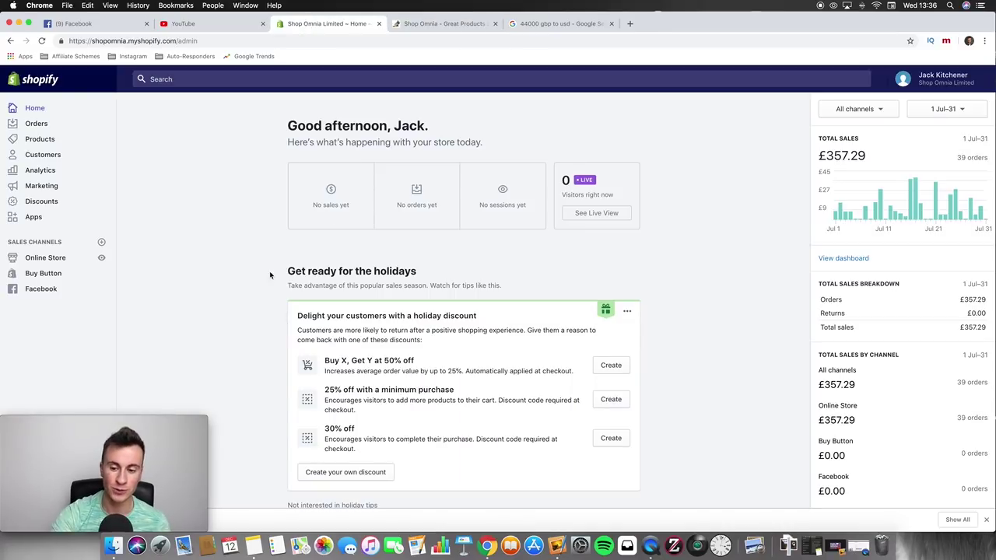
mouse_move(244, 267)
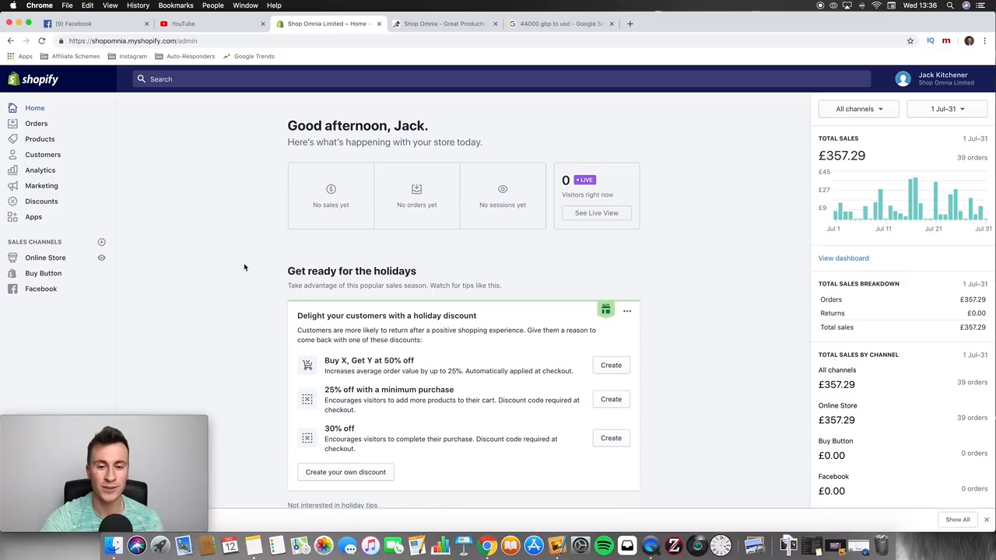
- Scroll the Home dashboard through July's sales by channel, top products, payout schedule and holiday discount tips
scroll(down, 3)
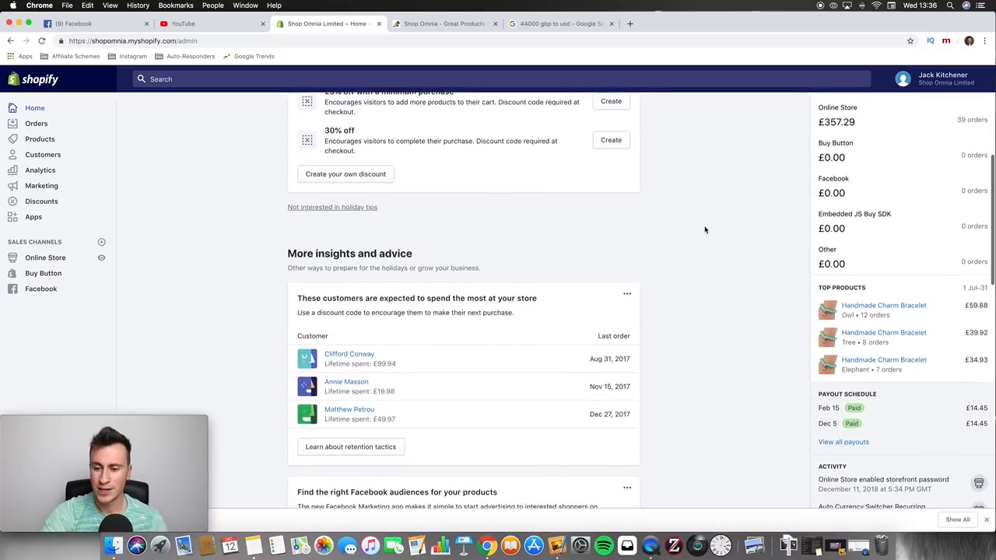
scroll(down, 3)
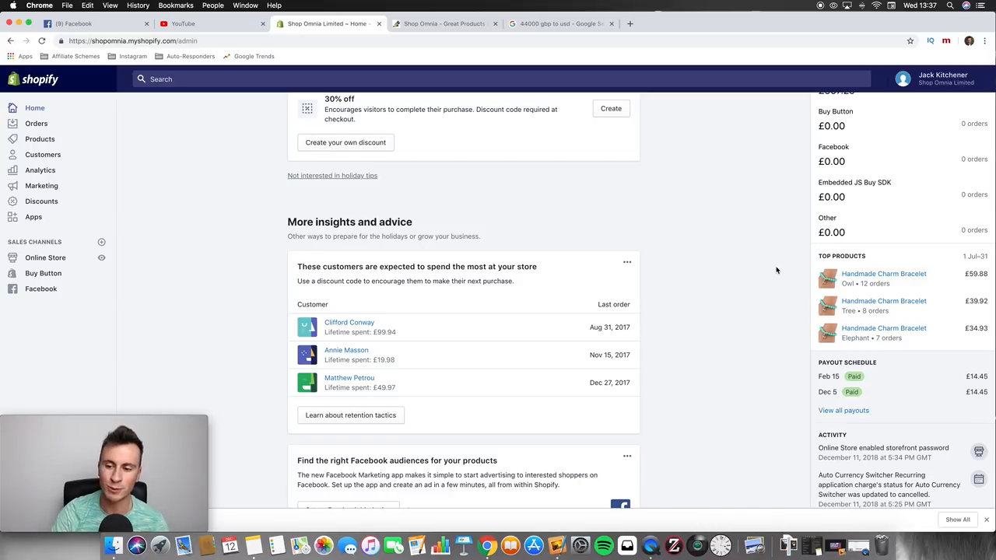
scroll(down, 3)
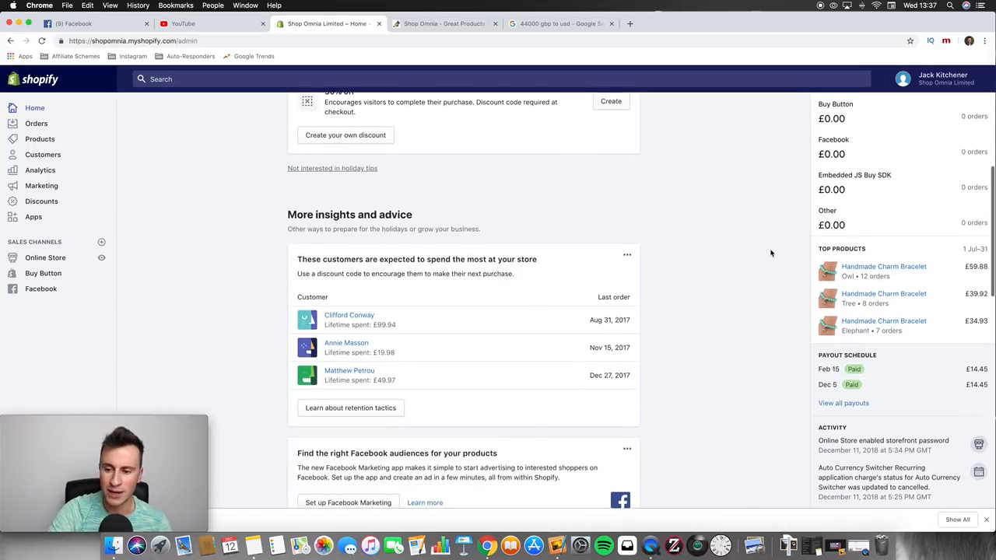
scroll(up, 3)
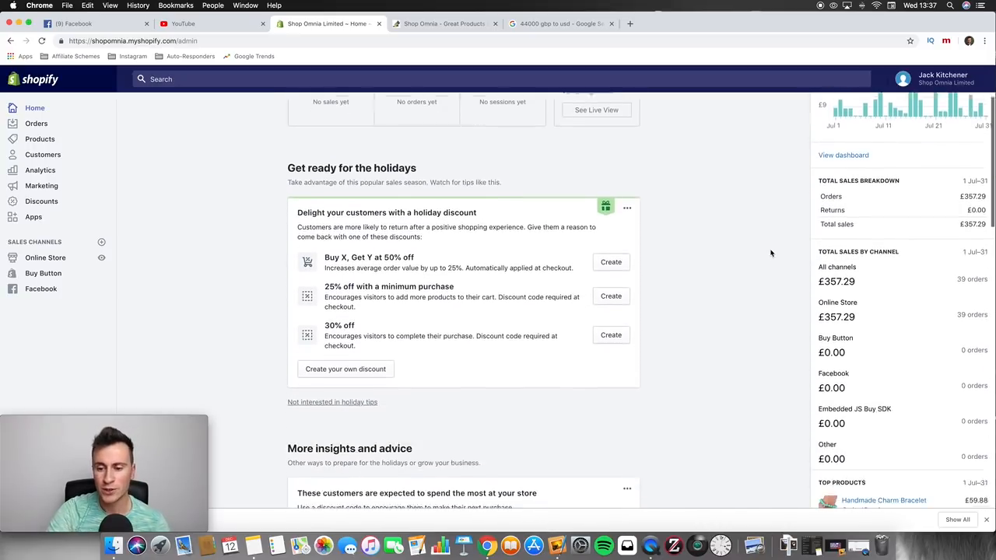
scroll(down, 3)
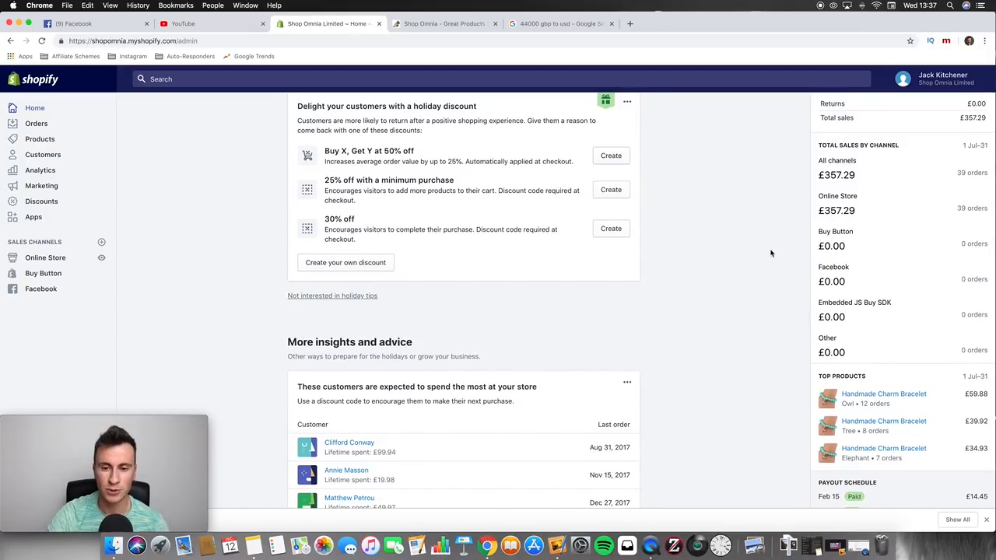
scroll(up, 3)
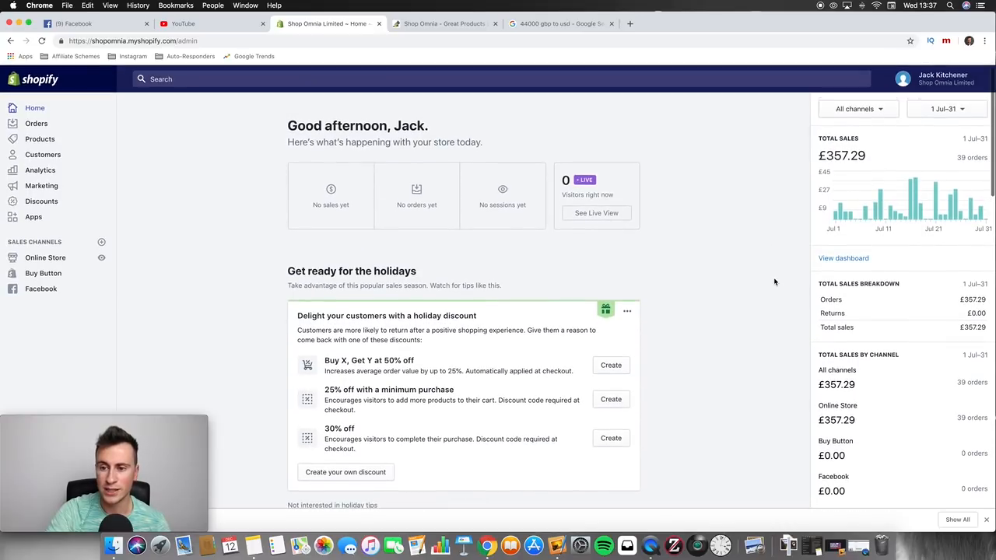
scroll(down, 3)
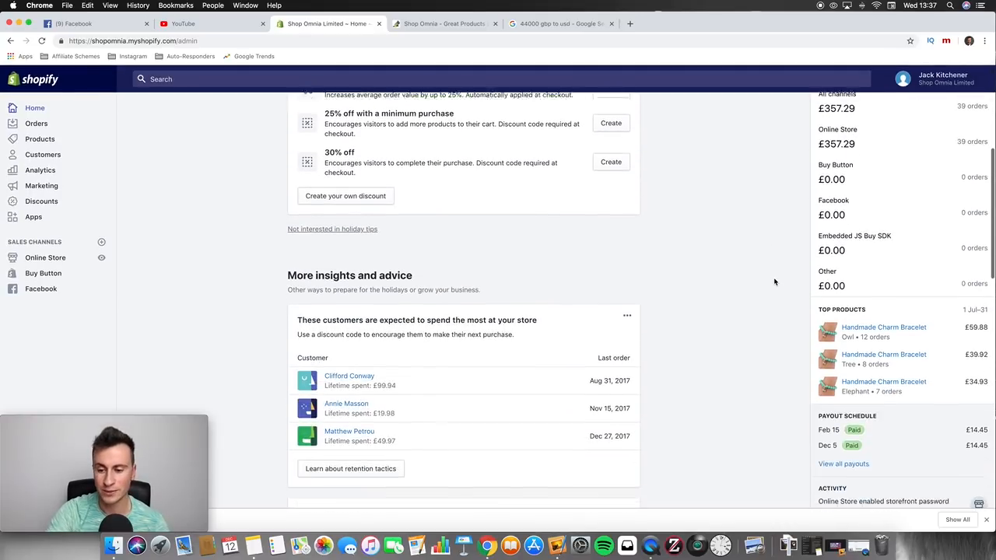
scroll(down, 3)
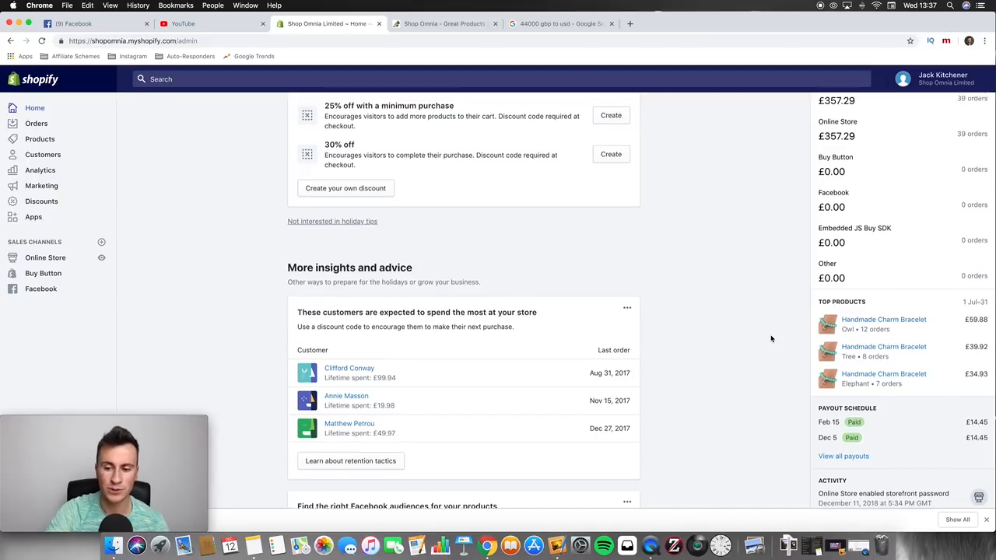
- Set the reporting period to 1–31 August 2018 and review £1,137.54 in sales from 118 orders
click(942, 109)
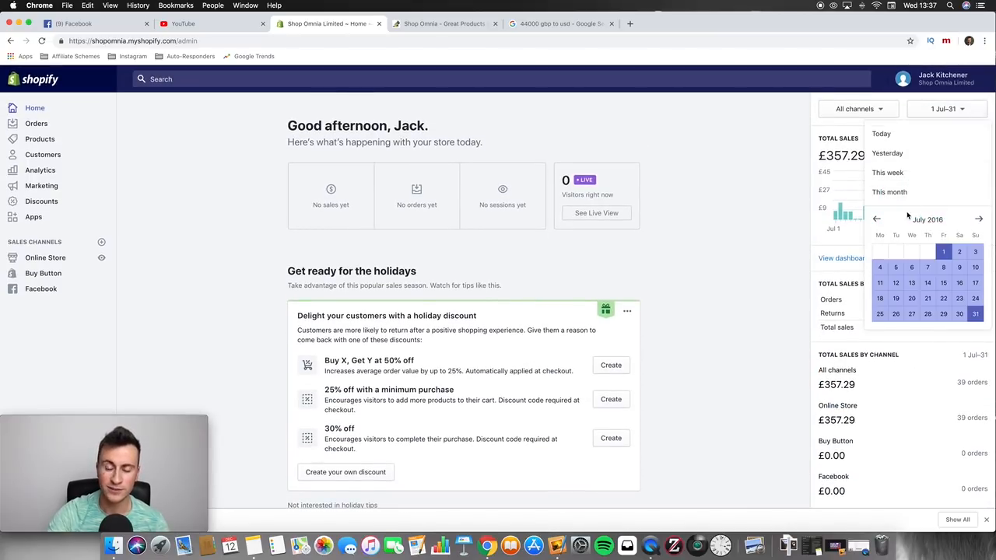
mouse_move(970, 218)
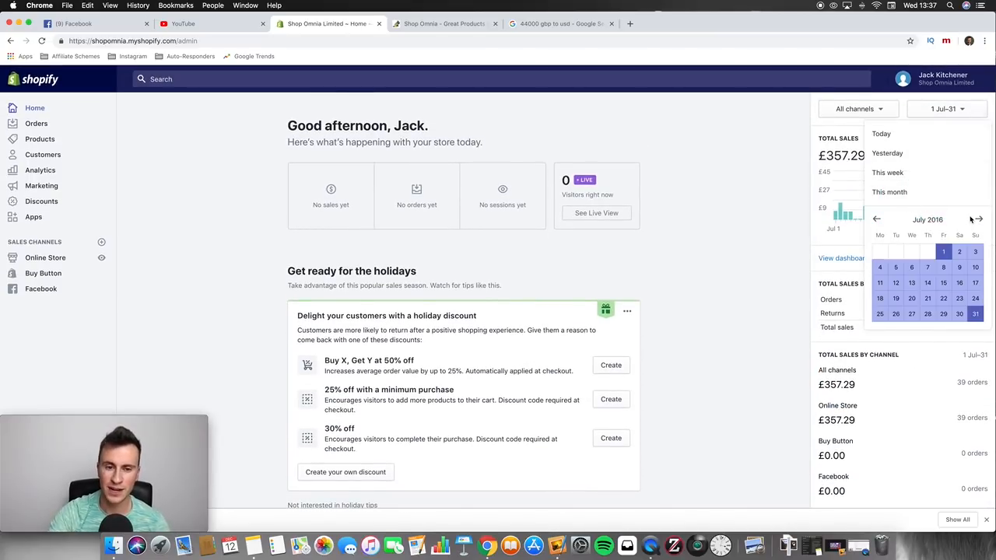
click(977, 218)
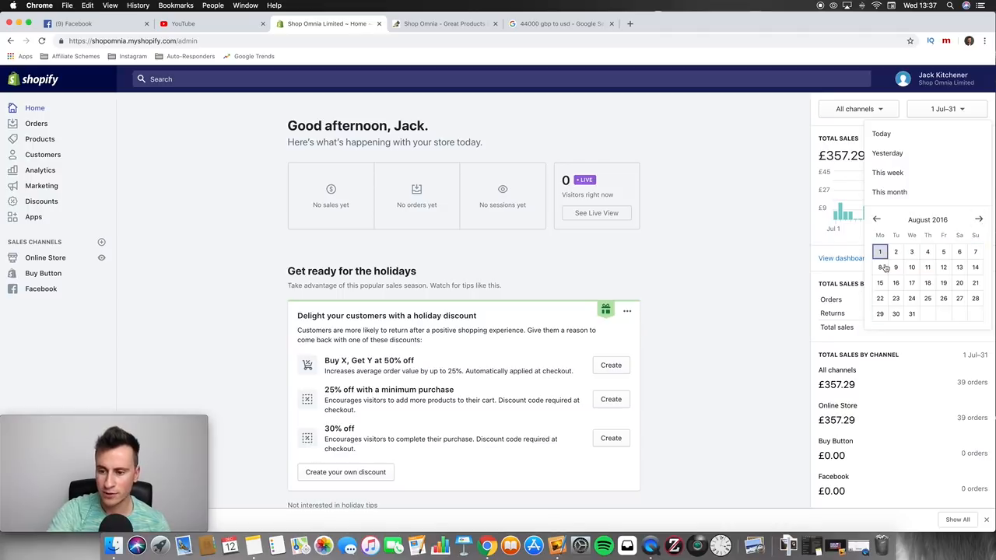
click(881, 252)
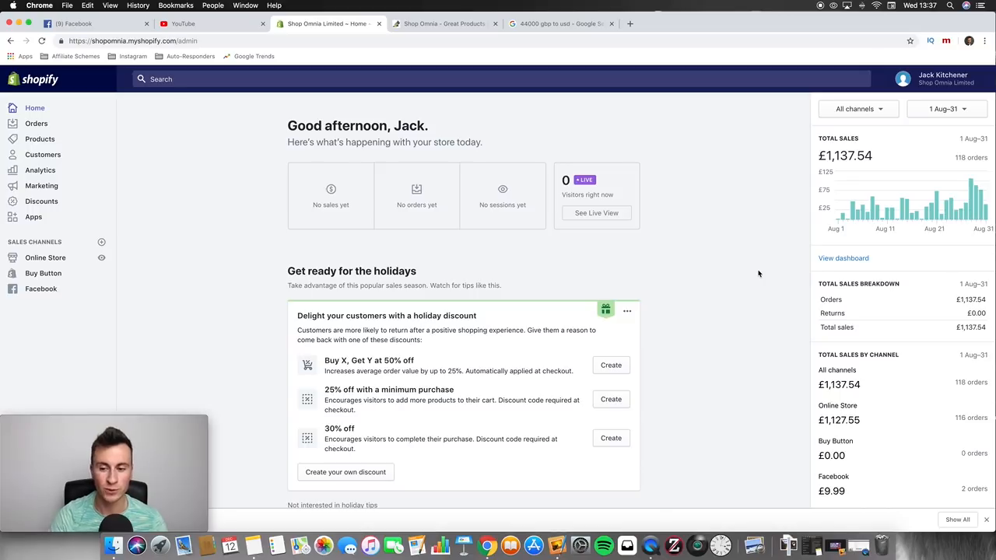
scroll(down, 3)
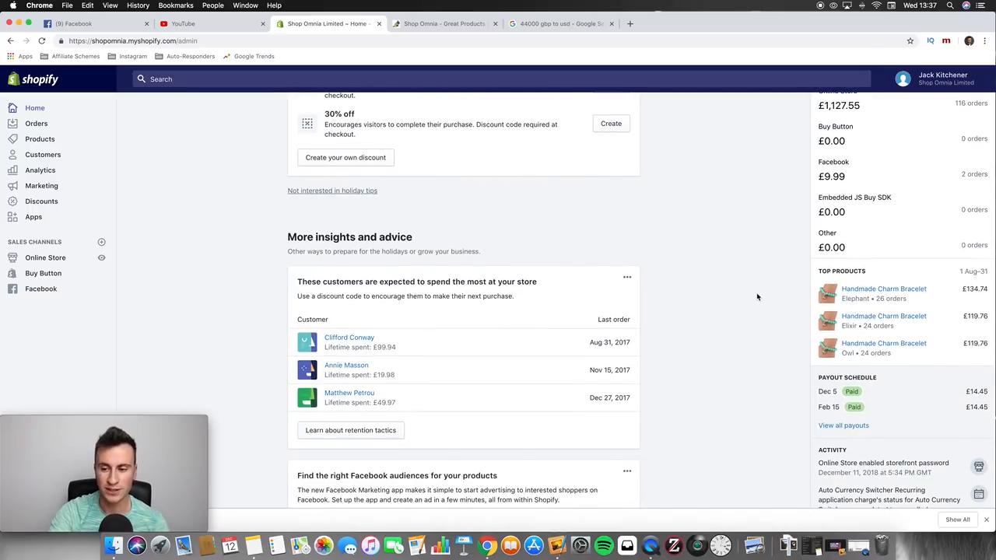
scroll(up, 3)
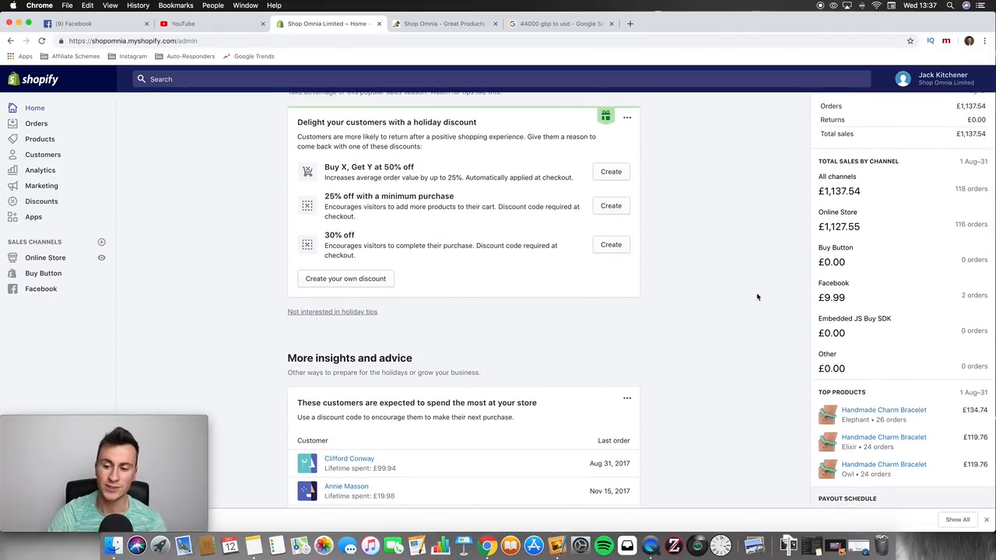
scroll(up, 3)
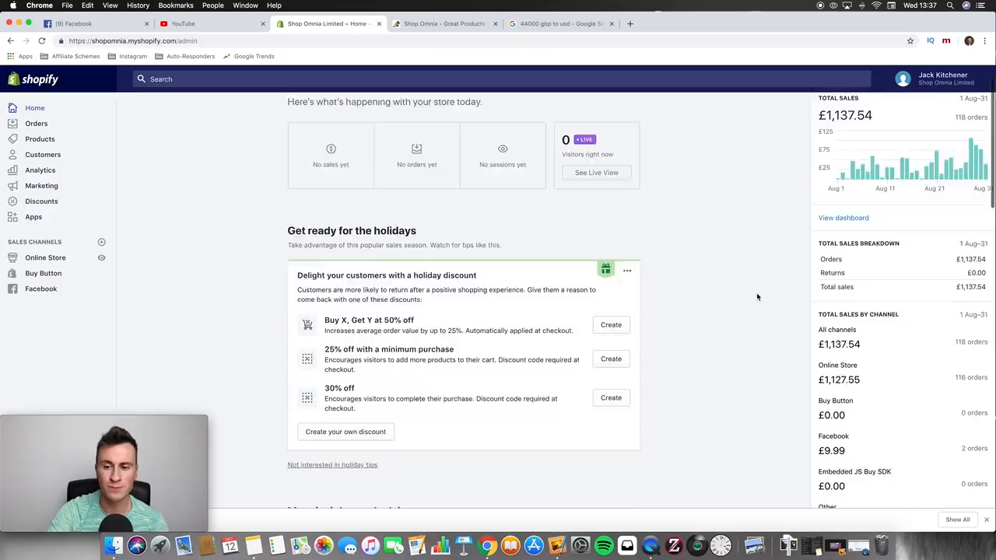
scroll(up, 3)
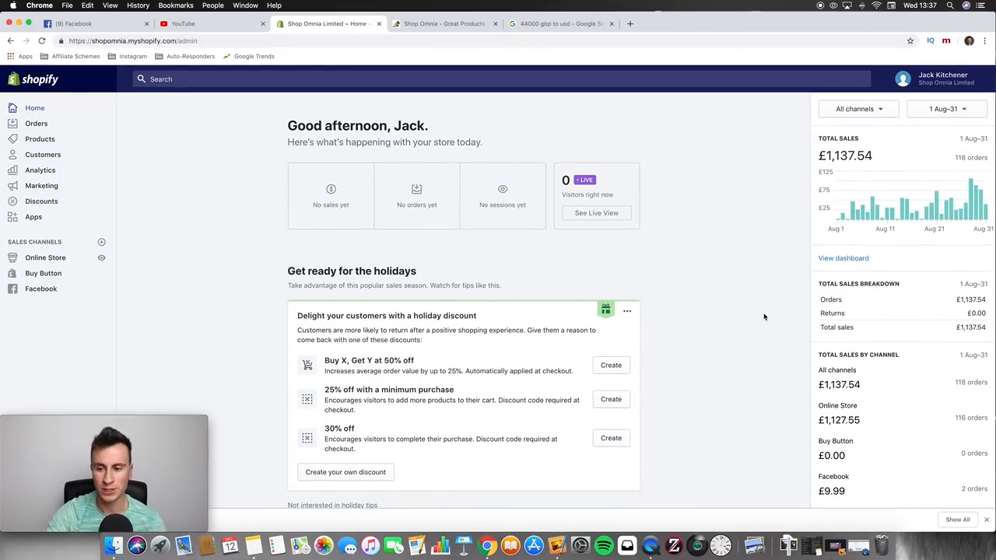
mouse_move(768, 262)
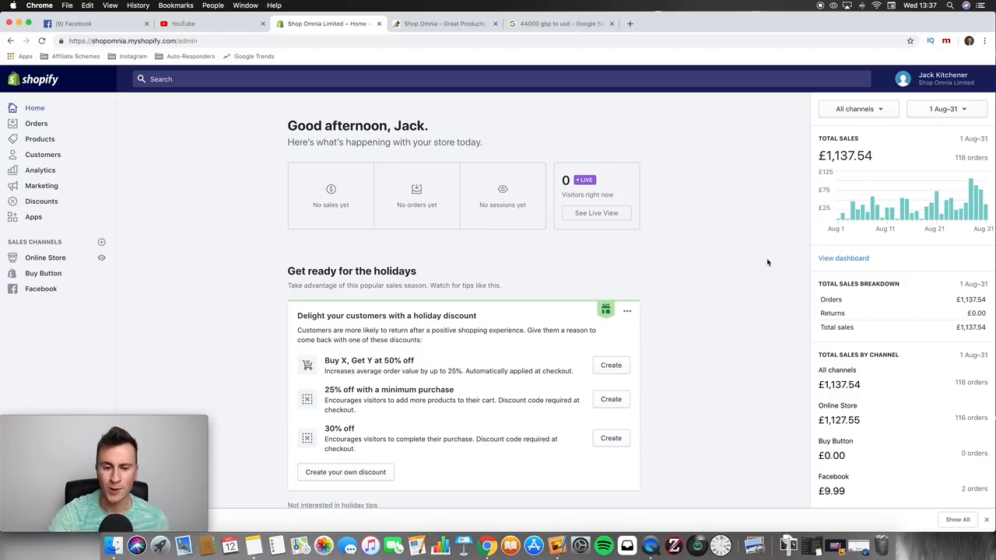
mouse_move(849, 322)
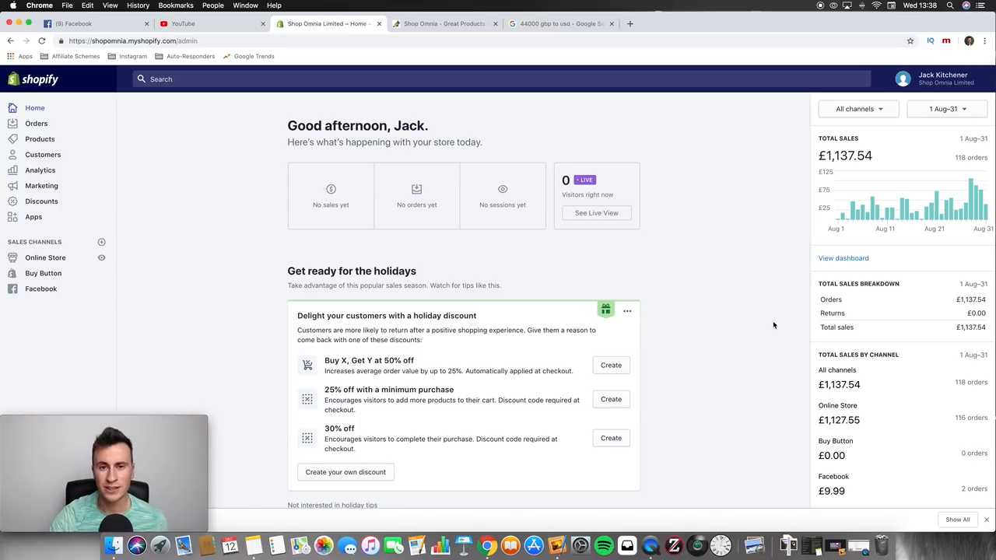
mouse_move(650, 261)
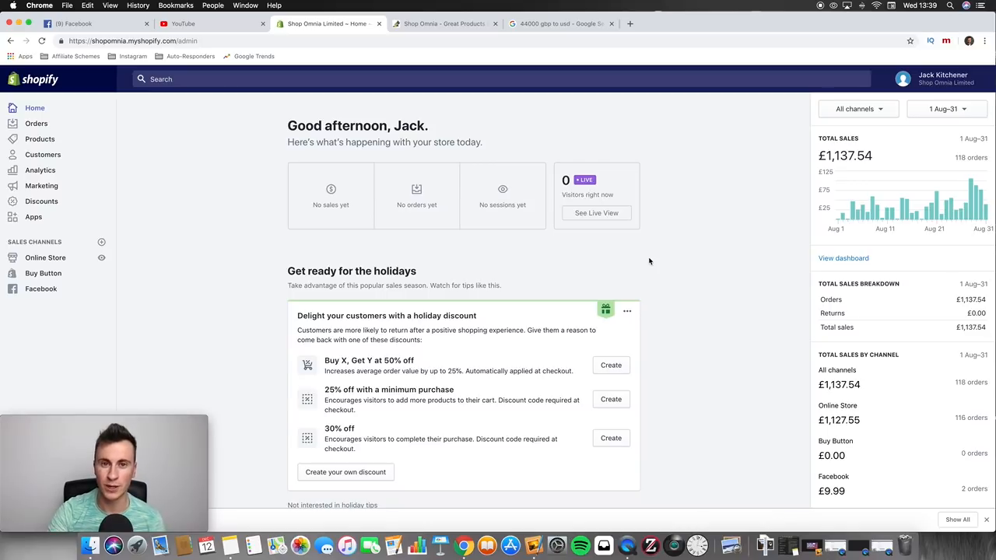
scroll(down, 3)
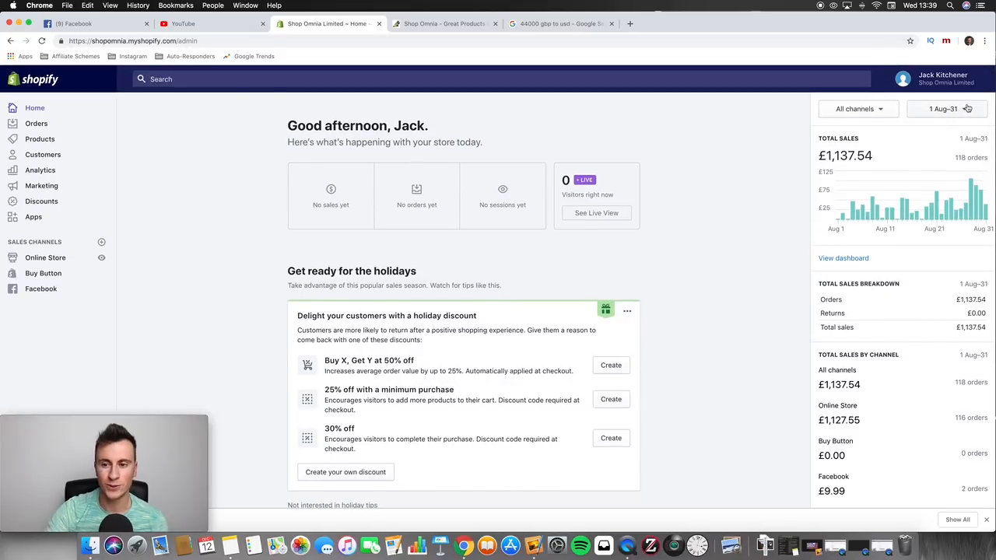
- Set the reporting period to 1–30 September and review £3,433.49 from 292 orders and the top products
click(943, 109)
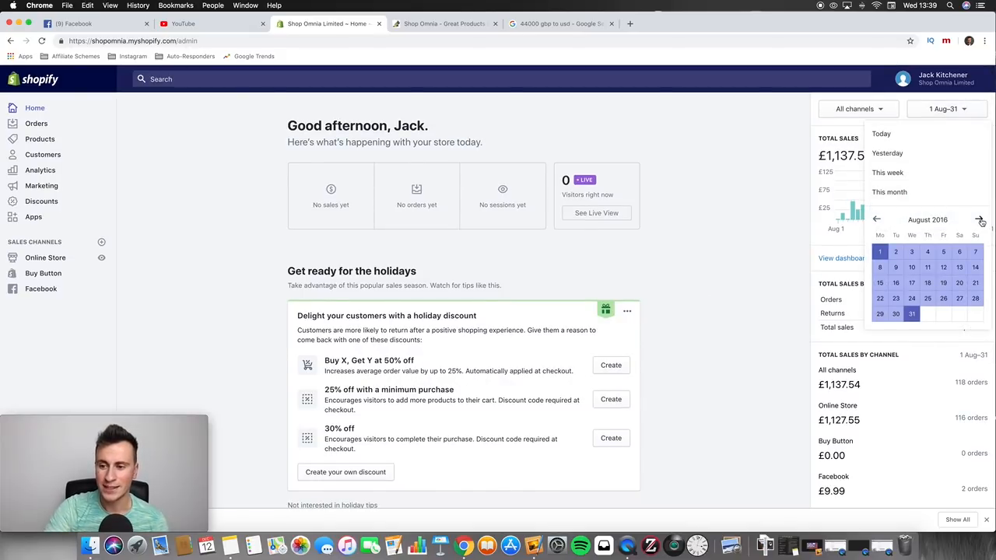
click(980, 220)
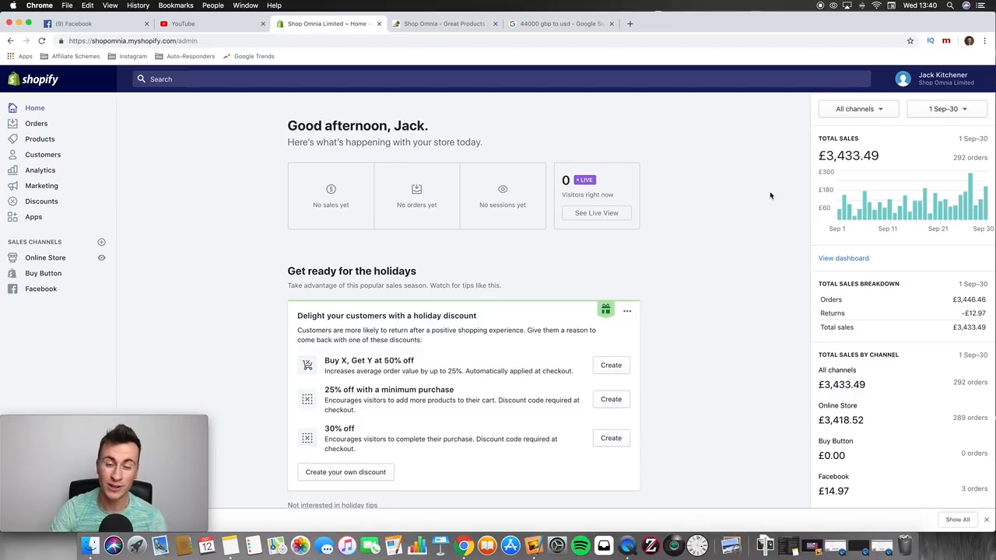
mouse_move(774, 202)
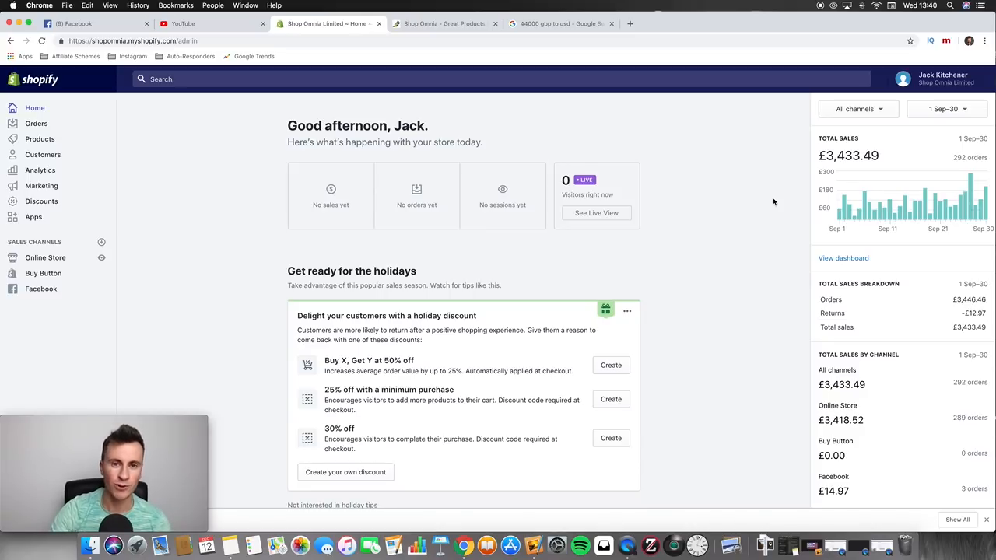
mouse_move(703, 258)
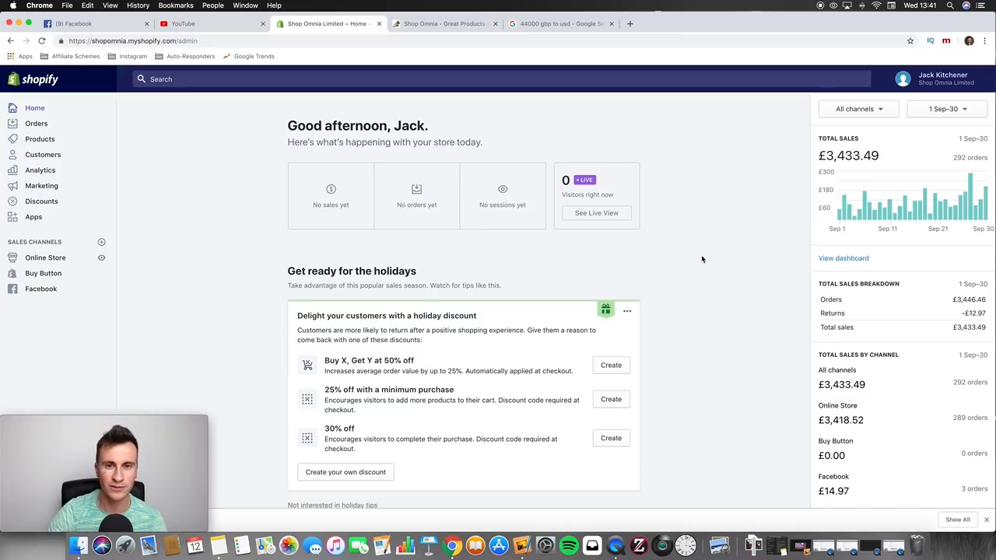
scroll(down, 3)
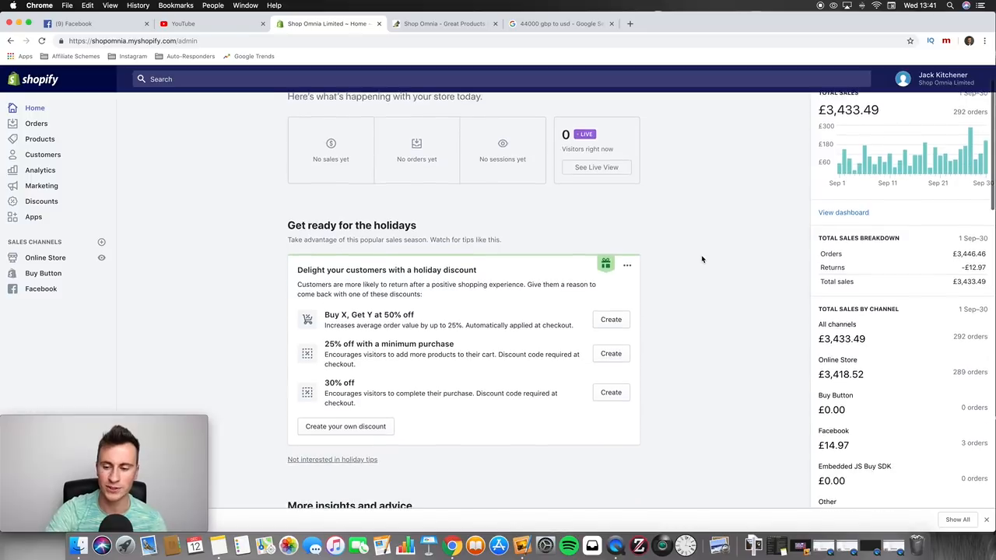
scroll(down, 3)
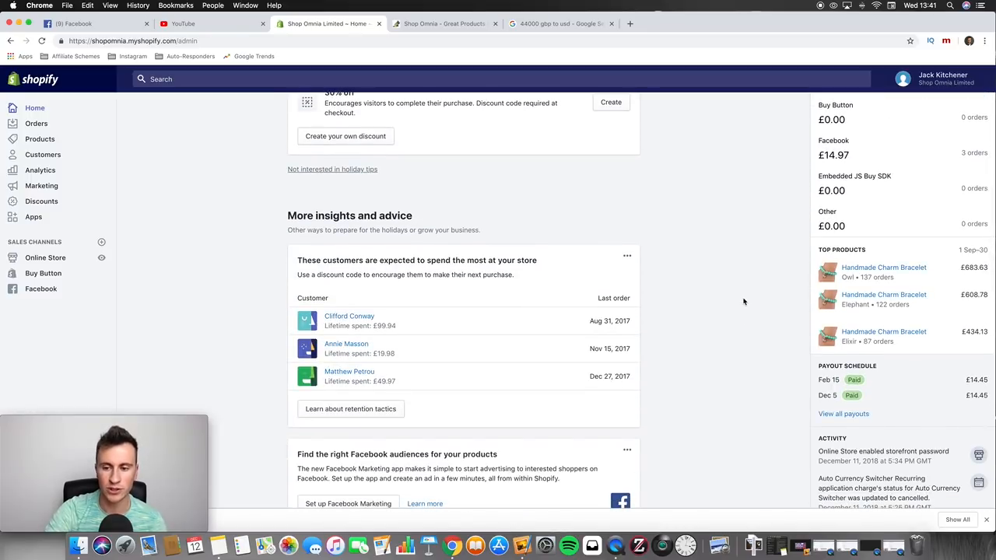
scroll(up, 3)
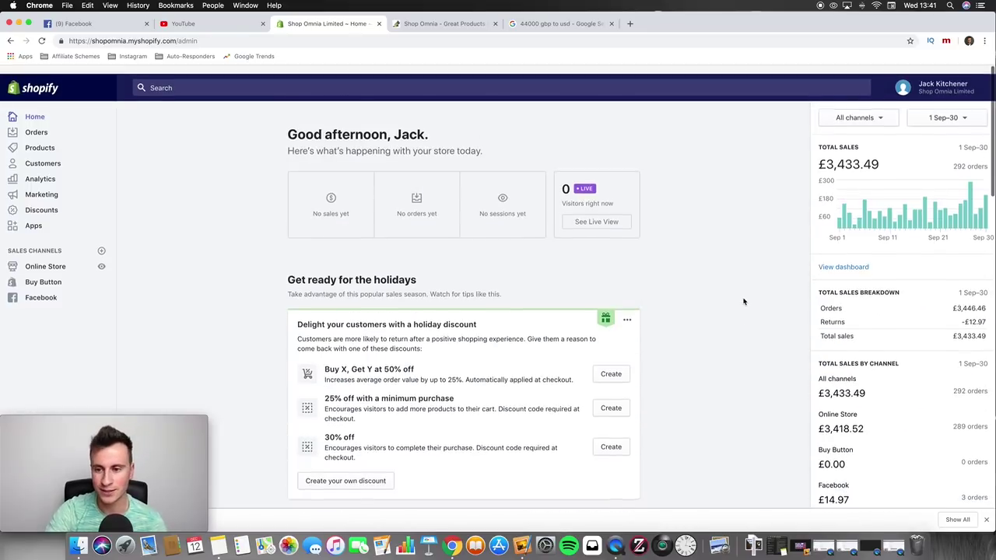
- Set the reporting period to 1–31 October and review £19,056.14 from 1,307 orders across channels
click(946, 118)
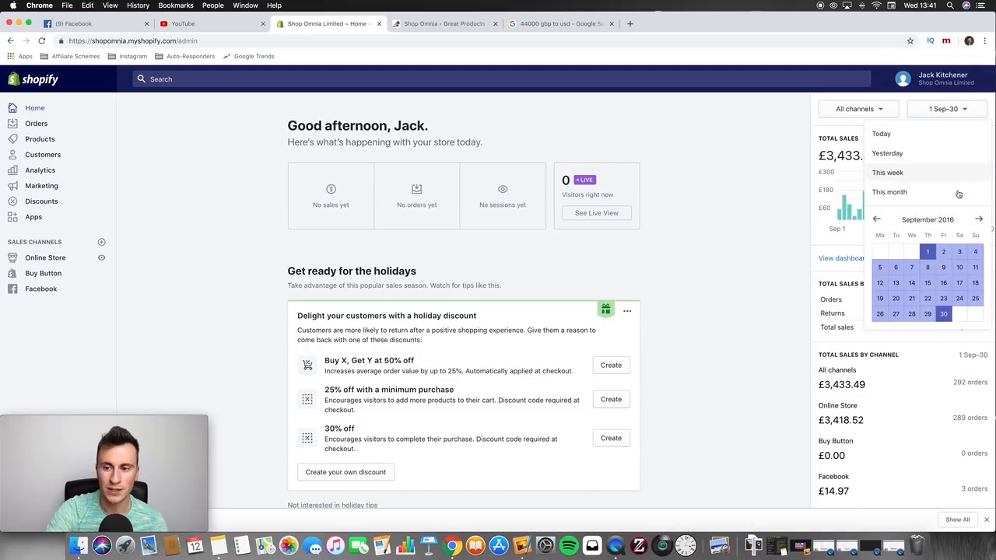
click(978, 218)
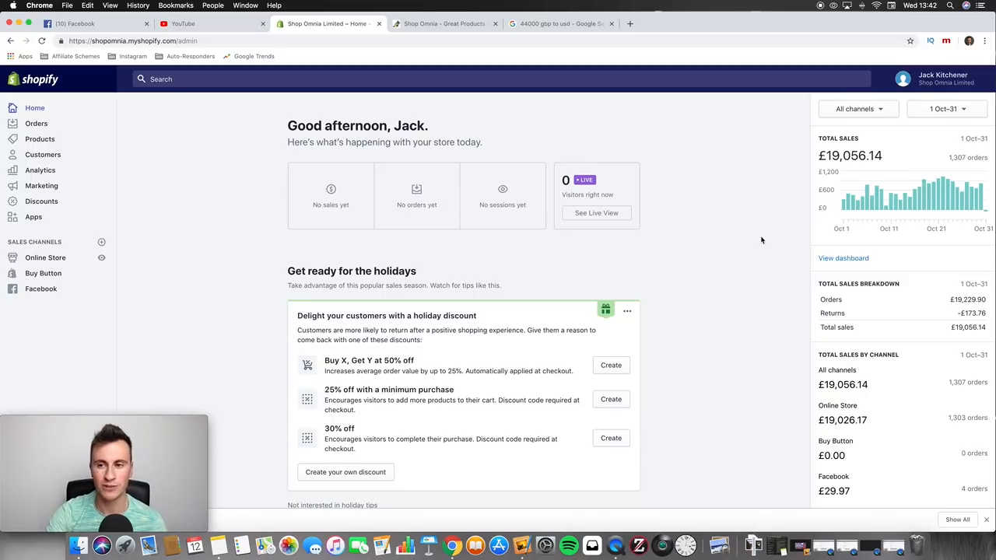
scroll(down, 3)
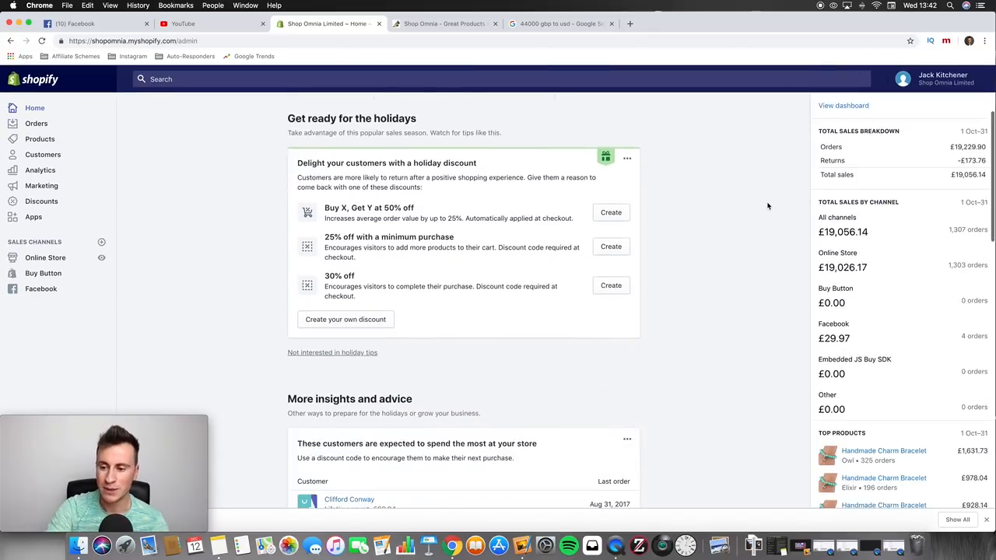
scroll(down, 3)
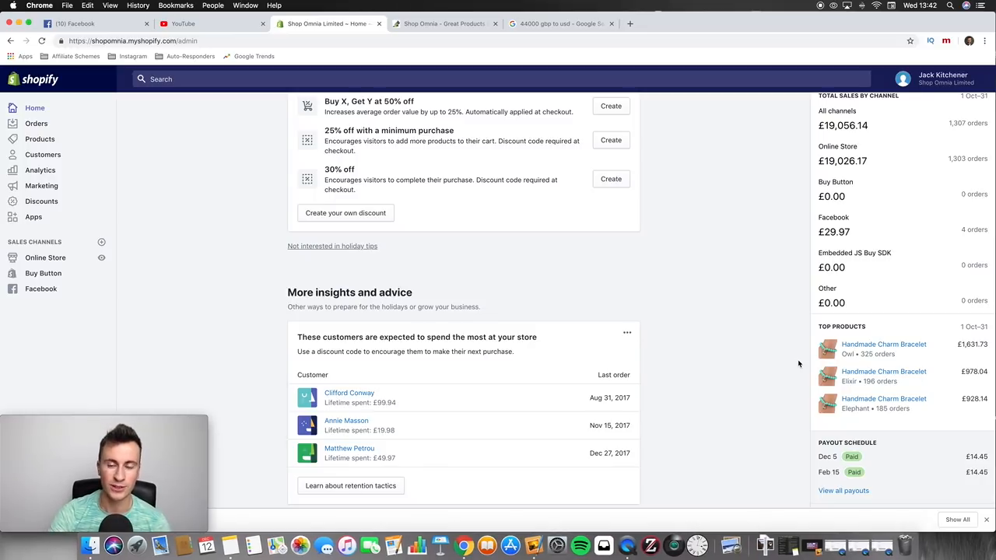
scroll(up, 3)
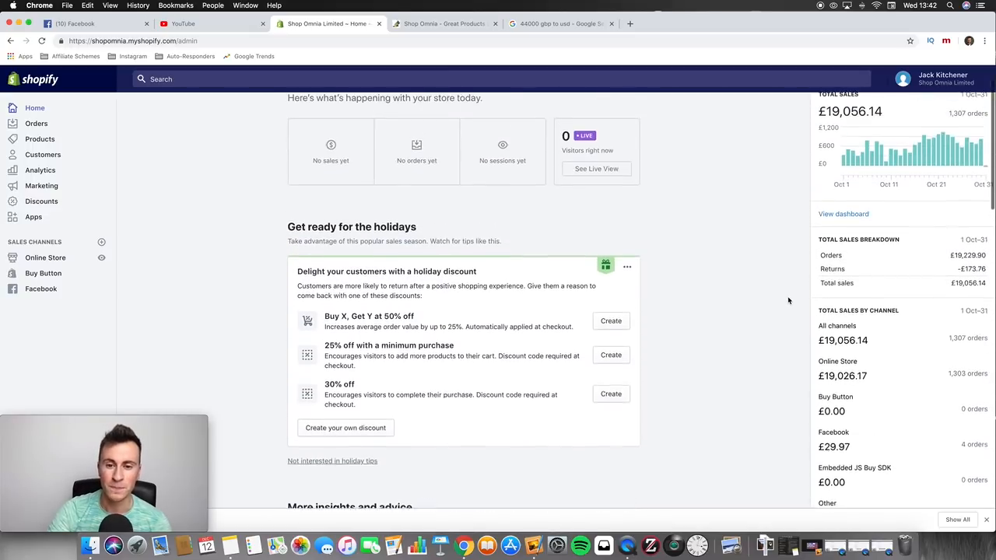
scroll(up, 3)
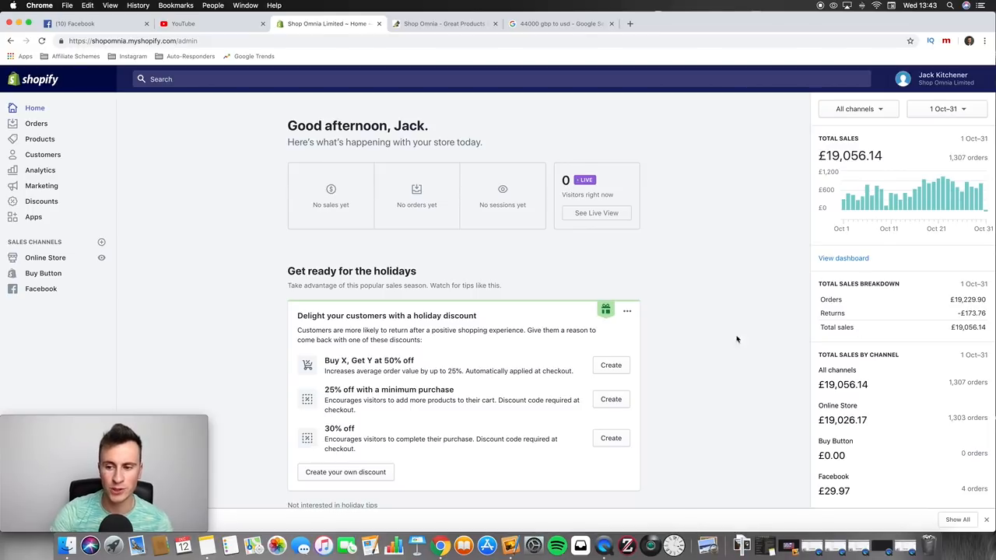
mouse_move(688, 346)
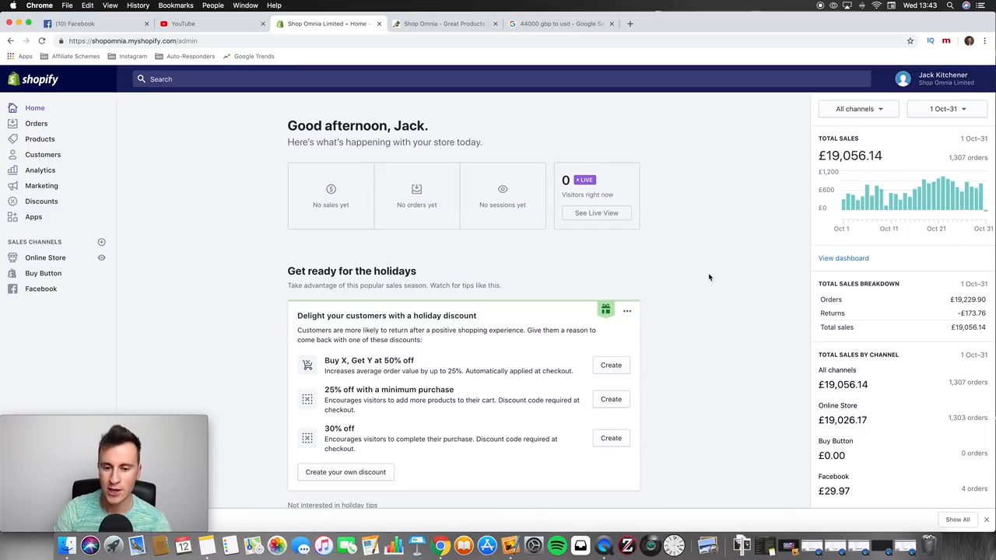
scroll(down, 3)
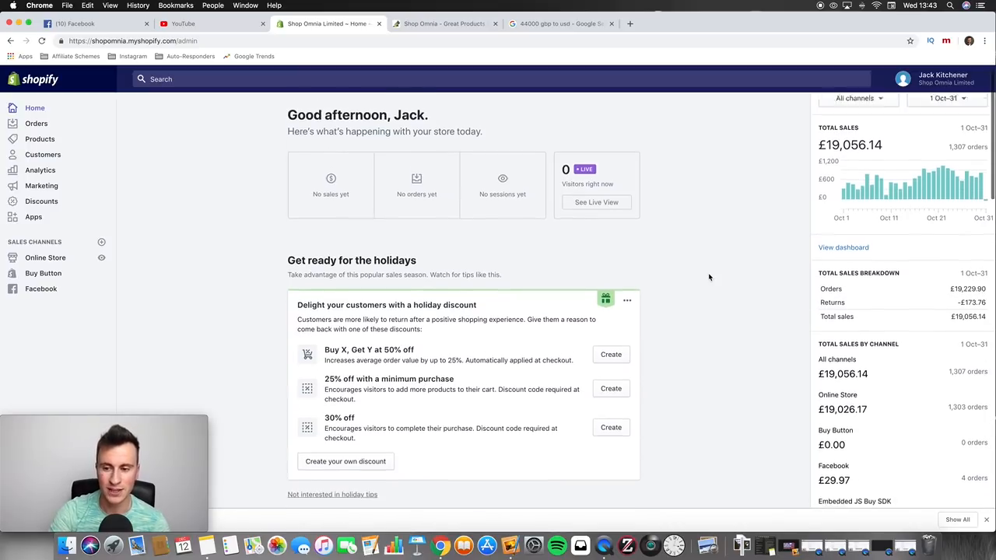
scroll(up, 3)
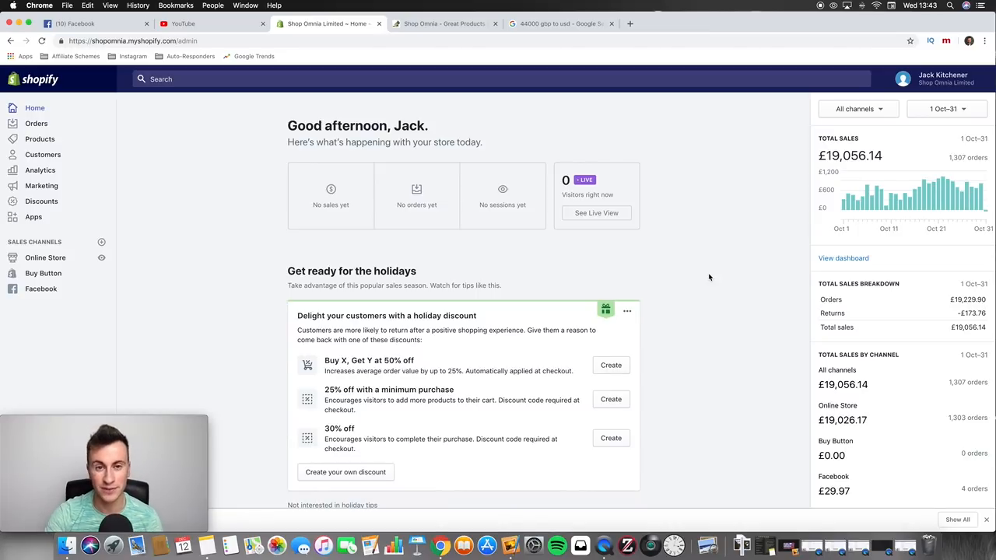
scroll(down, 3)
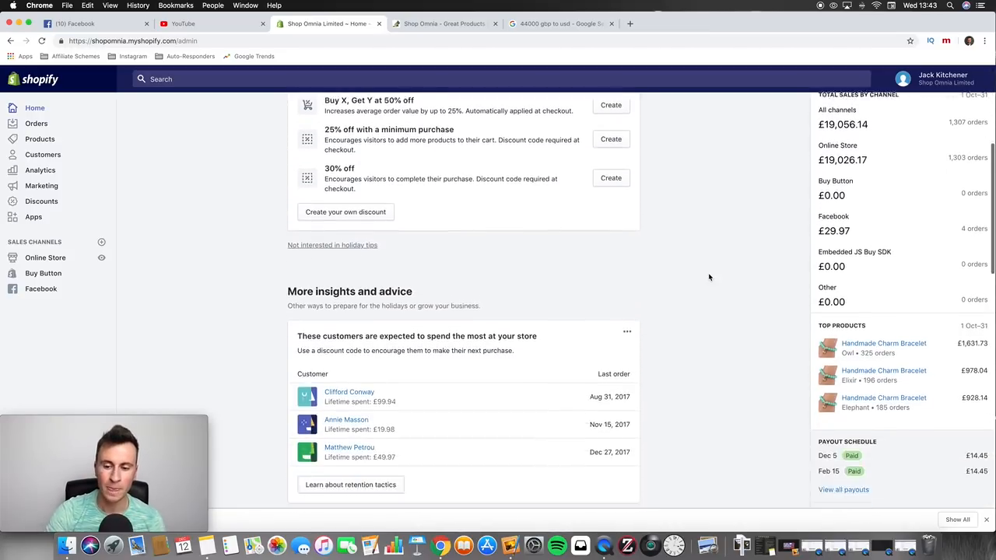
scroll(up, 3)
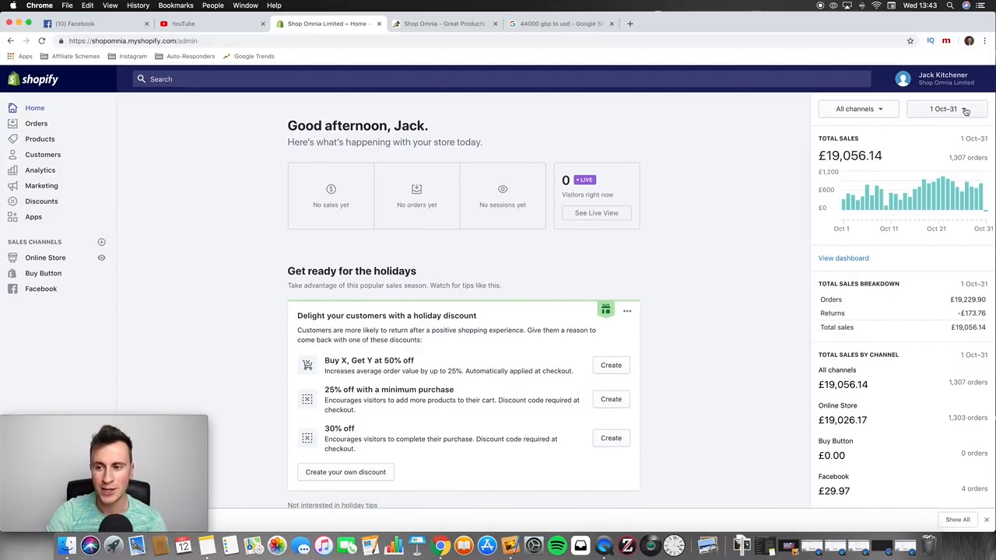
- Set the reporting period to 1–30 November and review £10,346.85 from 701 orders and the top products
click(946, 108)
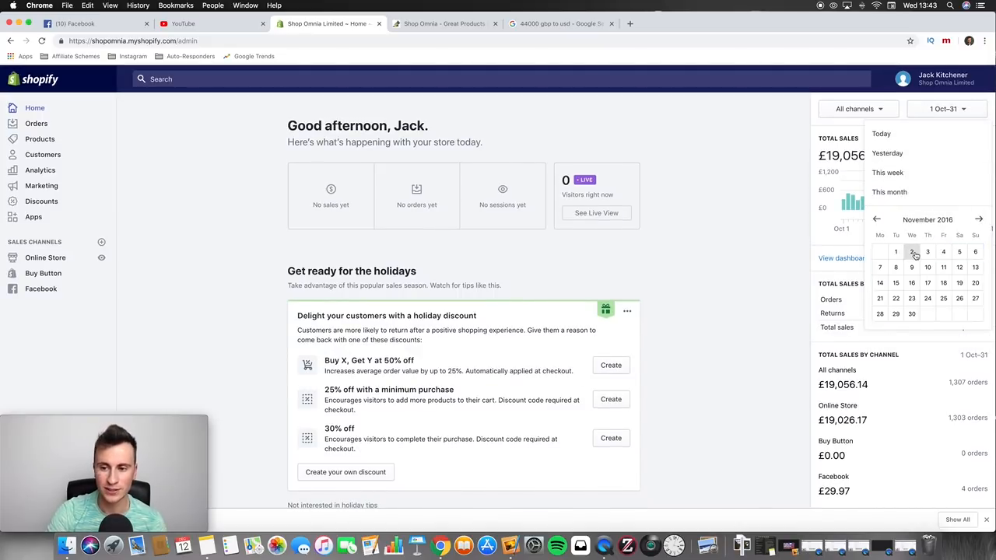
click(890, 192)
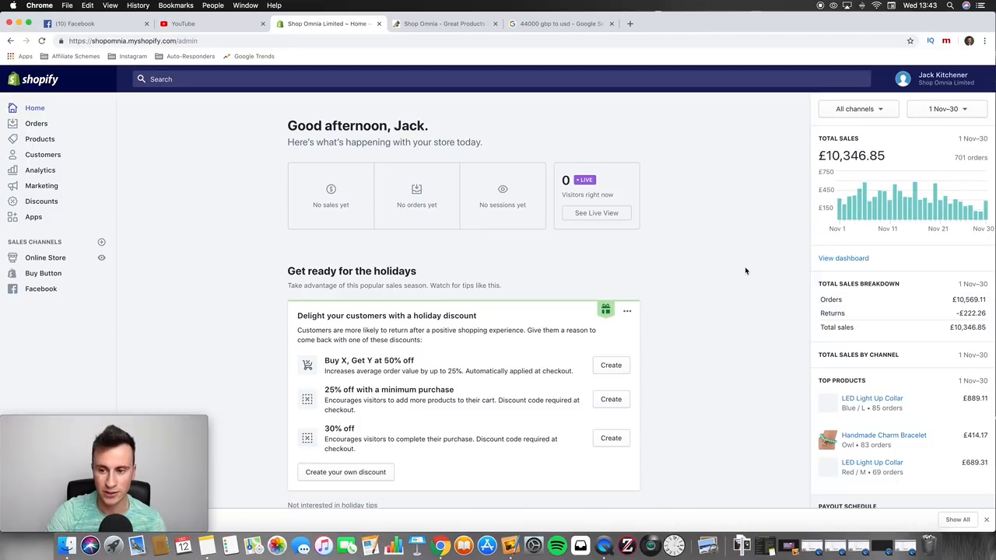
scroll(down, 3)
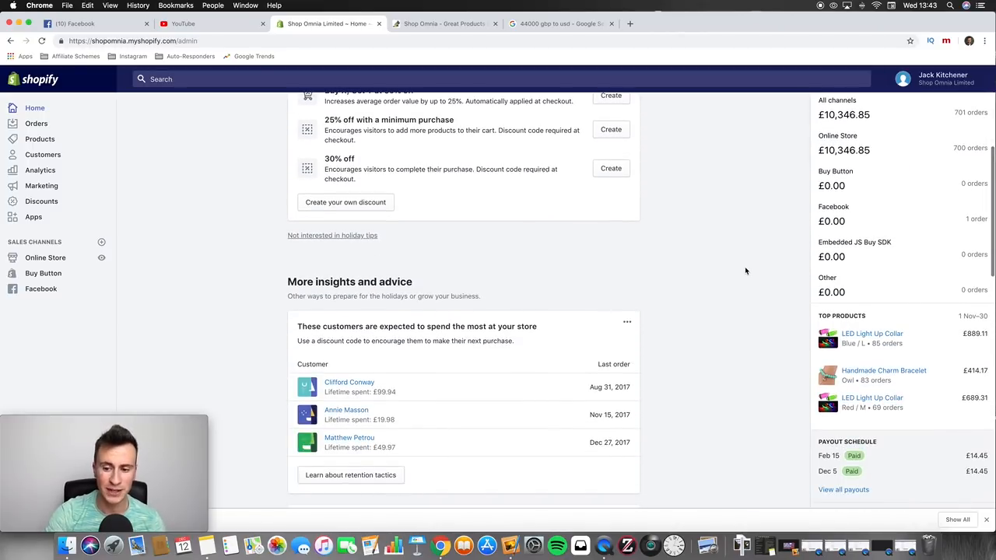
mouse_move(750, 384)
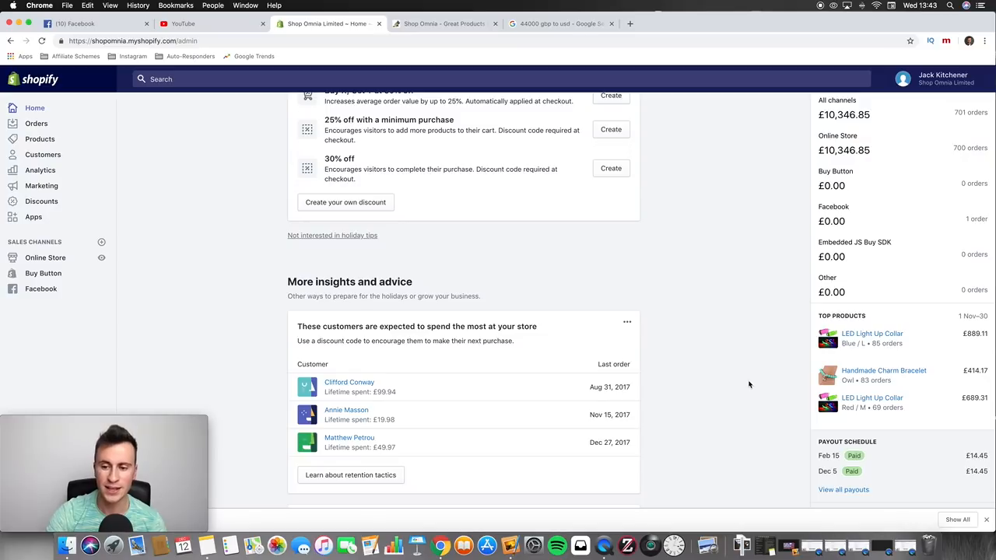
mouse_move(906, 333)
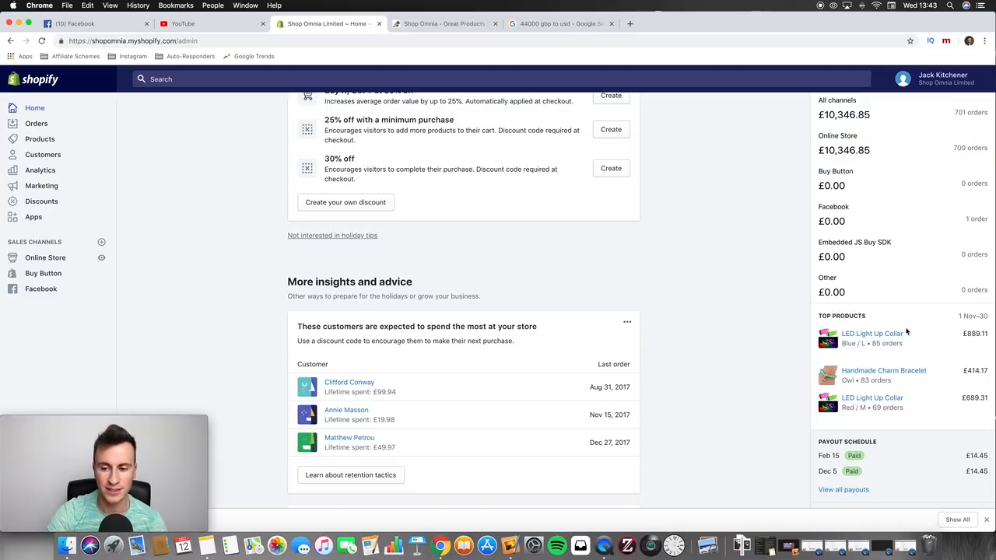
scroll(up, 3)
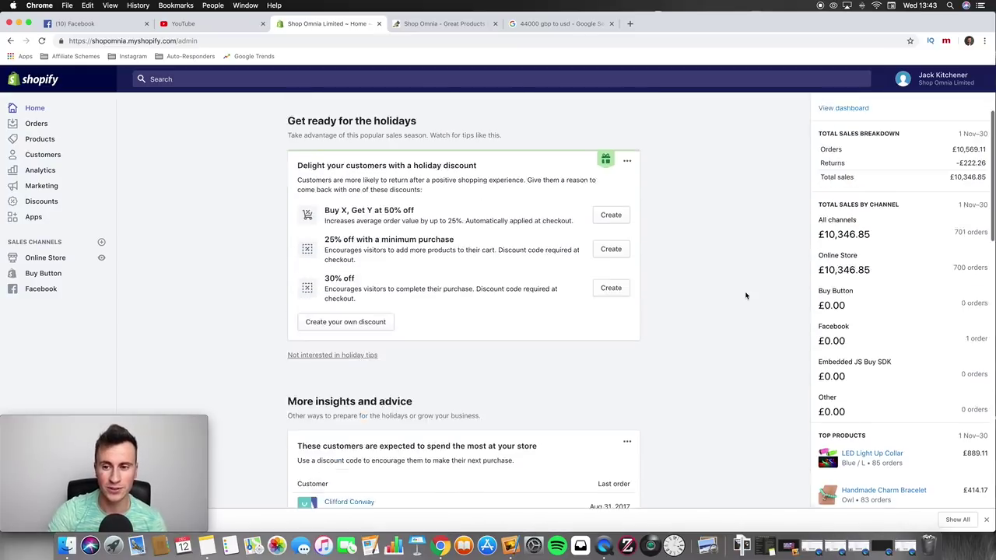
scroll(up, 3)
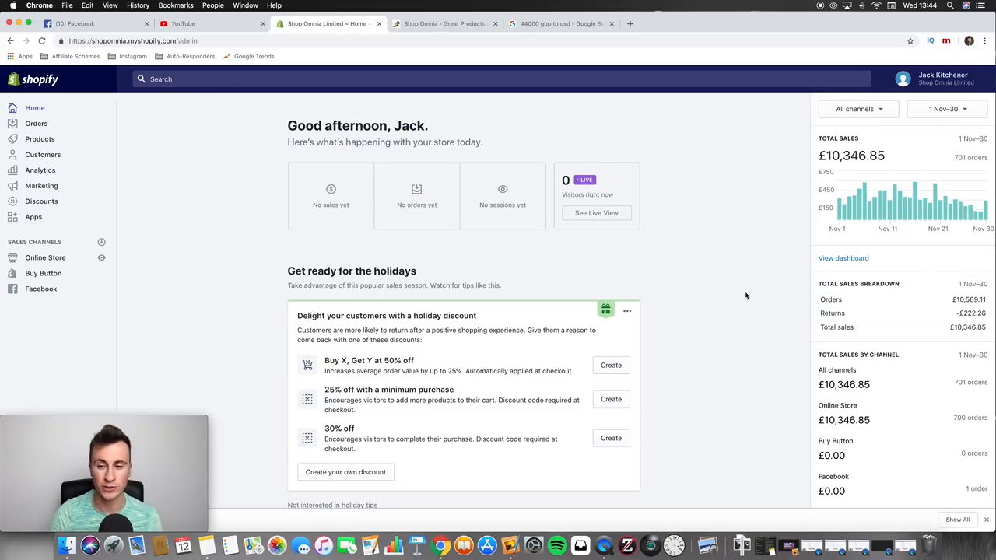
mouse_move(762, 262)
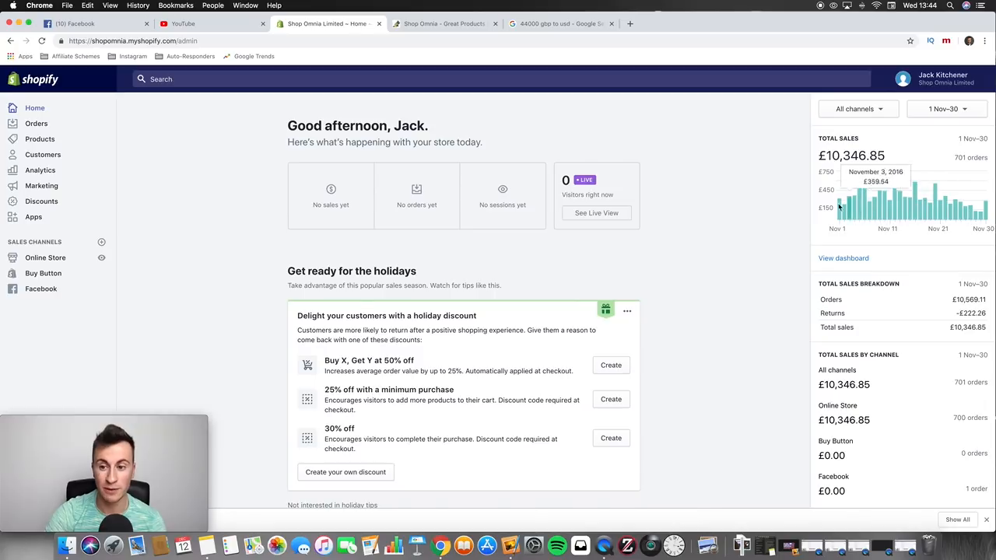
mouse_move(735, 192)
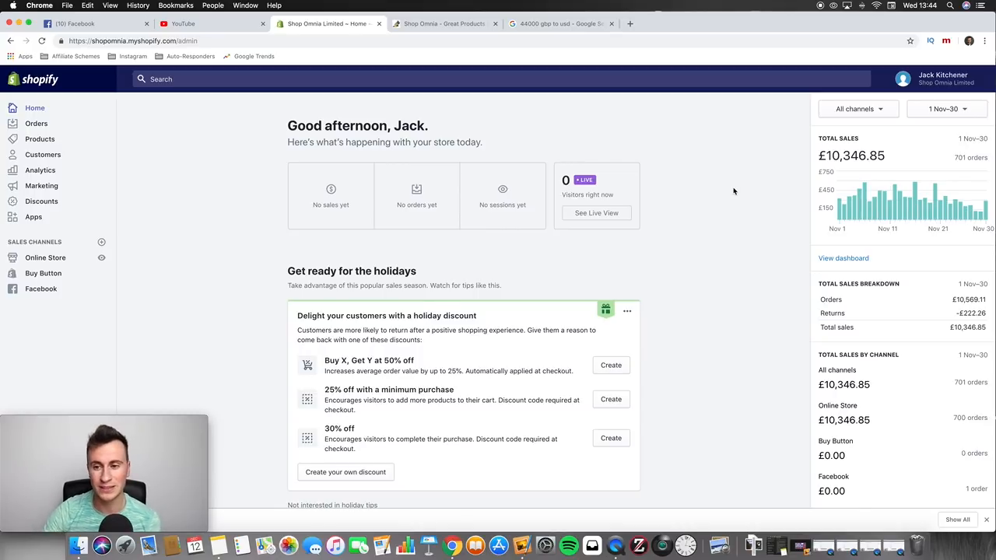
mouse_move(911, 127)
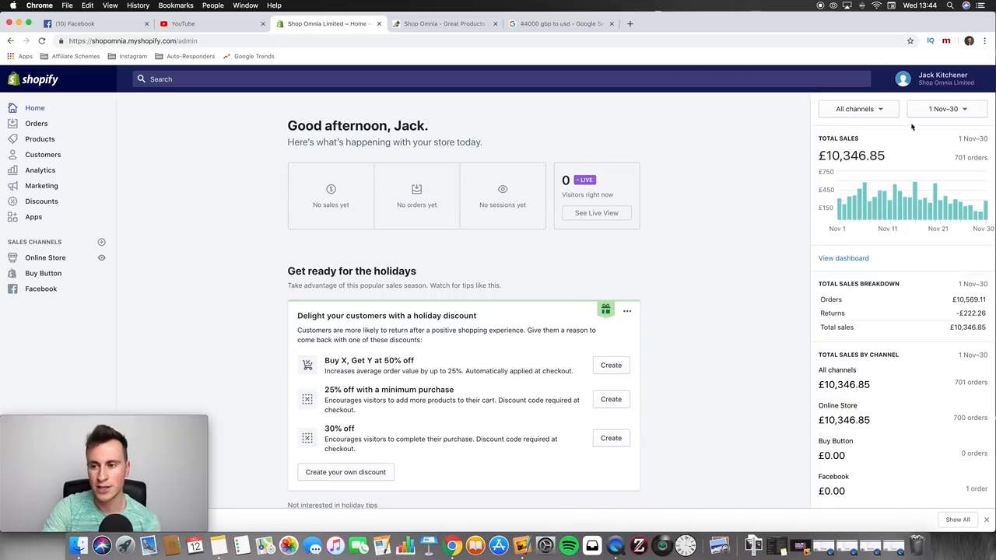
- Set the reporting period to 1–31 December, showing £9,772.61 from 828 orders on the daily sales chart
click(945, 109)
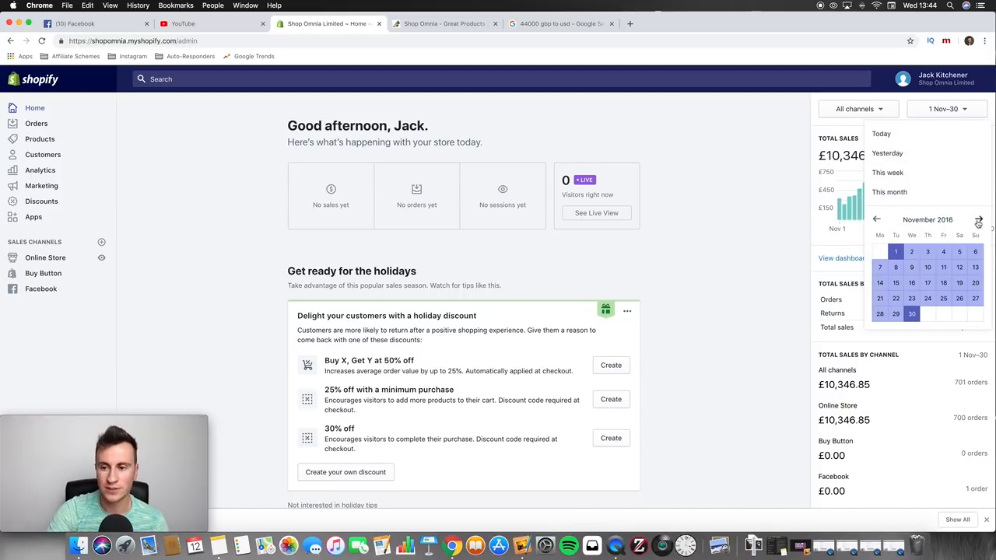
click(978, 219)
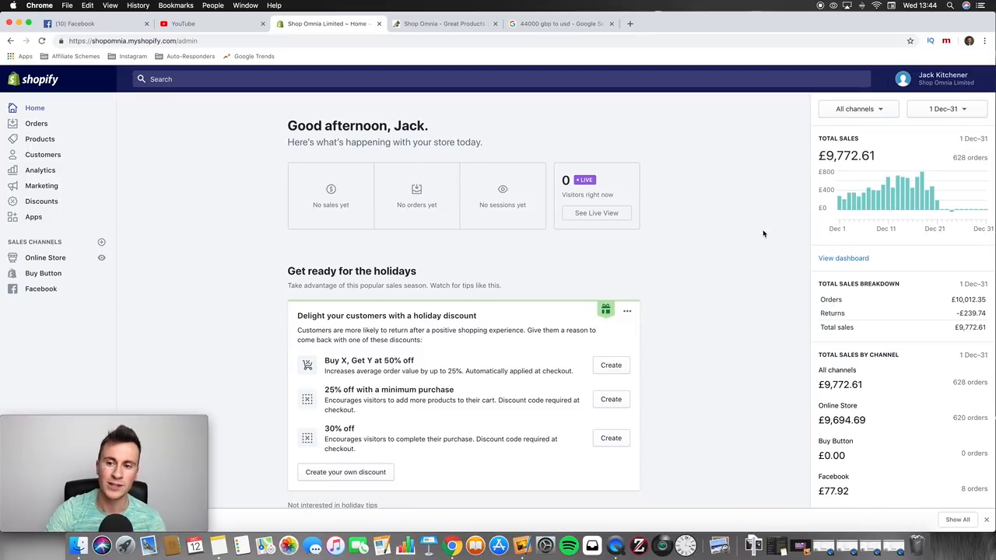
mouse_move(942, 205)
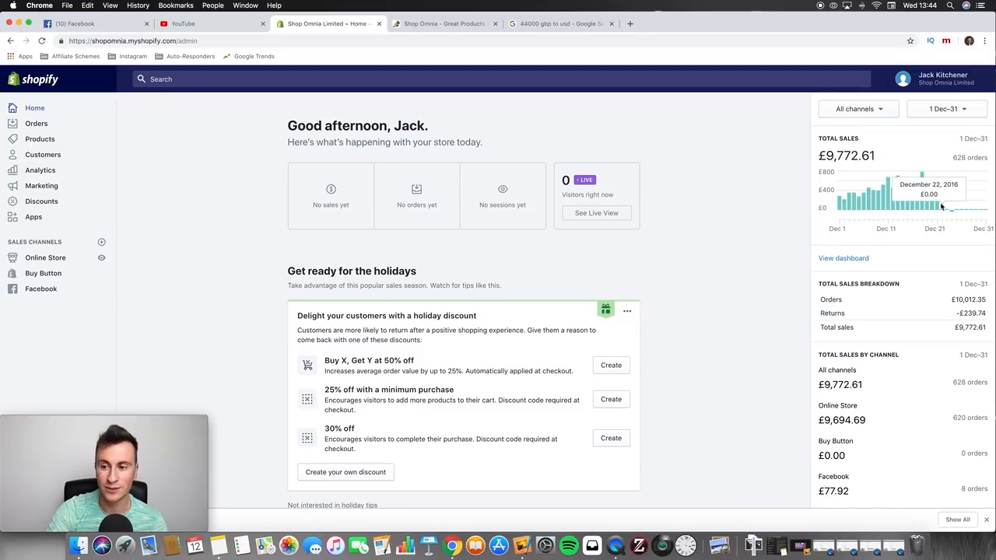
mouse_move(836, 243)
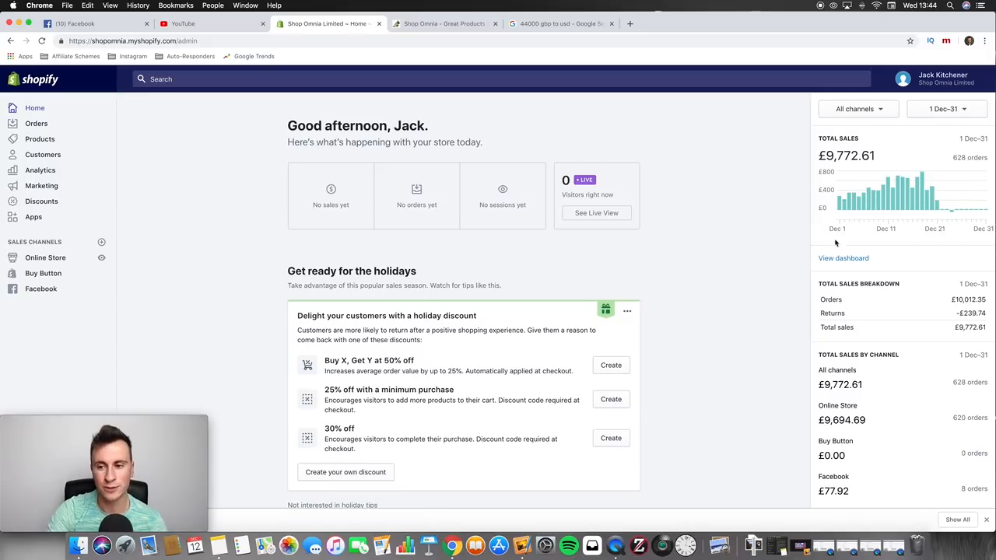
mouse_move(701, 274)
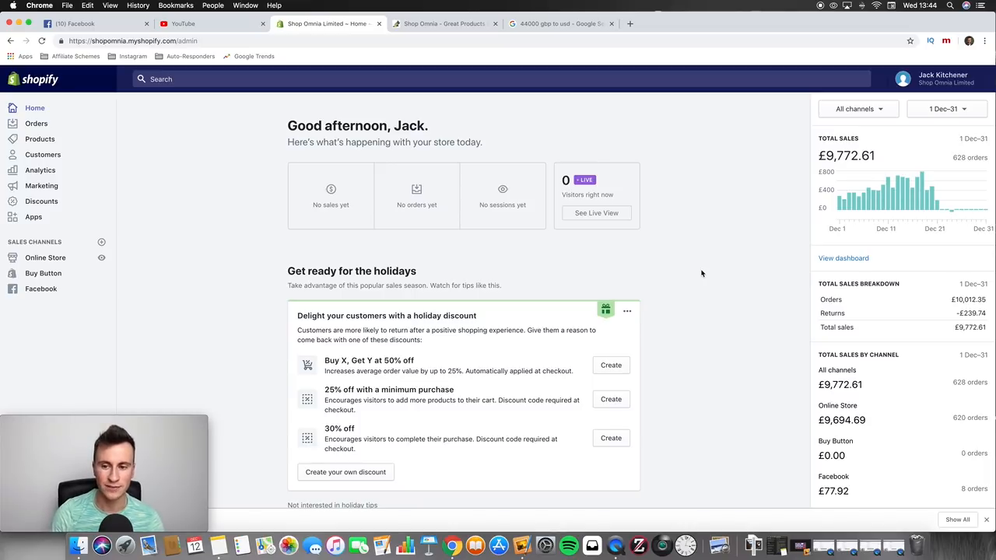
mouse_move(920, 199)
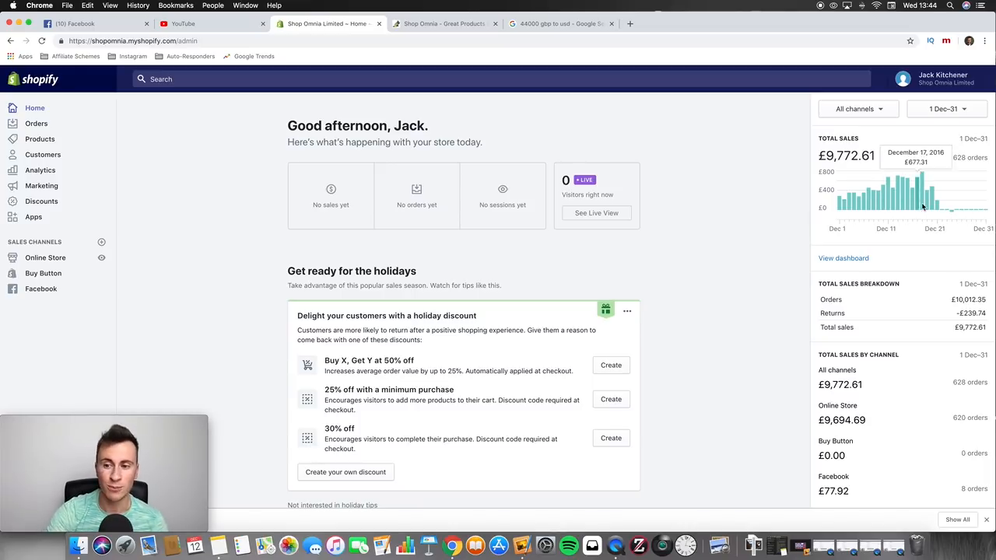
mouse_move(839, 242)
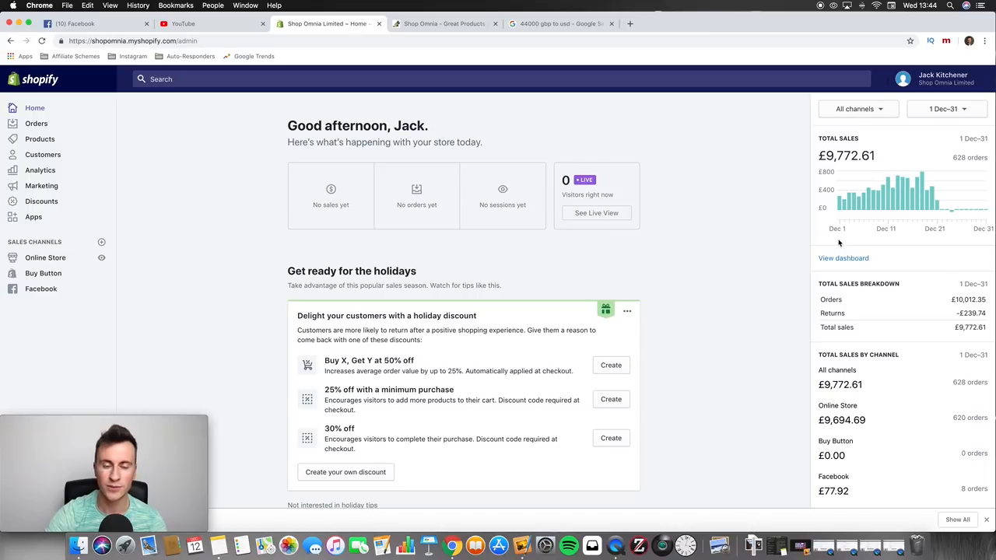
mouse_move(932, 199)
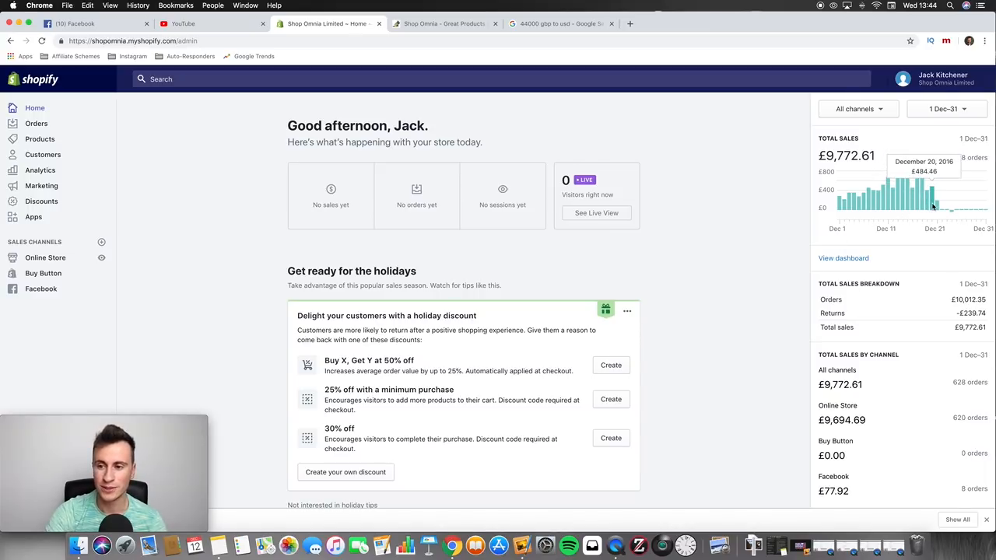
mouse_move(606, 255)
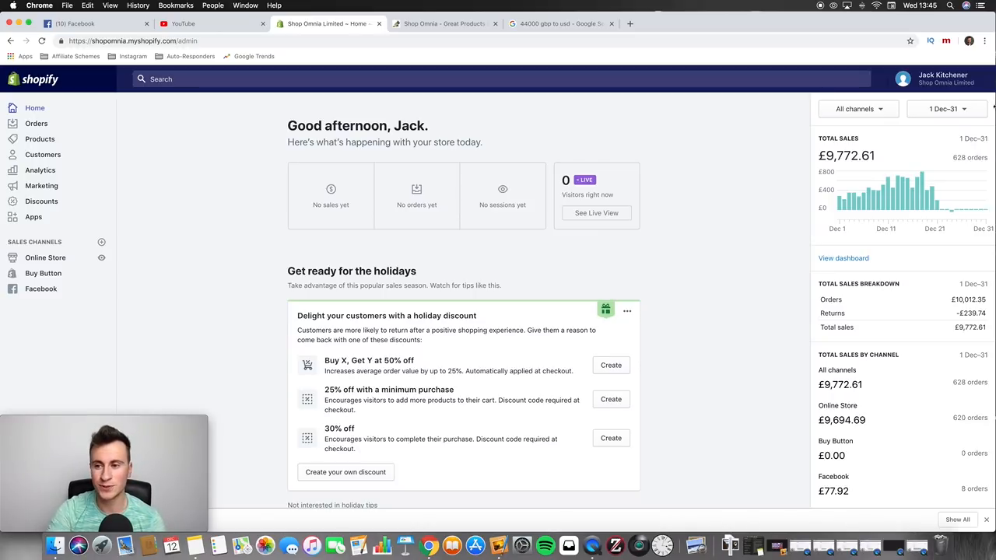
- Set the period to 1–31 January (£9,955.11, 874 orders) and scroll through insights, top products and payout schedule
click(945, 109)
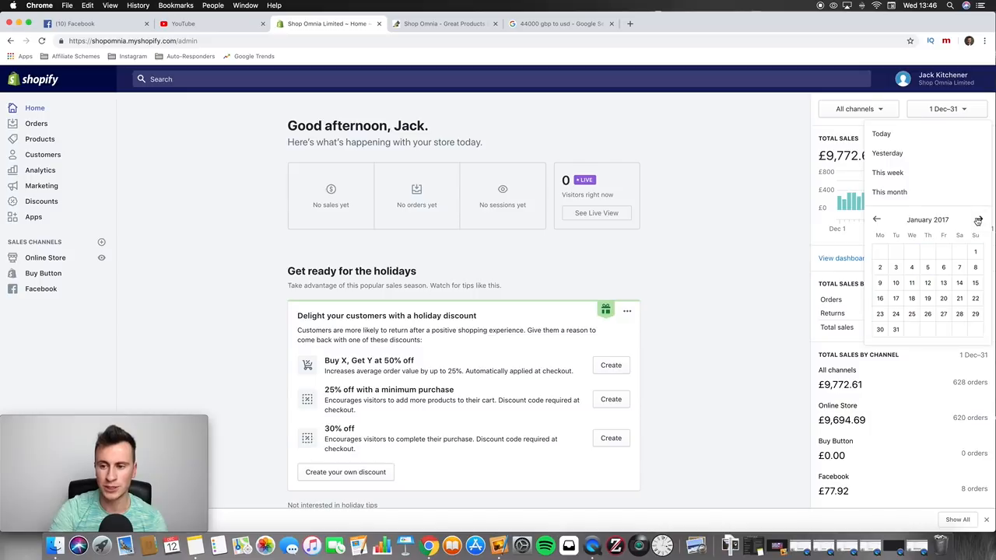
mouse_move(740, 170)
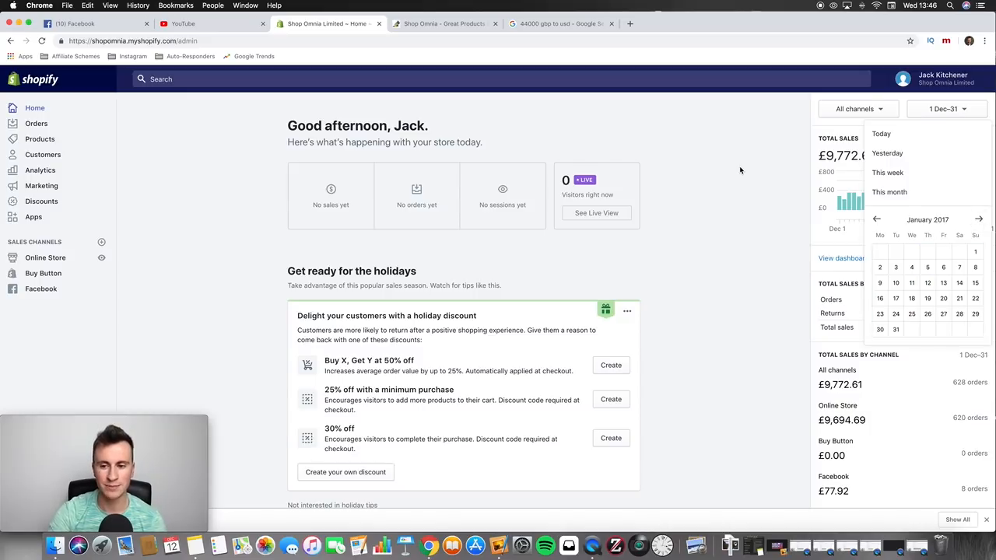
mouse_move(859, 239)
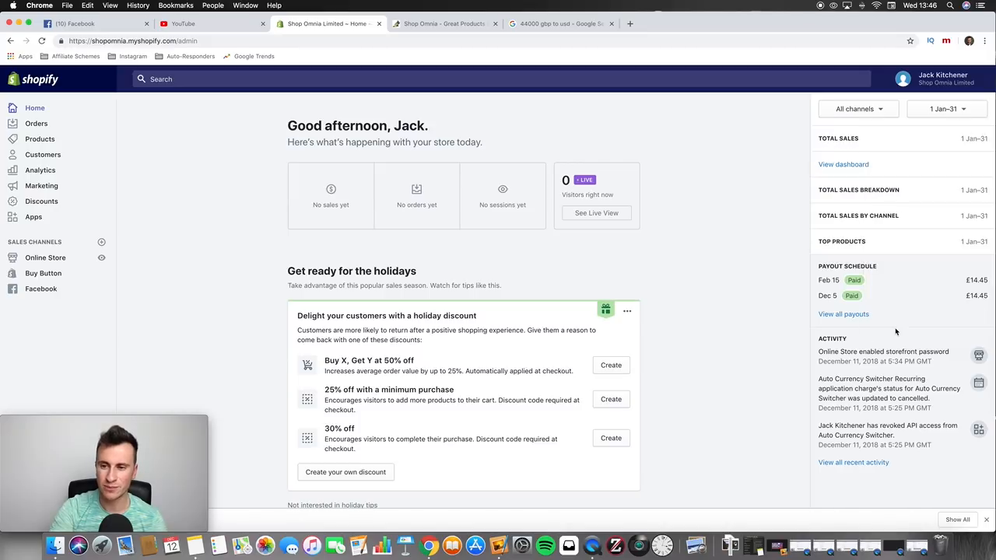
mouse_move(814, 125)
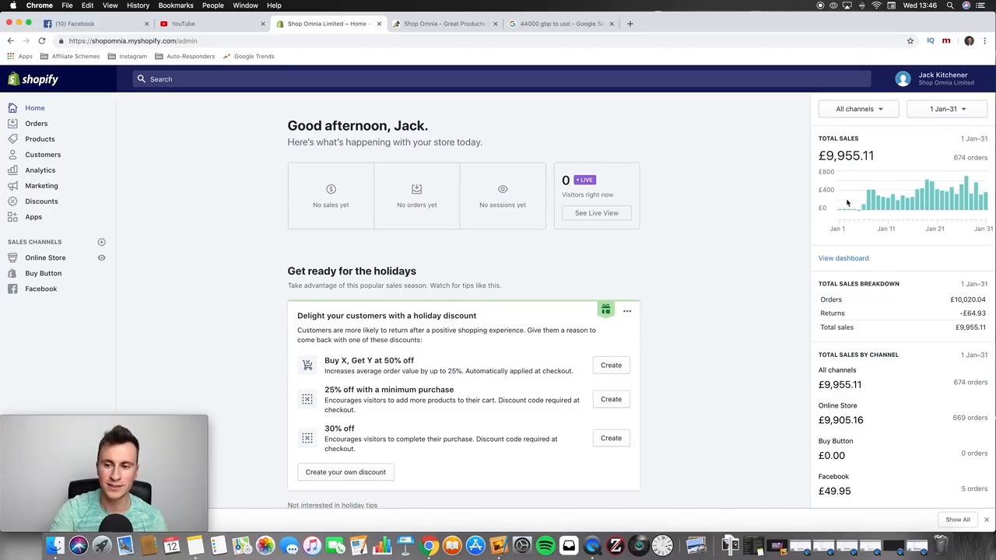
mouse_move(863, 208)
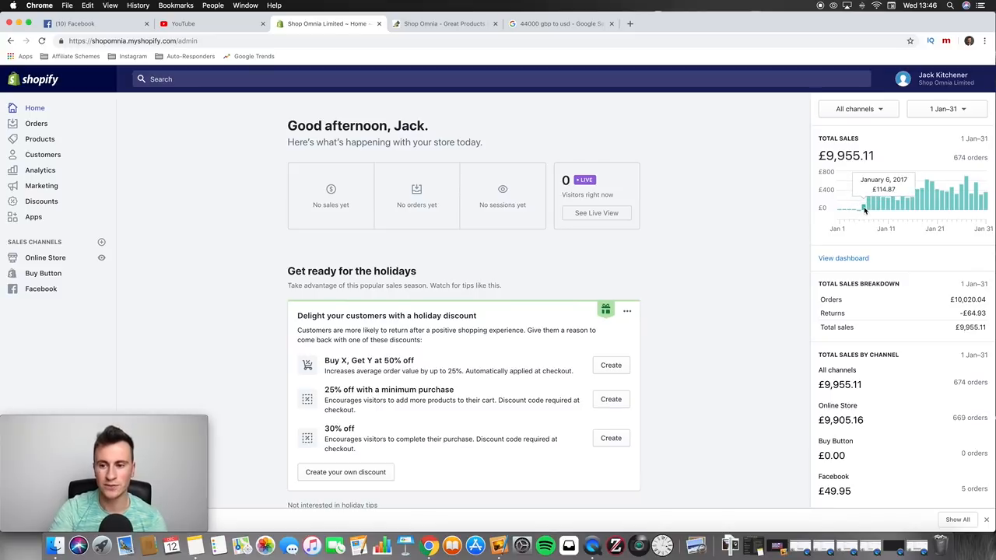
mouse_move(653, 234)
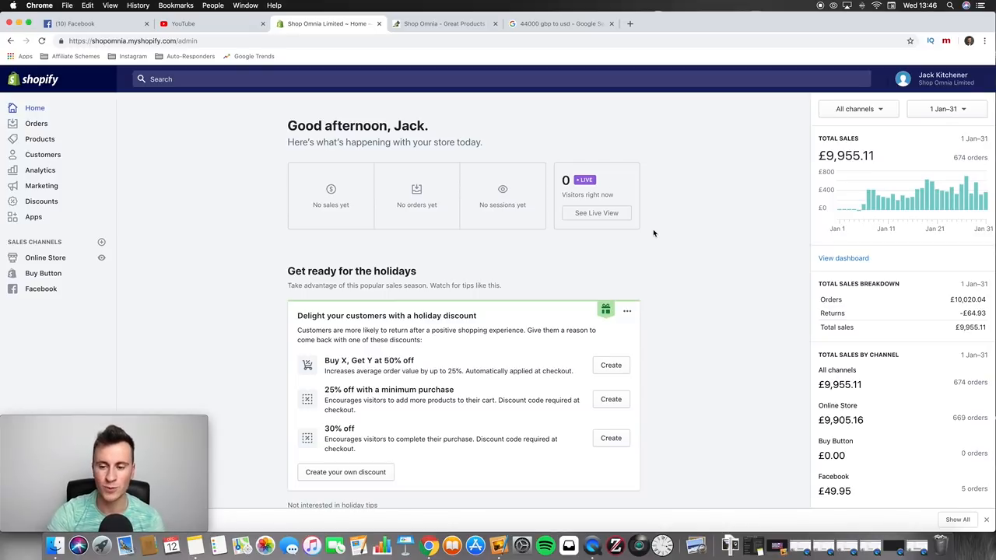
scroll(down, 3)
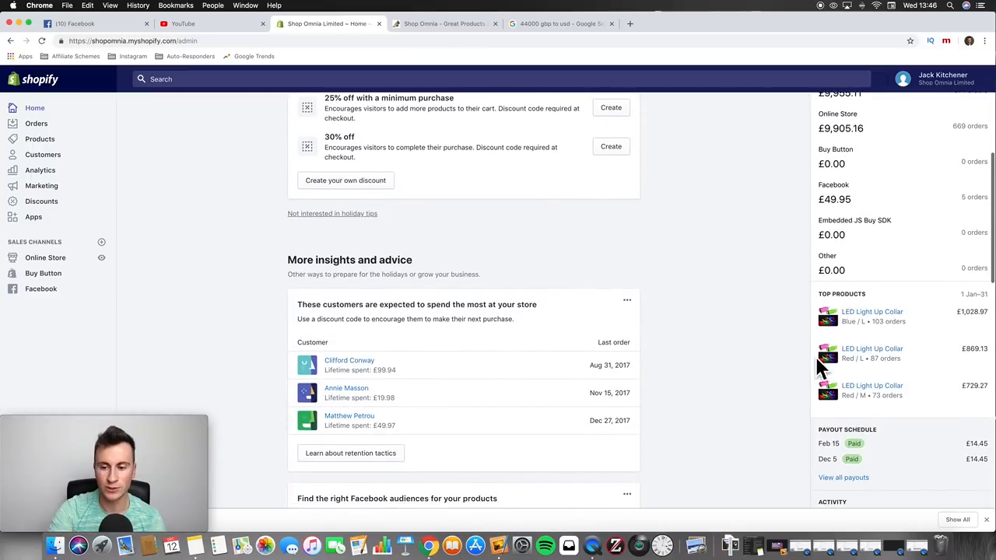
mouse_move(788, 223)
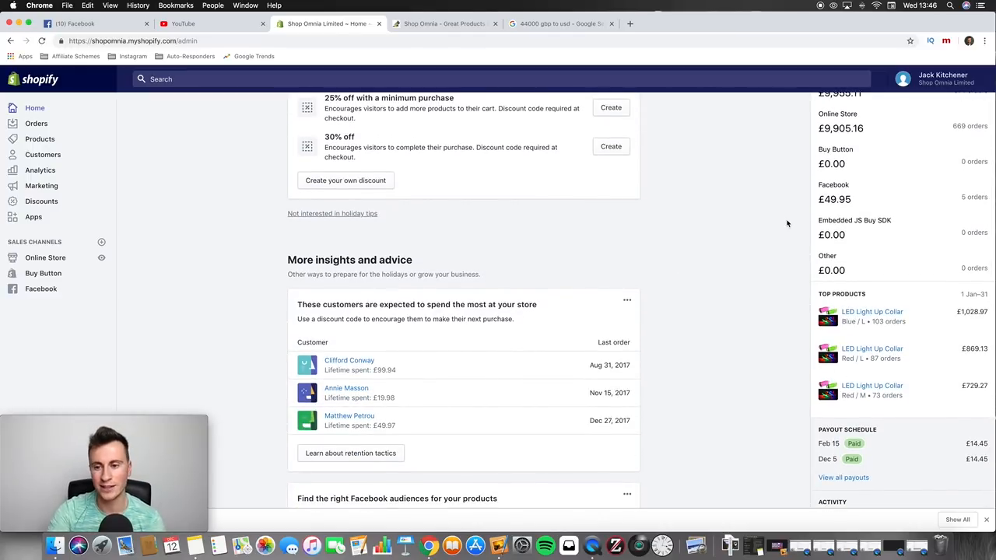
scroll(up, 3)
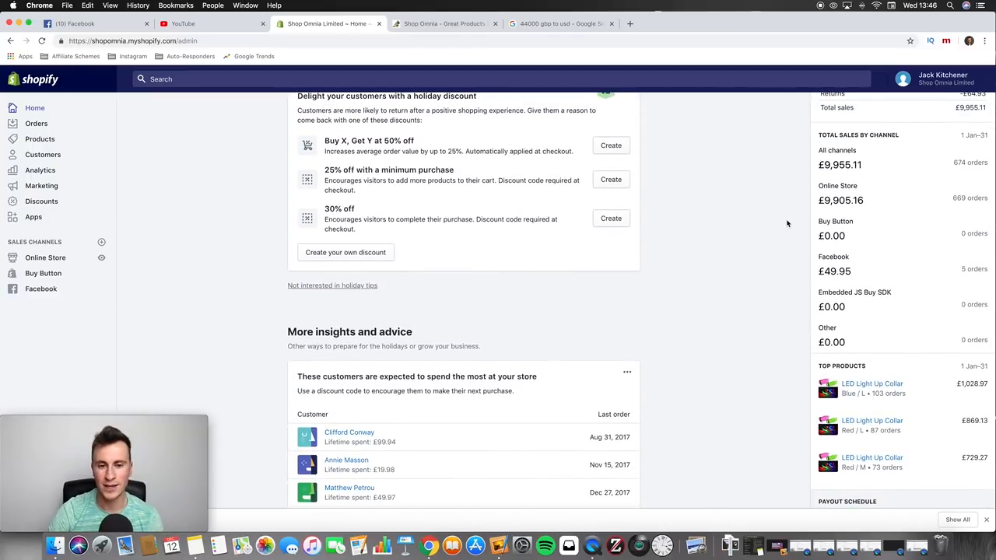
mouse_move(775, 196)
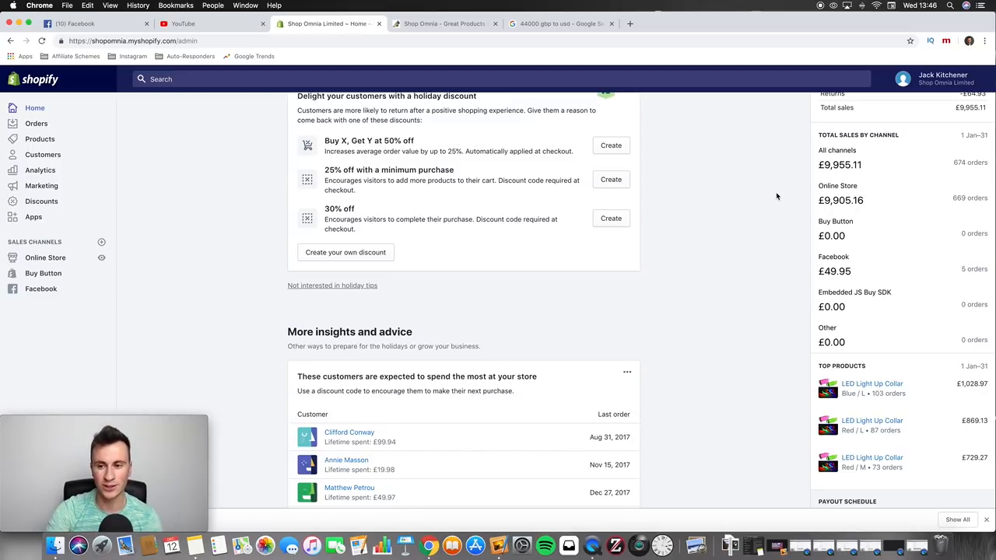
scroll(up, 3)
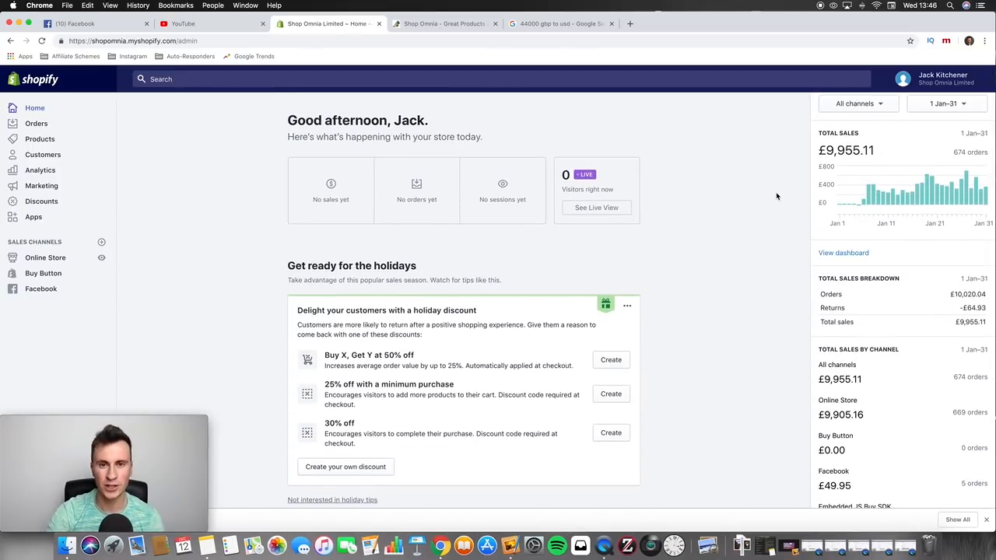
scroll(down, 3)
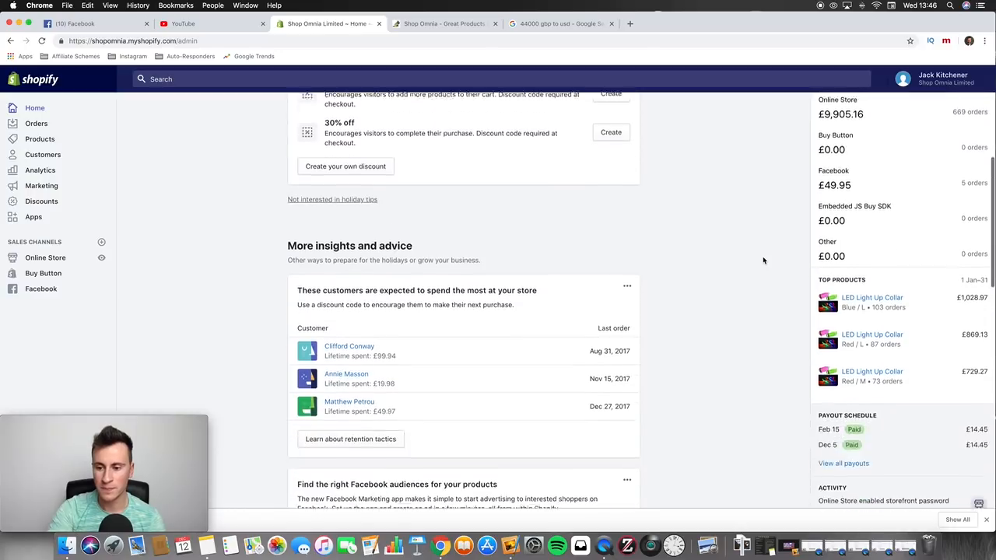
- View the full payouts history and page back to the early-2017 payouts, latest being £14.45 on 15 February 2018
click(843, 463)
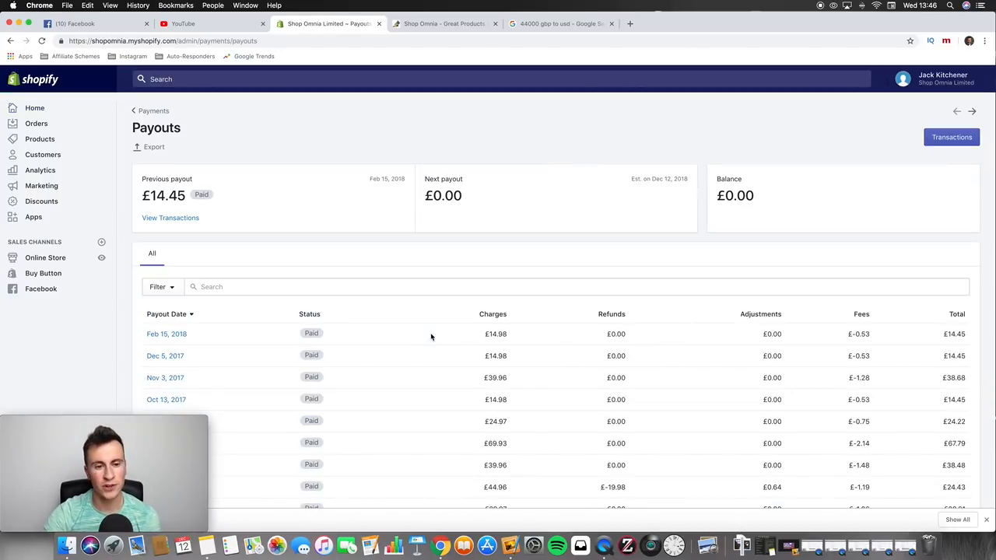
scroll(down, 3)
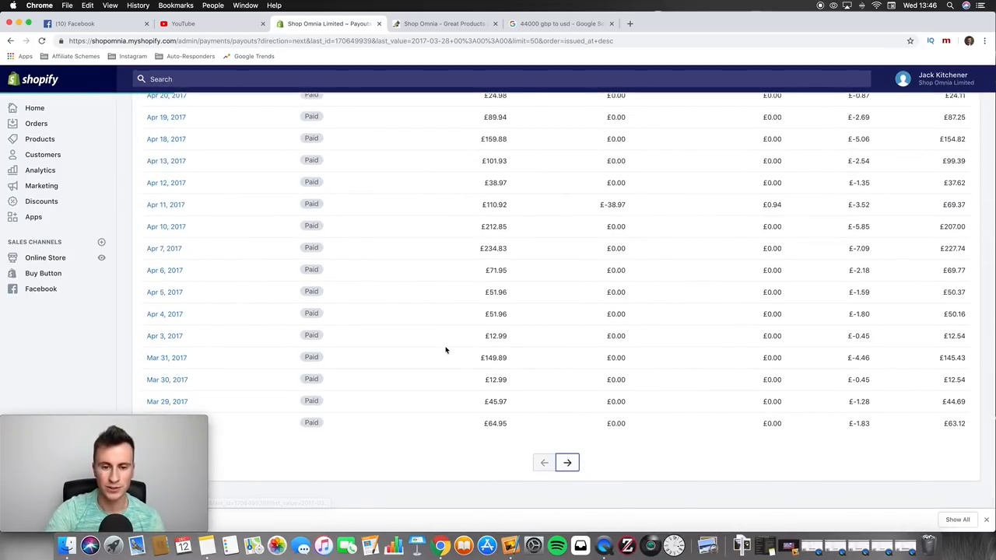
click(566, 462)
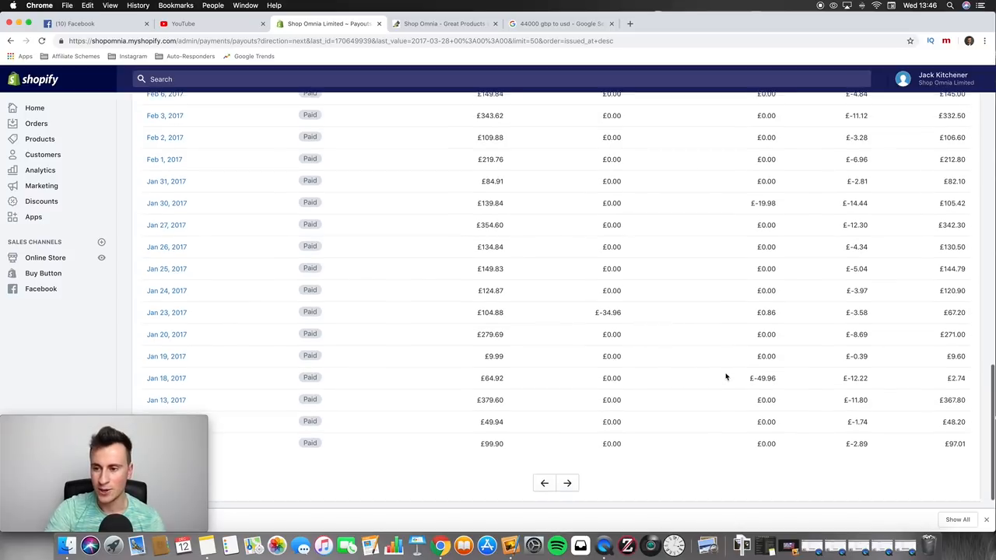
scroll(up, 3)
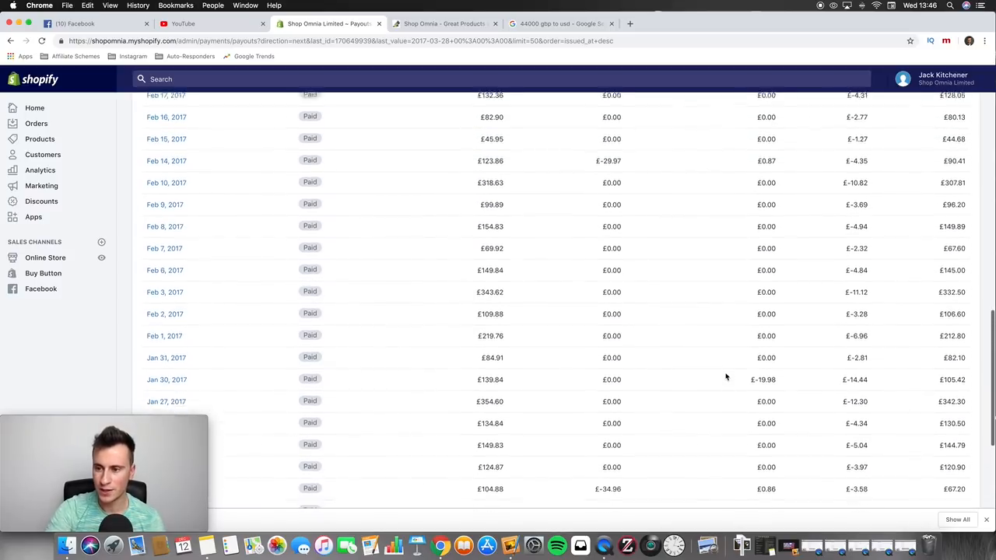
scroll(up, 3)
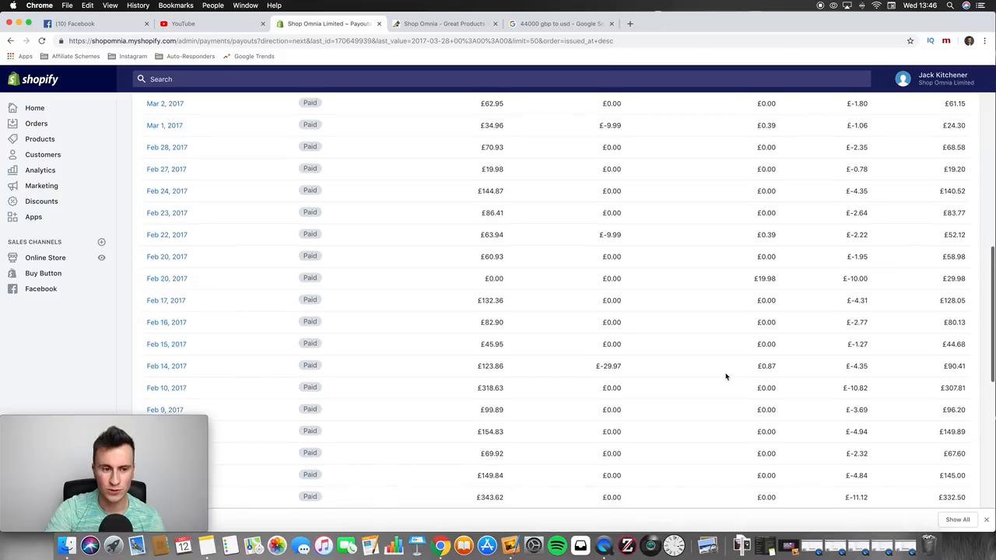
scroll(down, 3)
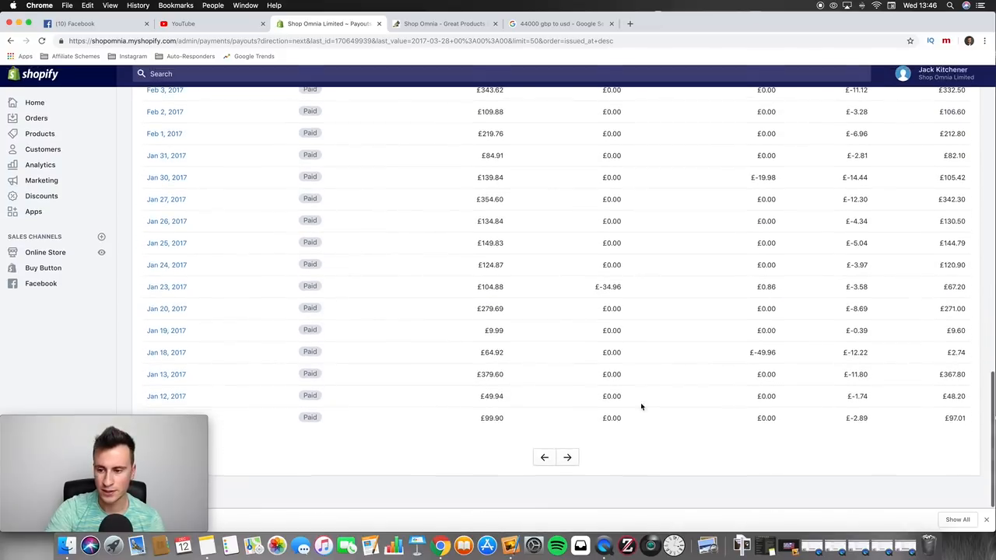
- Show the October–December 2016 payouts page, including the £853.93 payout of 28 October 2016
click(567, 457)
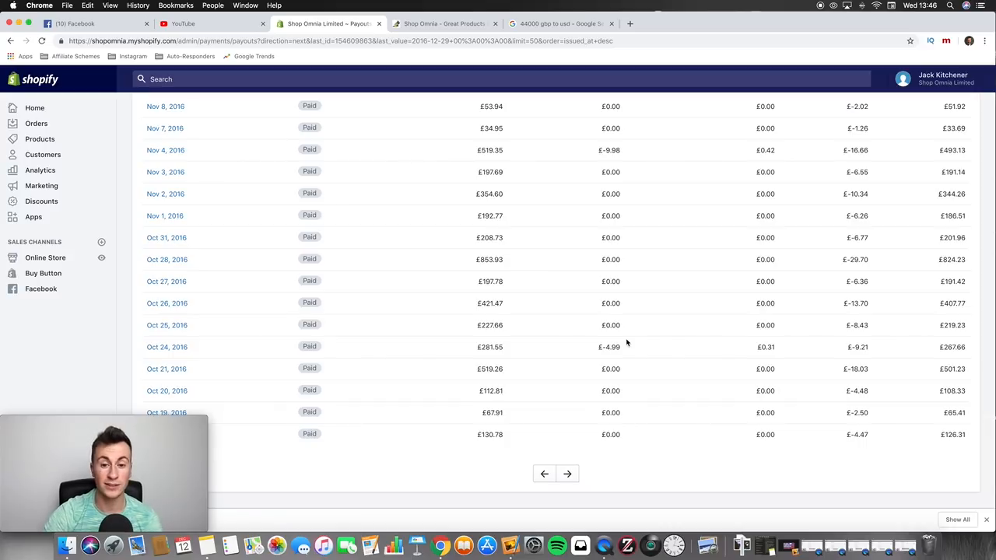
mouse_move(627, 260)
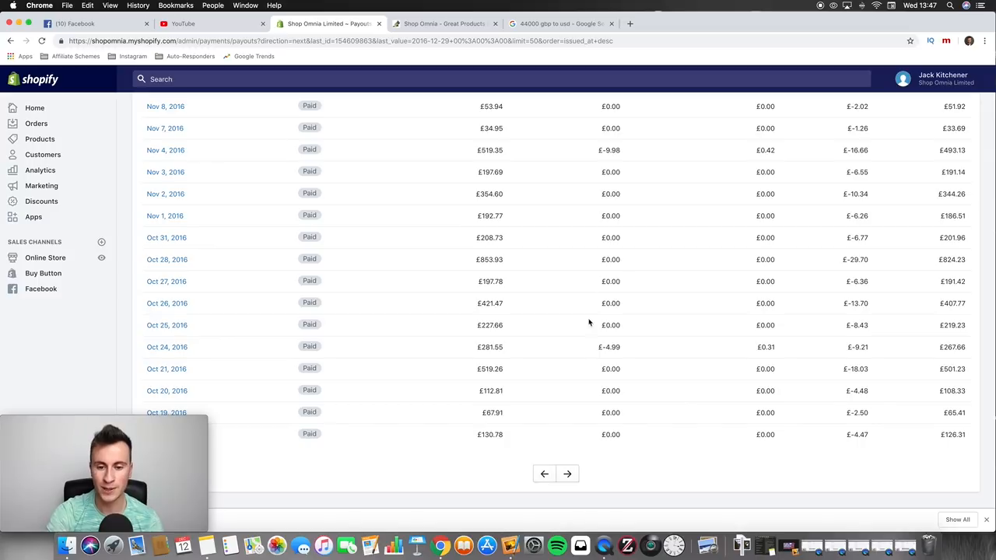
scroll(up, 3)
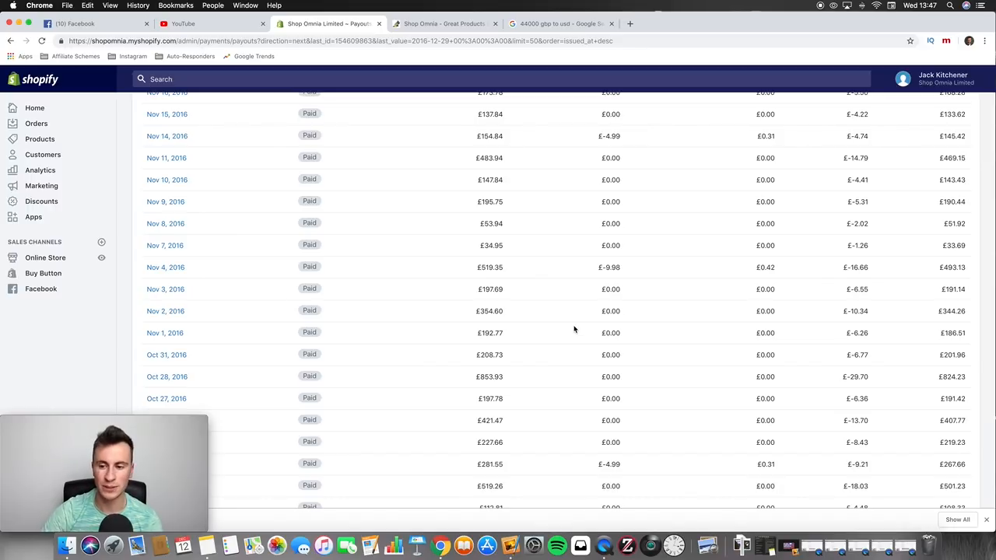
scroll(down, 3)
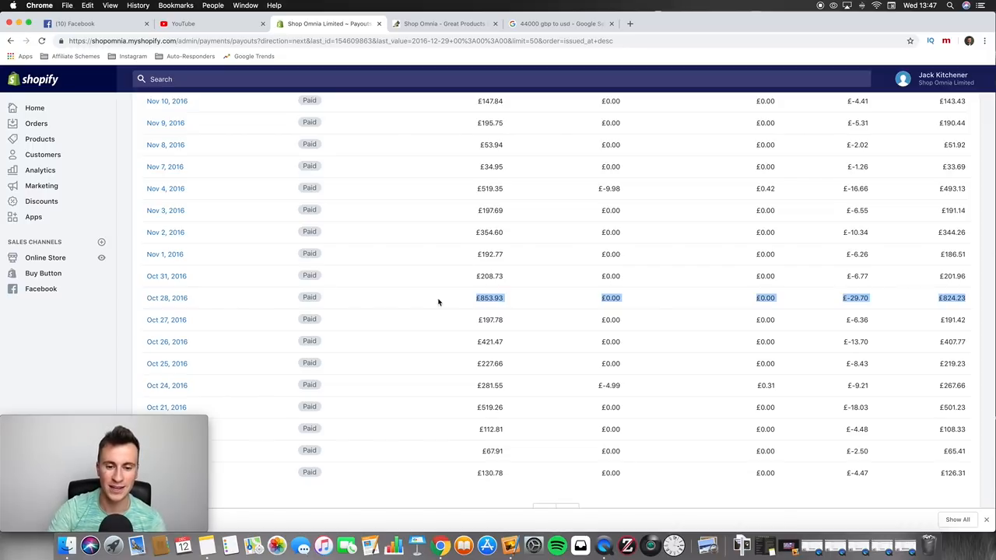
mouse_move(167, 299)
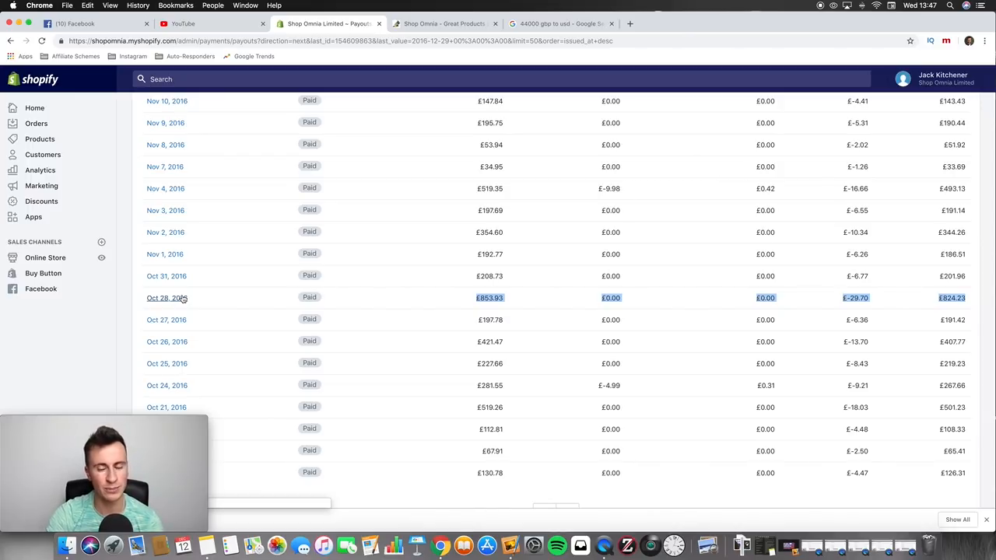
mouse_move(395, 304)
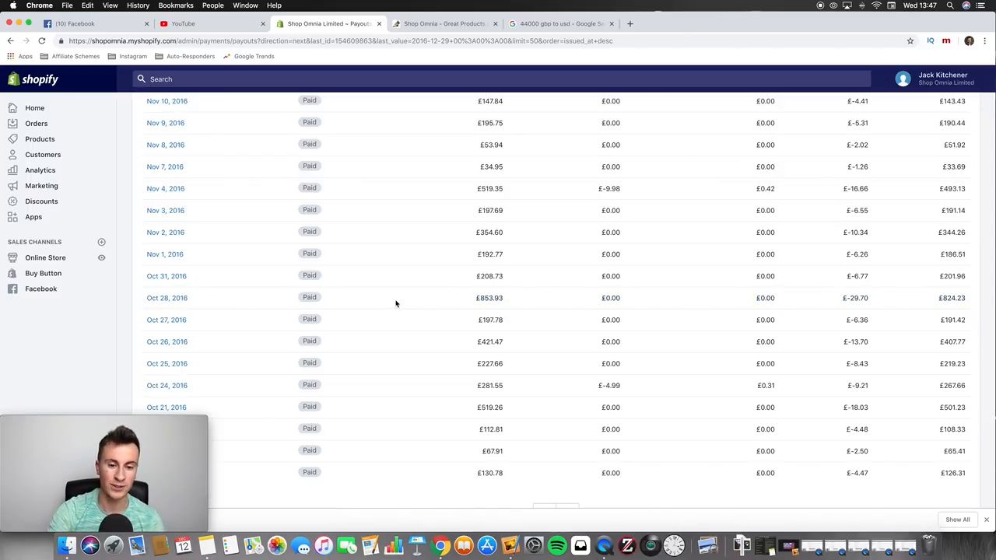
mouse_move(708, 304)
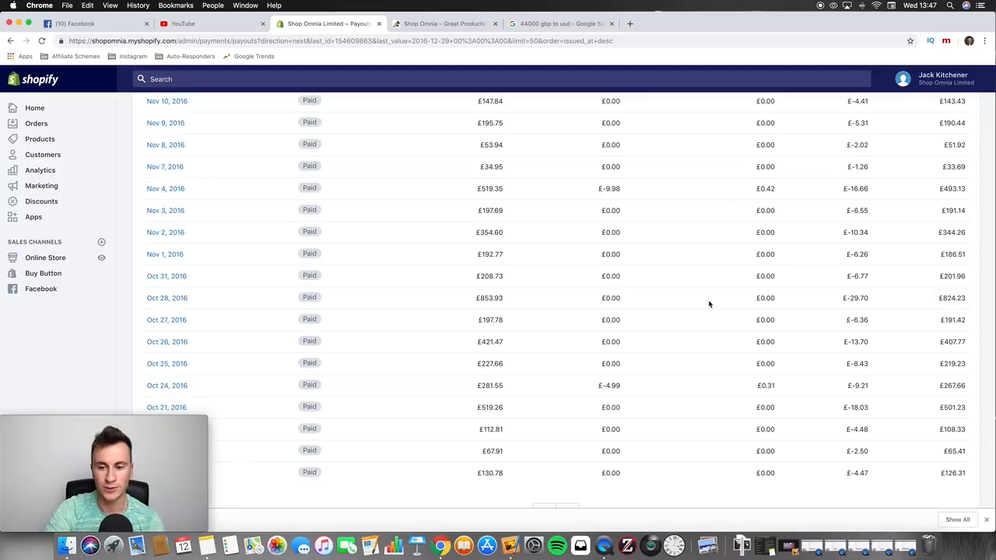
scroll(up, 3)
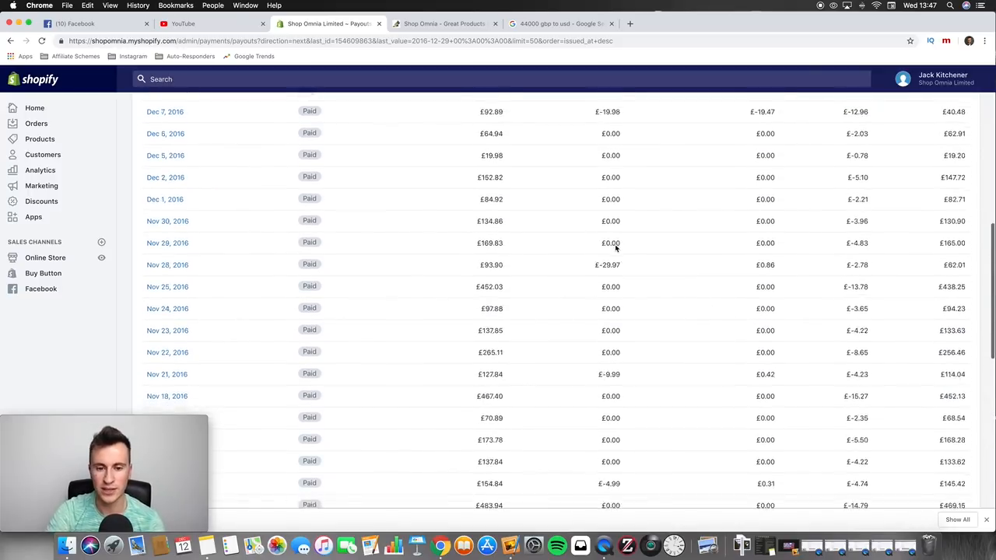
scroll(up, 3)
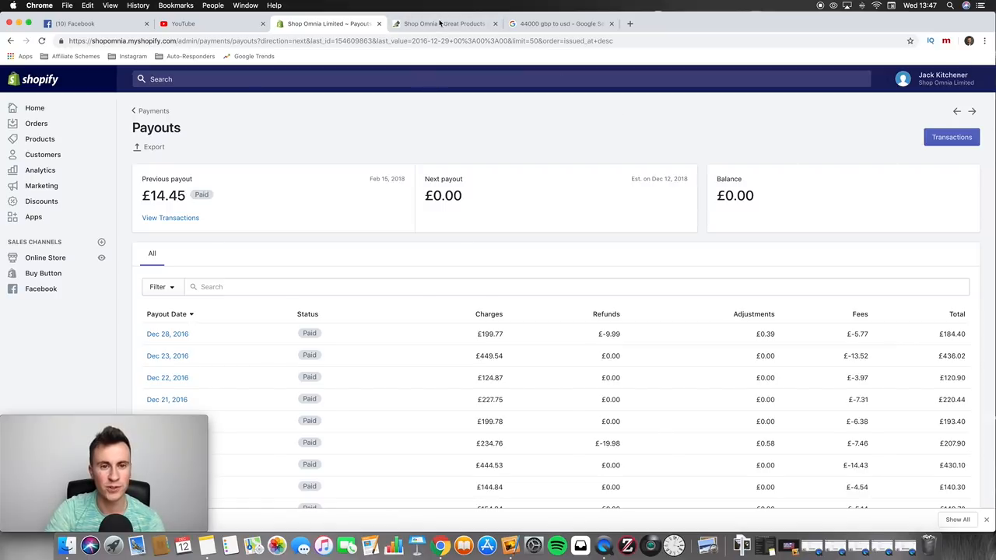
- Switch to the live Shop Omnia storefront tab showing the 20% off collar and lead combos banner
click(443, 24)
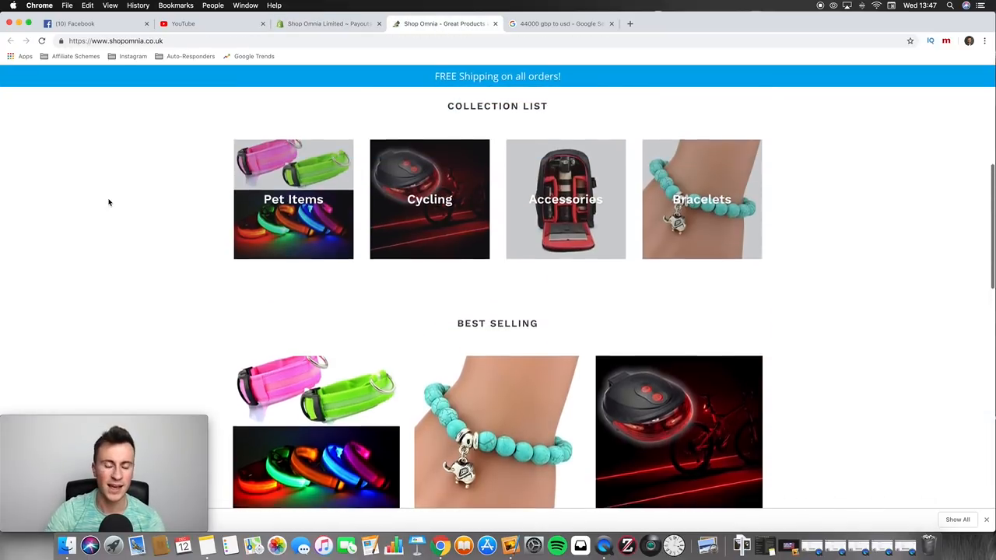
scroll(up, 3)
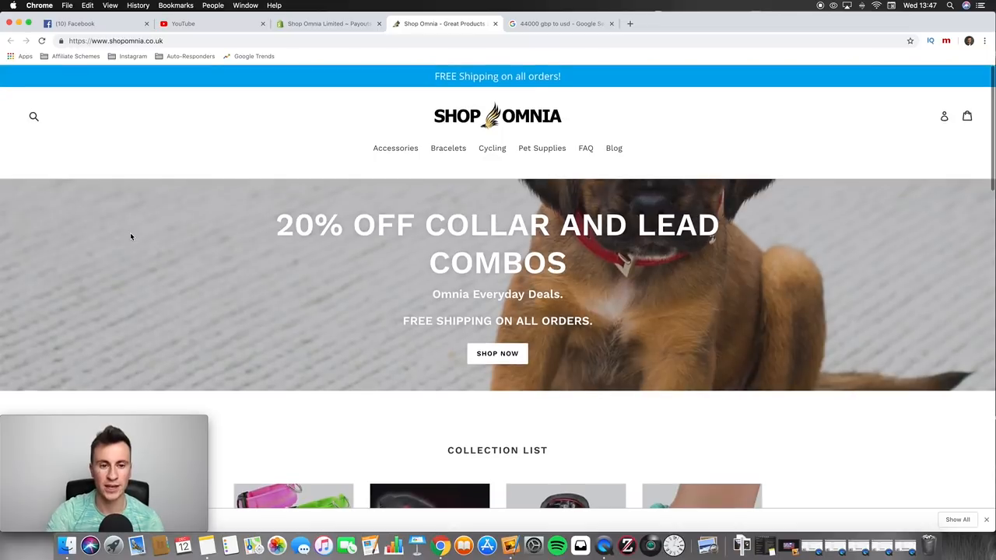
scroll(down, 3)
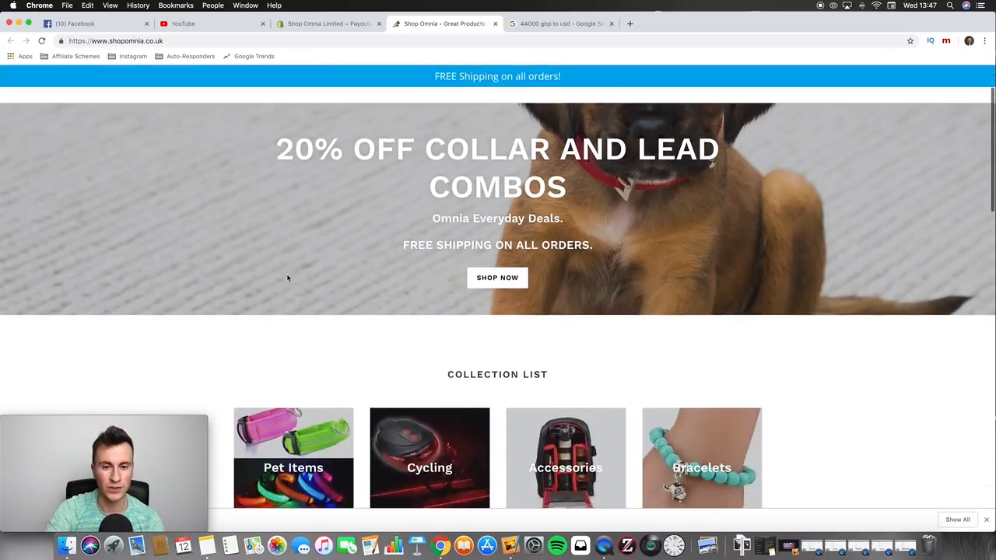
scroll(up, 3)
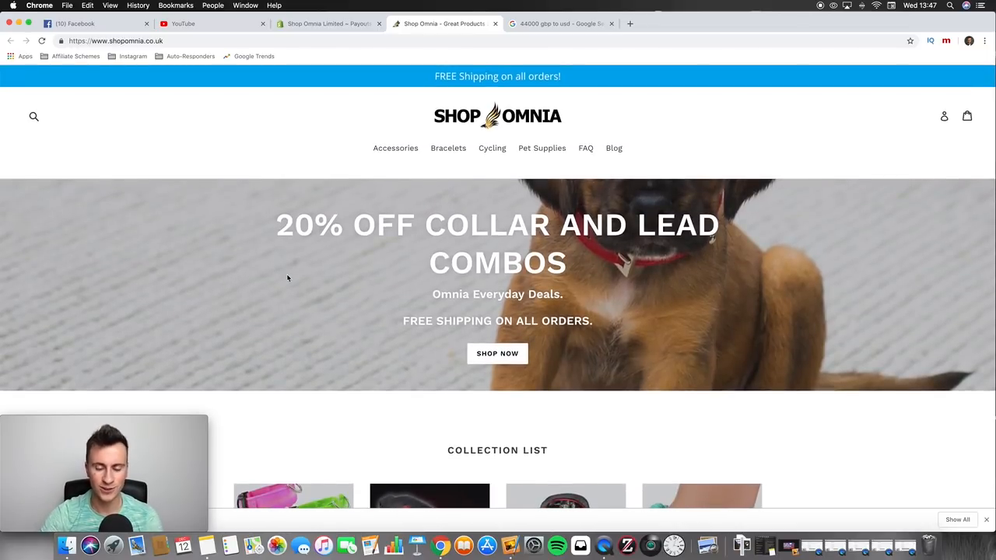
scroll(down, 3)
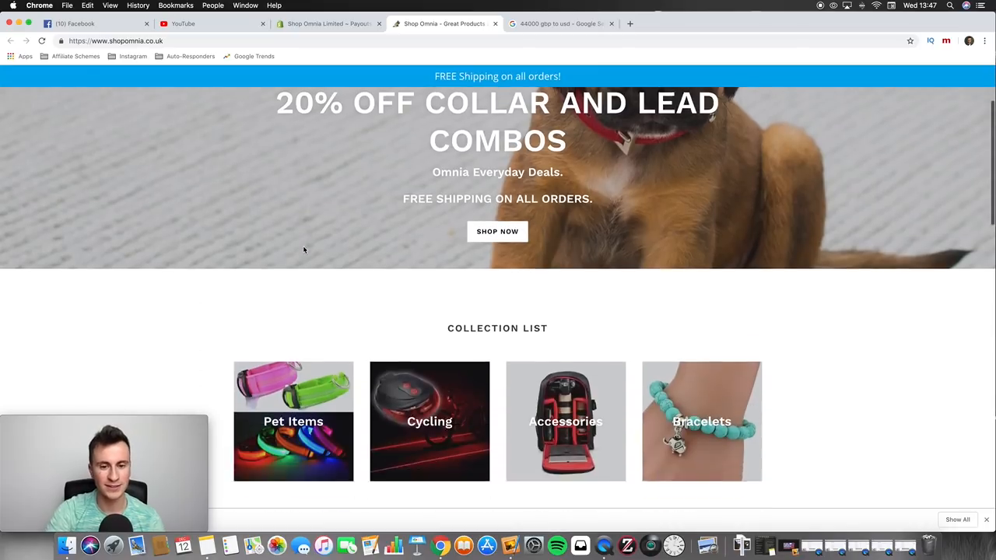
- Scroll down to the Best Selling grid with the £9.99 LED Light Up Flashing Collar and Camera Backpack
scroll(down, 3)
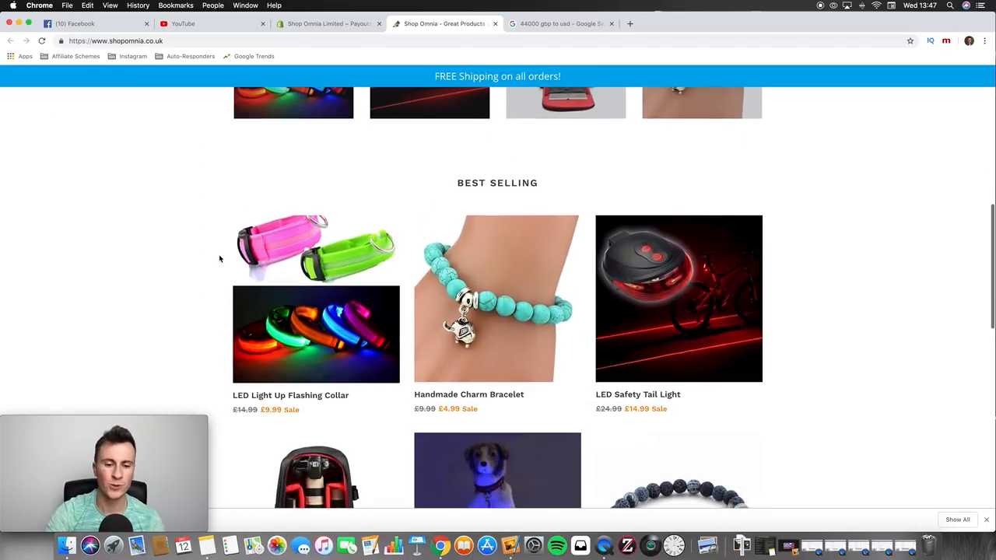
scroll(down, 3)
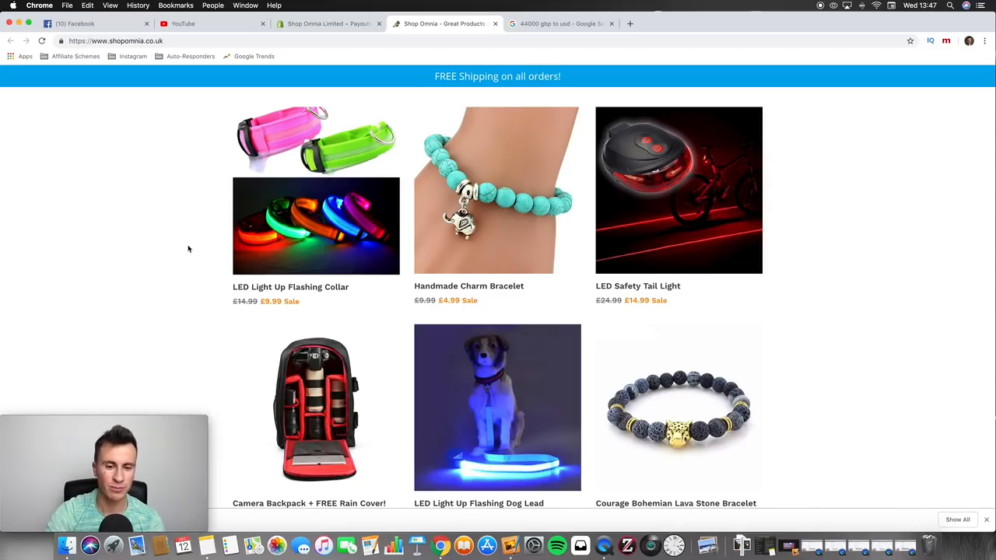
scroll(down, 3)
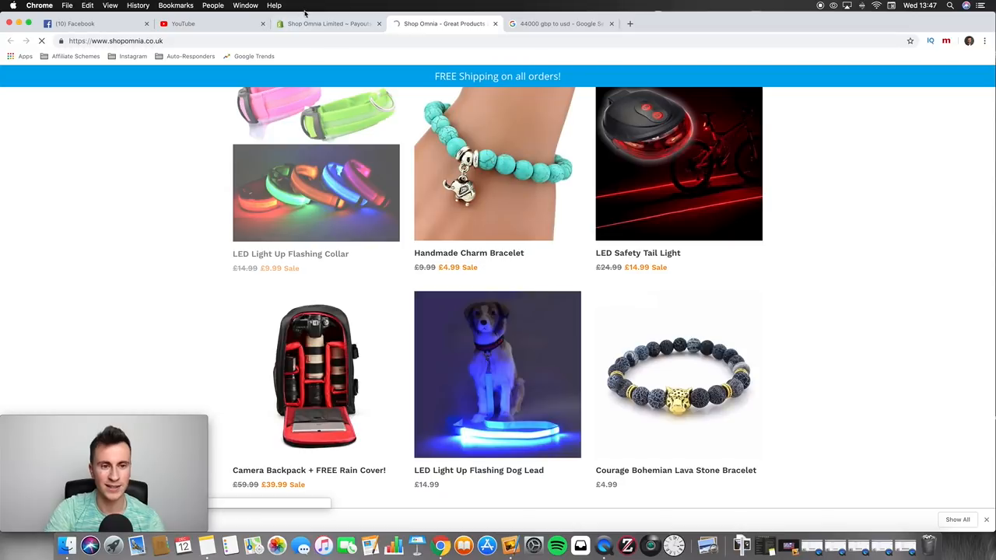
- View the LED Light Up Flashing Collar product page and look through its details
click(314, 193)
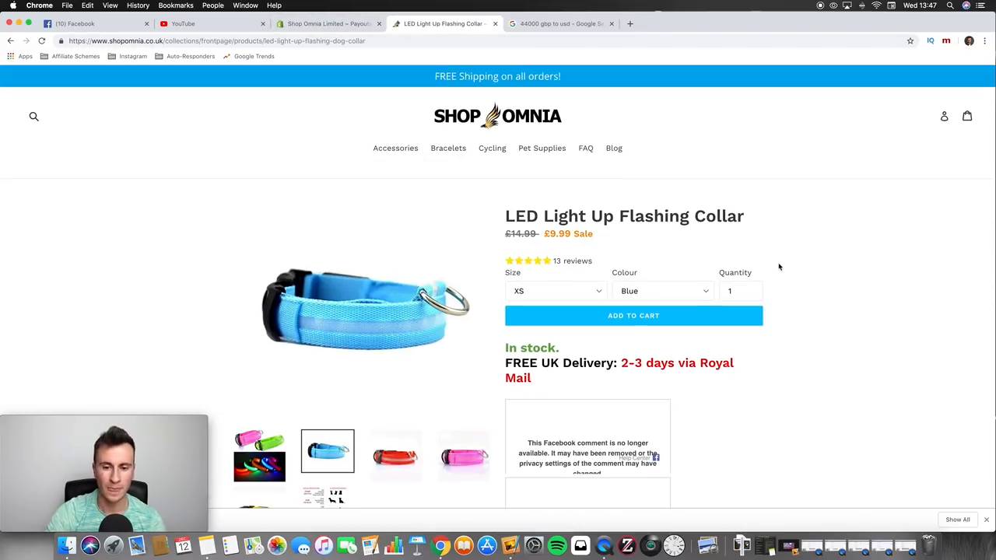
scroll(down, 3)
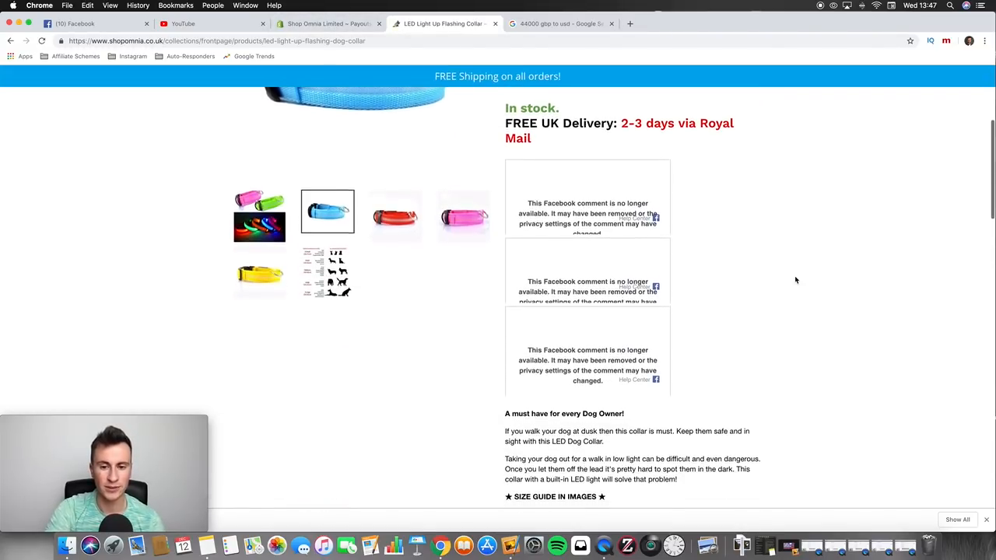
scroll(down, 3)
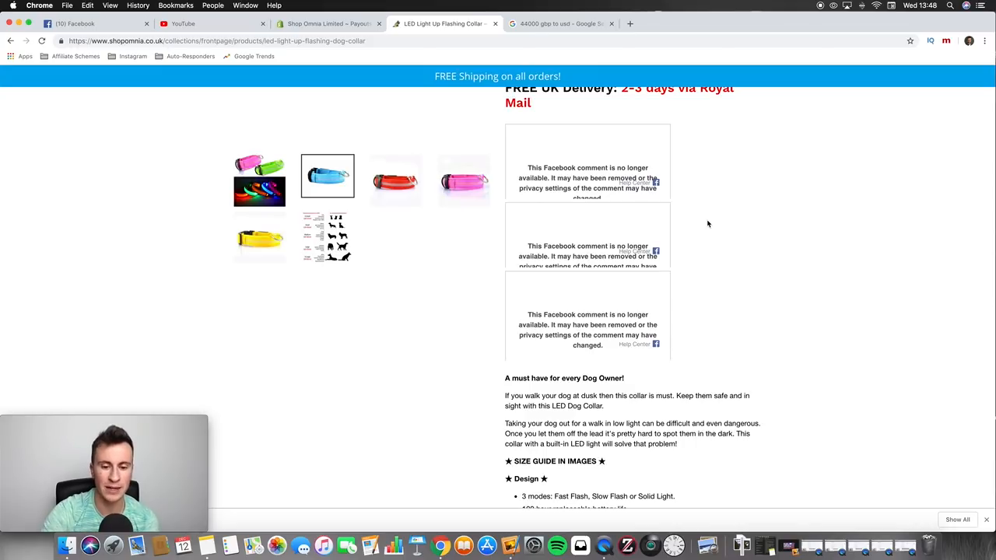
scroll(down, 3)
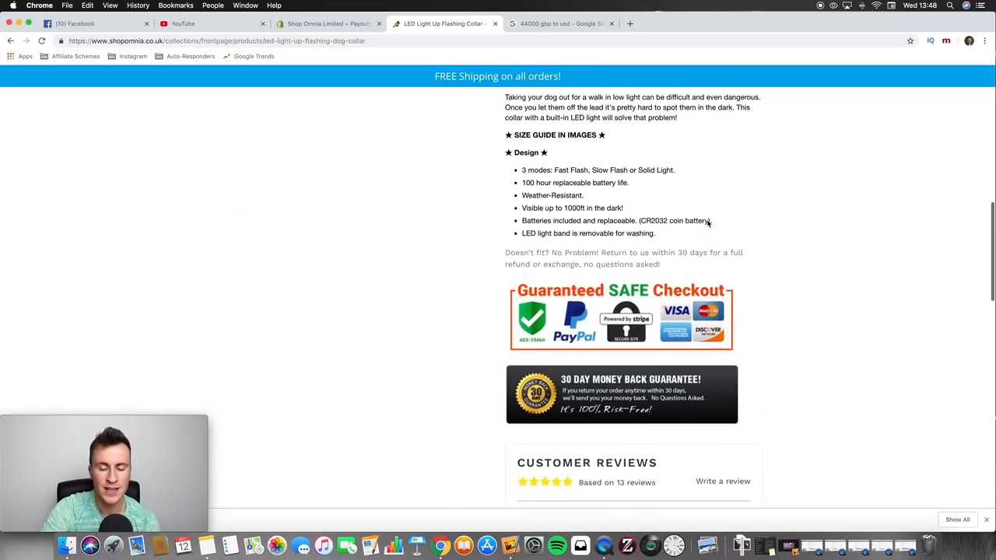
scroll(up, 3)
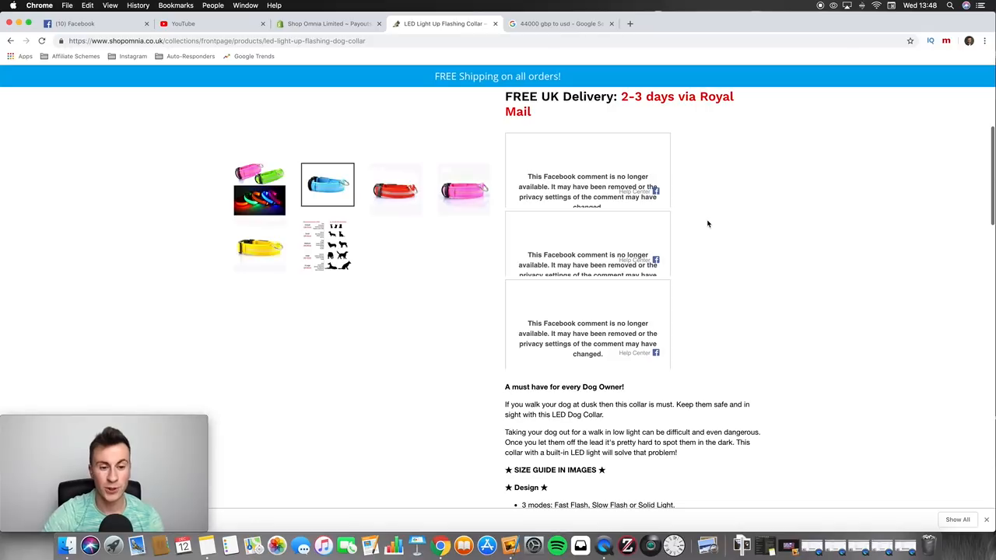
mouse_move(750, 262)
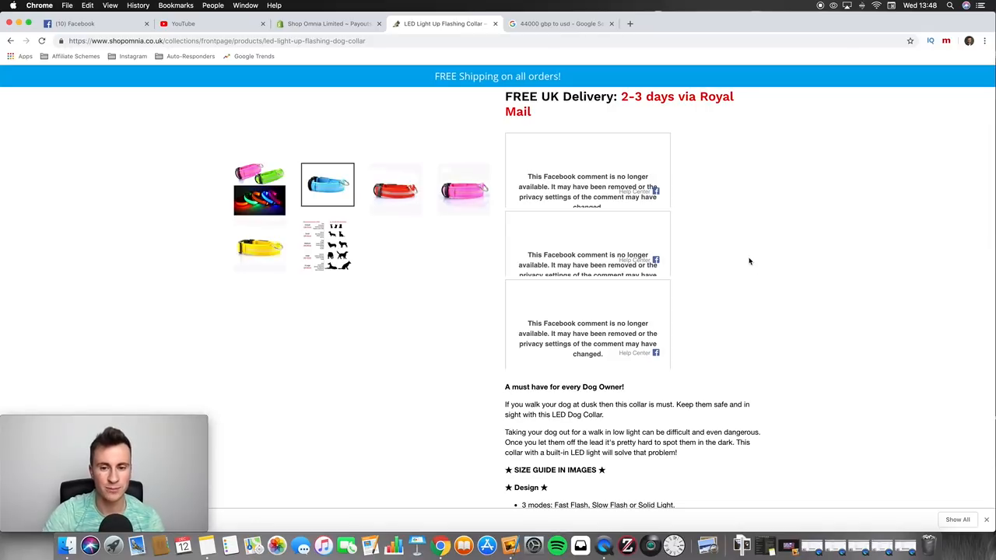
- Return to the shopomnia.co.uk homepage best-selling product grid
scroll(down, 3)
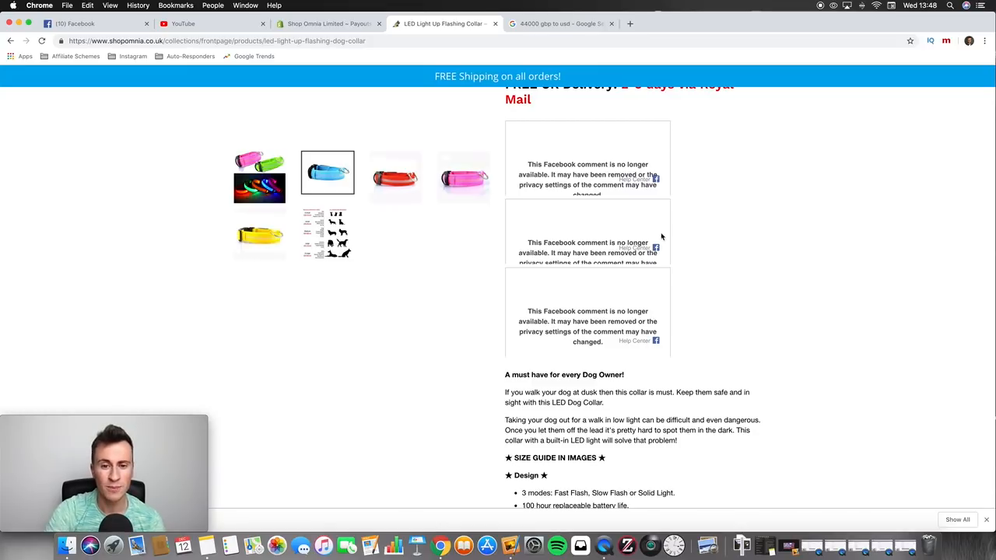
mouse_move(731, 218)
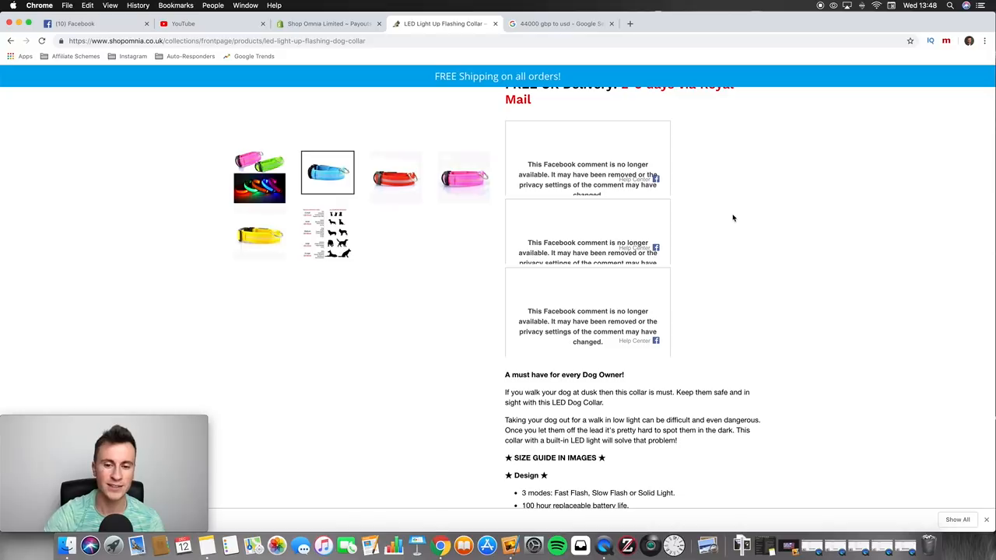
mouse_move(686, 247)
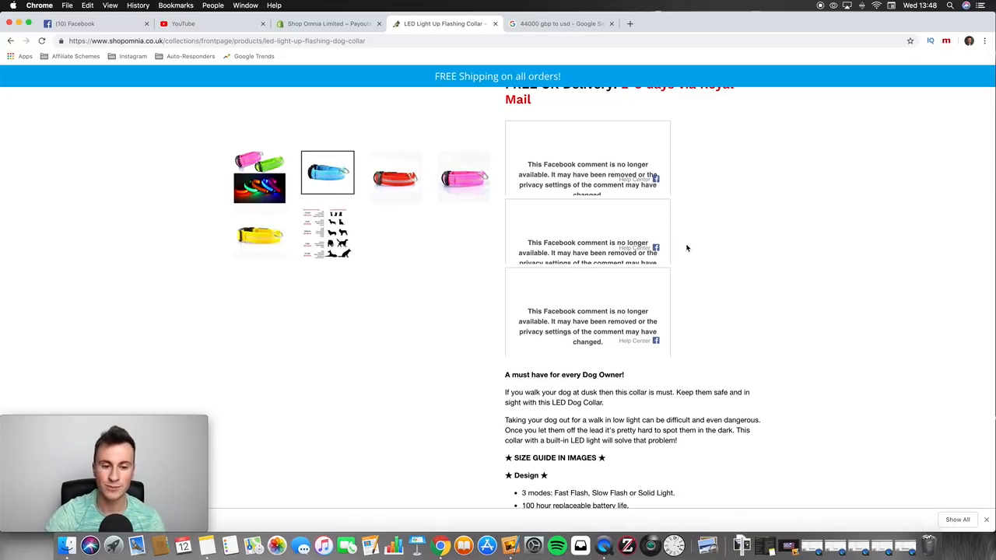
mouse_move(691, 283)
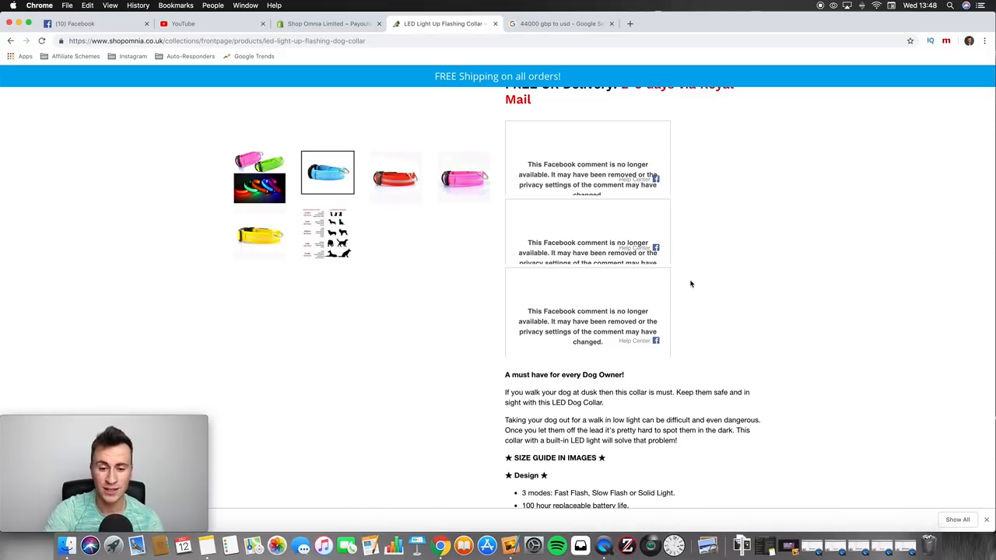
scroll(up, 3)
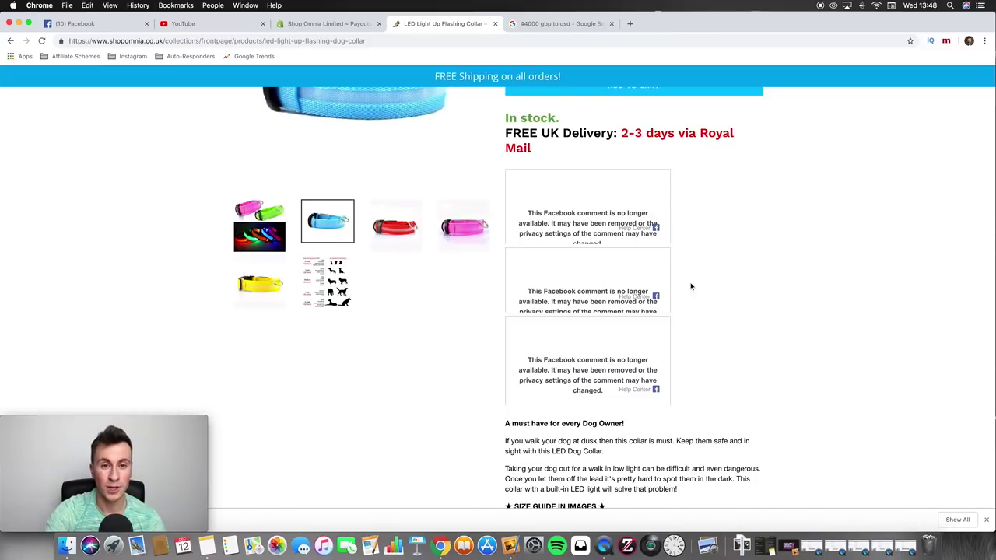
scroll(up, 3)
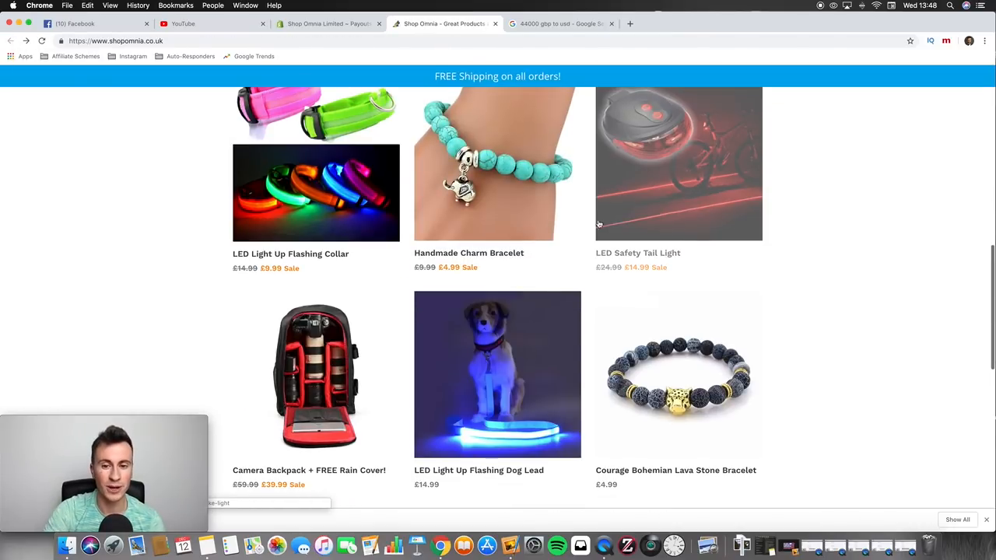
- Scroll the storefront homepage to its top and switch back to the Shopify Payouts tab
scroll(down, 3)
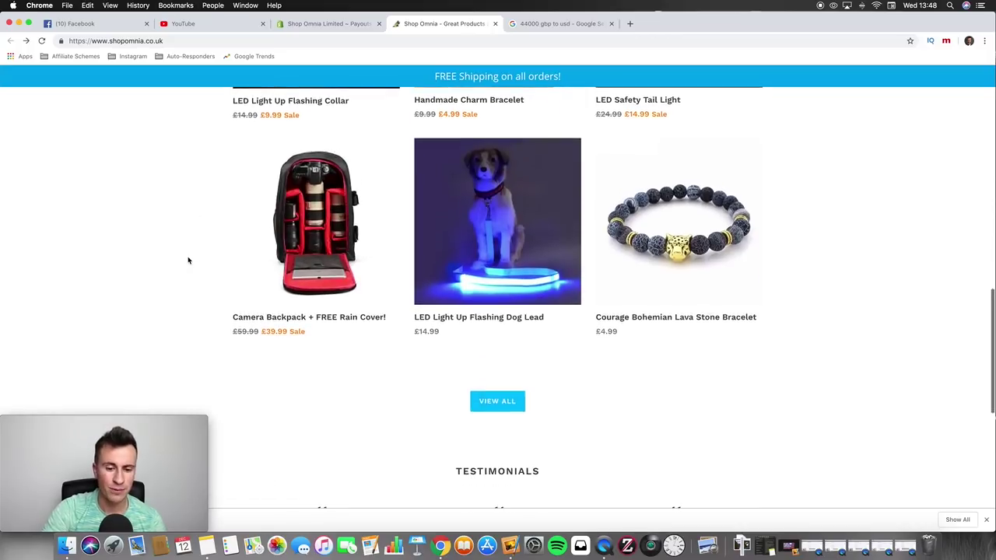
scroll(up, 3)
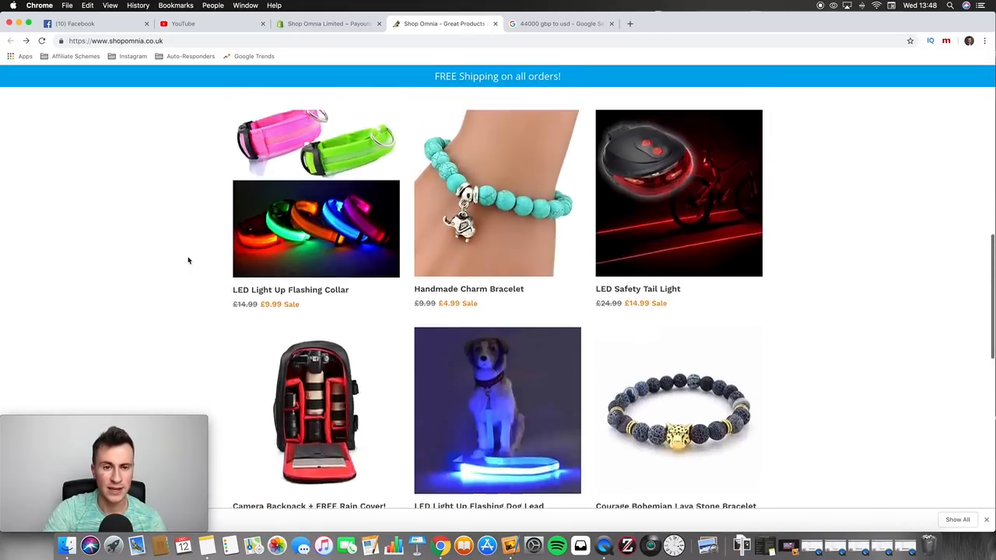
scroll(up, 3)
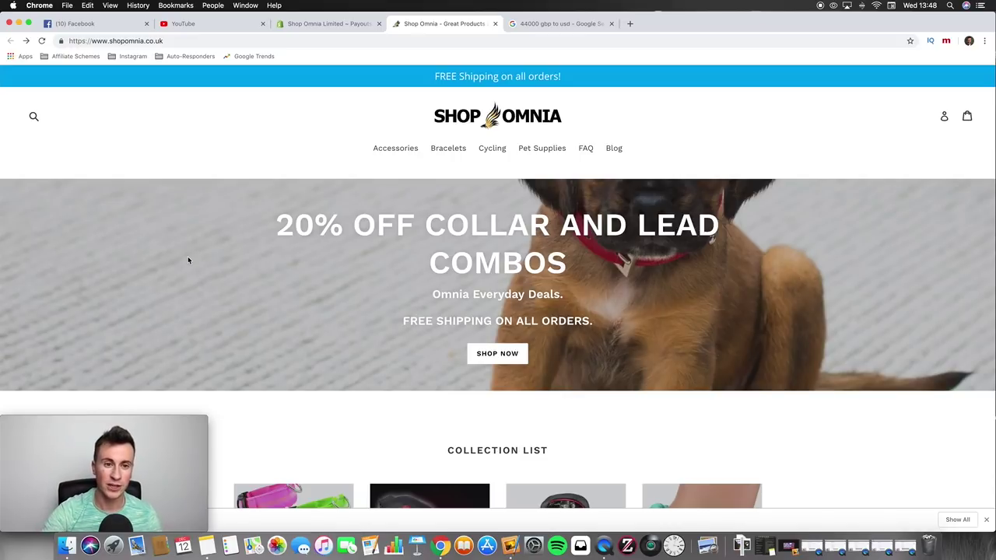
click(326, 24)
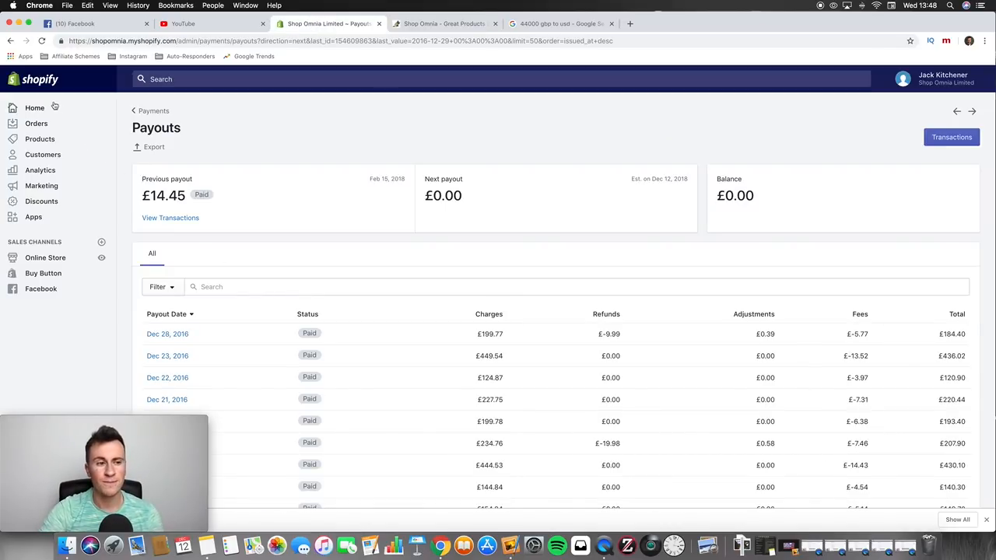
- Switch back to the Shop Omnia storefront homepage with its collar and lead offer
click(34, 108)
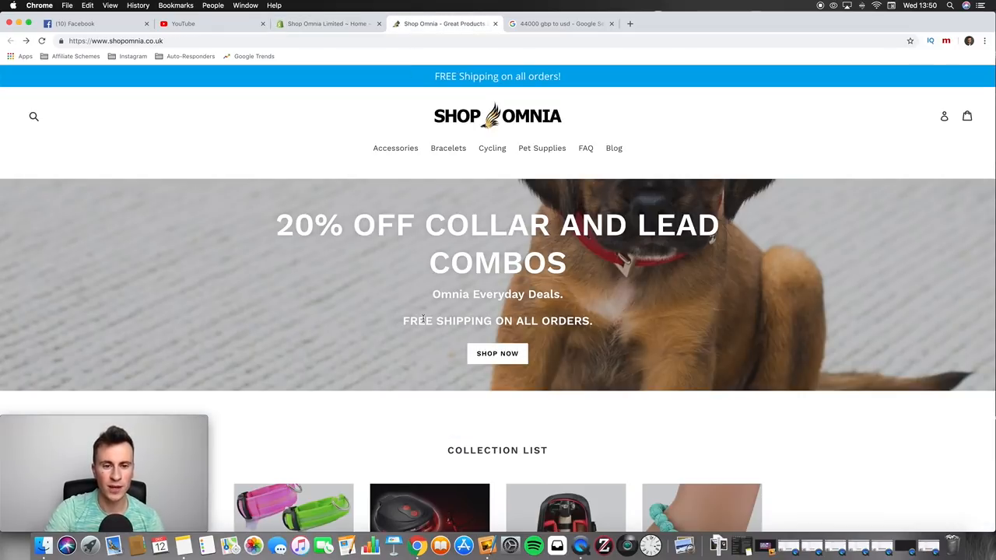
- Leave the storefront's Best Selling grid for the Shopify admin and show the installed apps list (Oberlo, Product Reviews, Plug in SEO, Mailchimp)
scroll(down, 3)
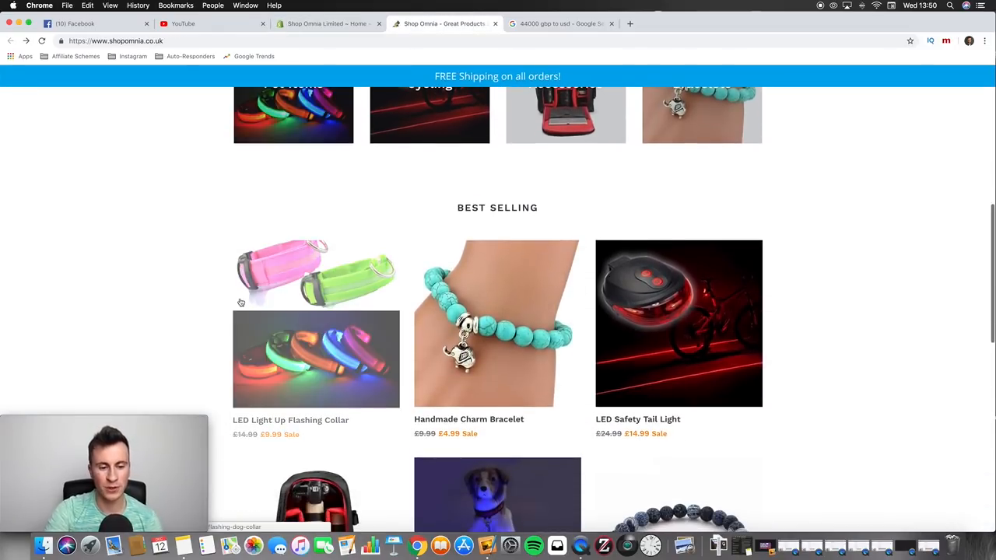
scroll(up, 3)
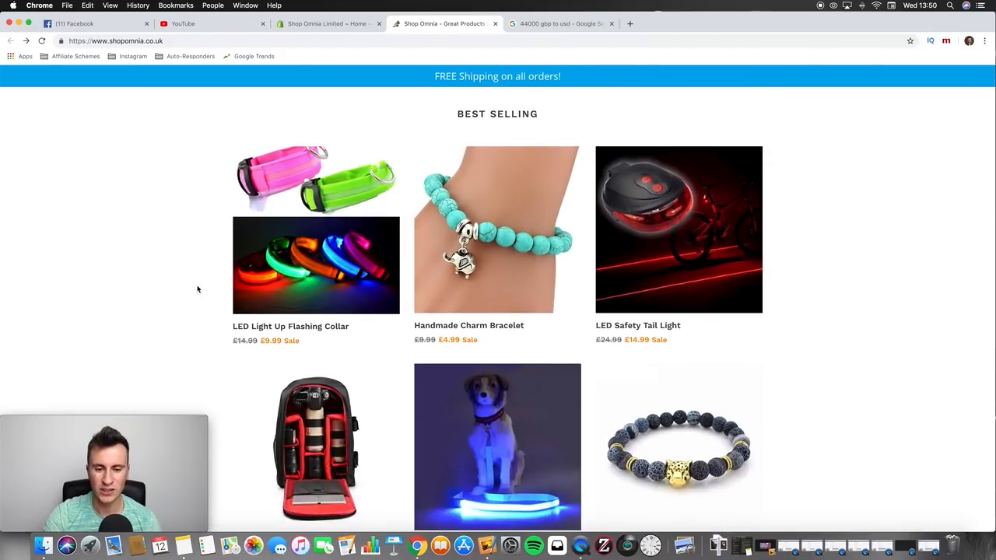
mouse_move(218, 131)
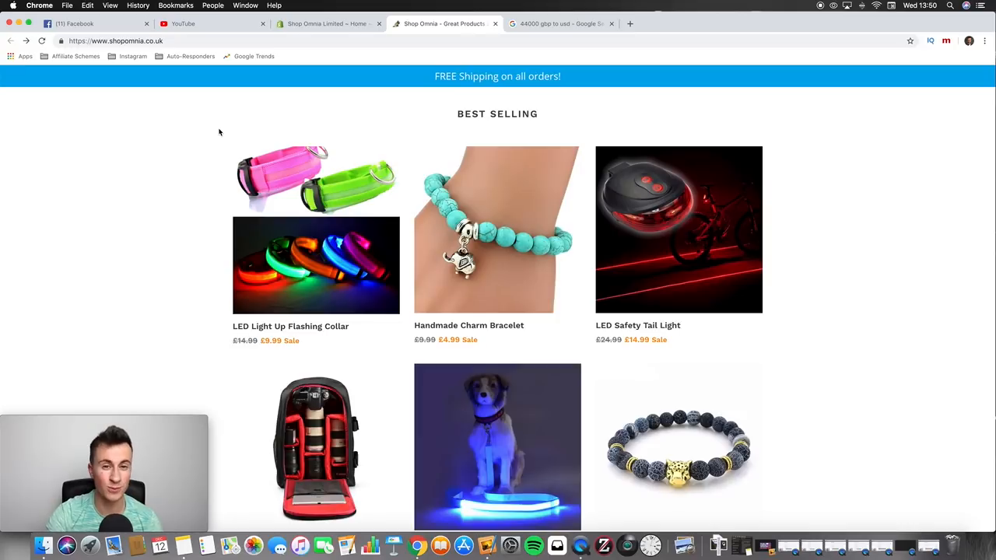
mouse_move(166, 187)
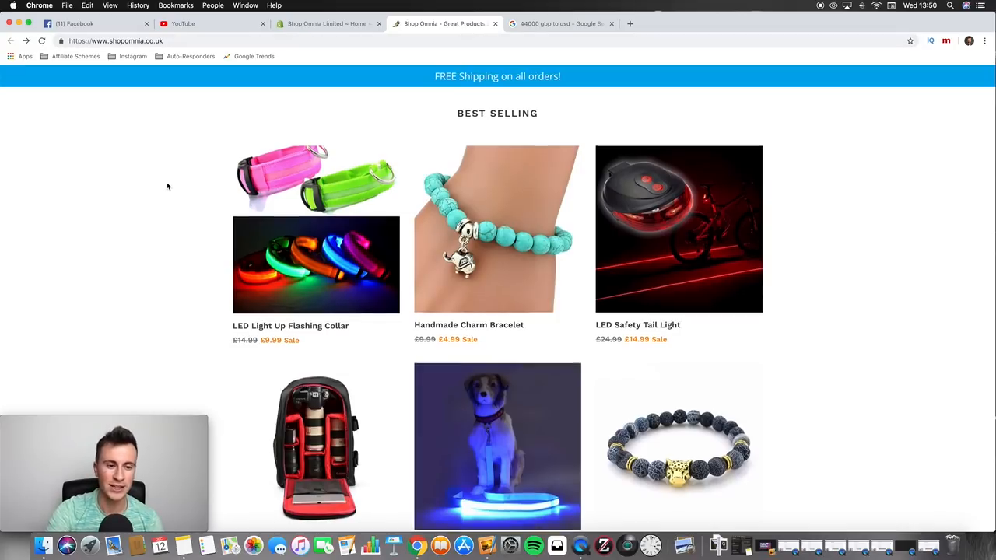
scroll(down, 3)
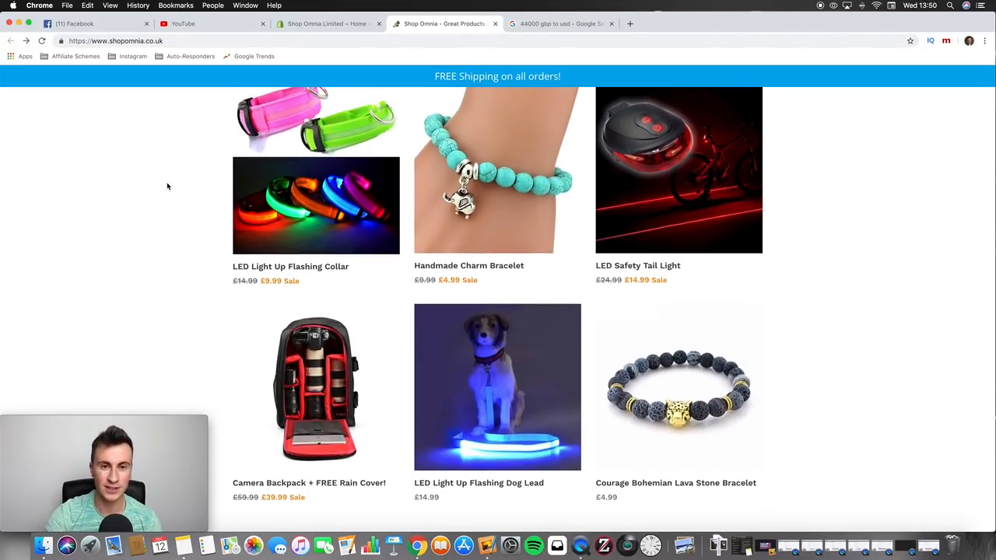
click(327, 23)
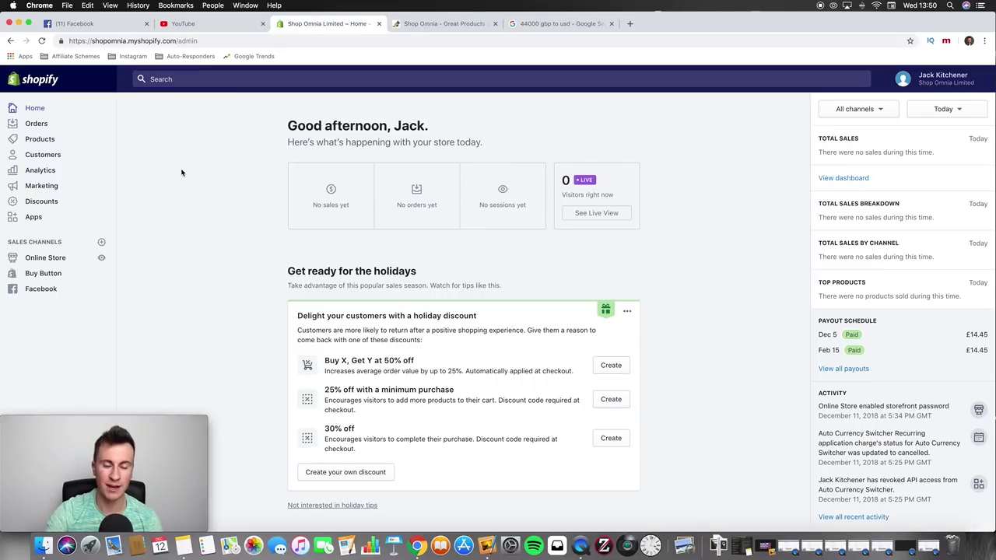
mouse_move(173, 243)
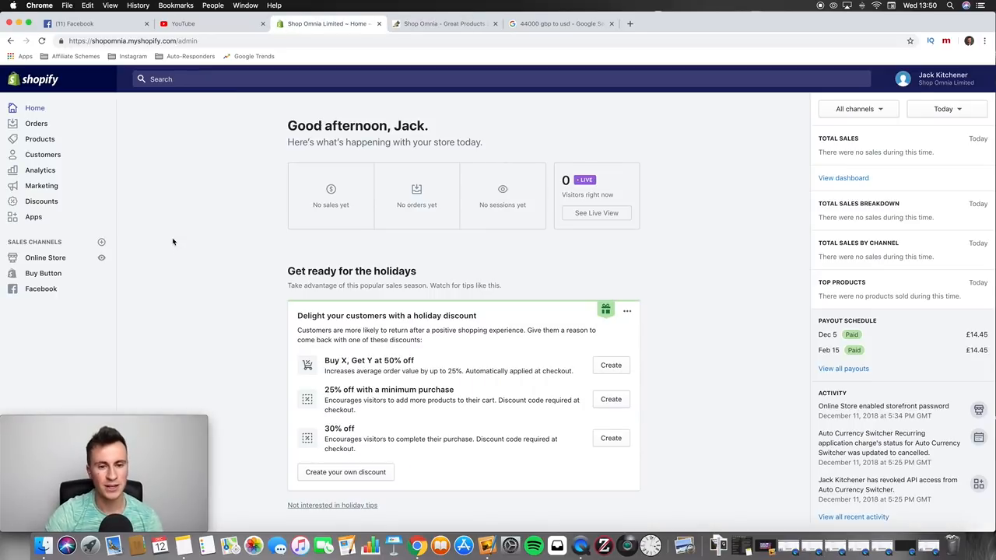
click(34, 216)
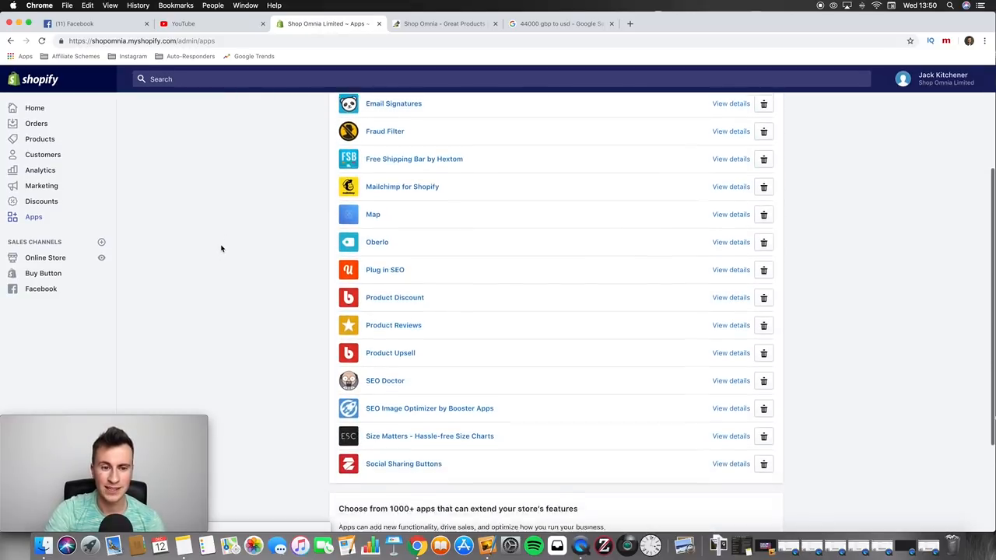
- Finish scrolling the installed apps, glance at the storefront, then return to the Shopify admin Home
scroll(up, 3)
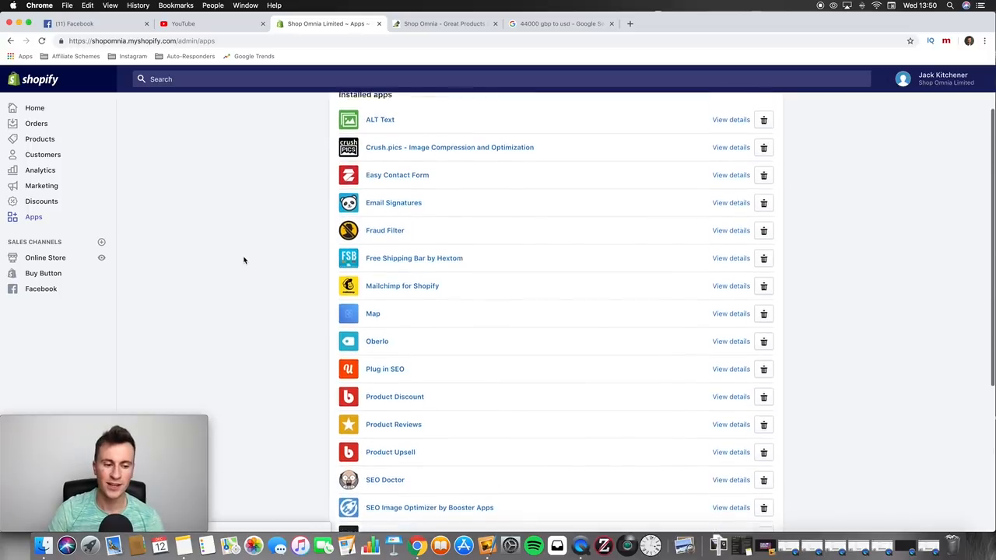
scroll(up, 3)
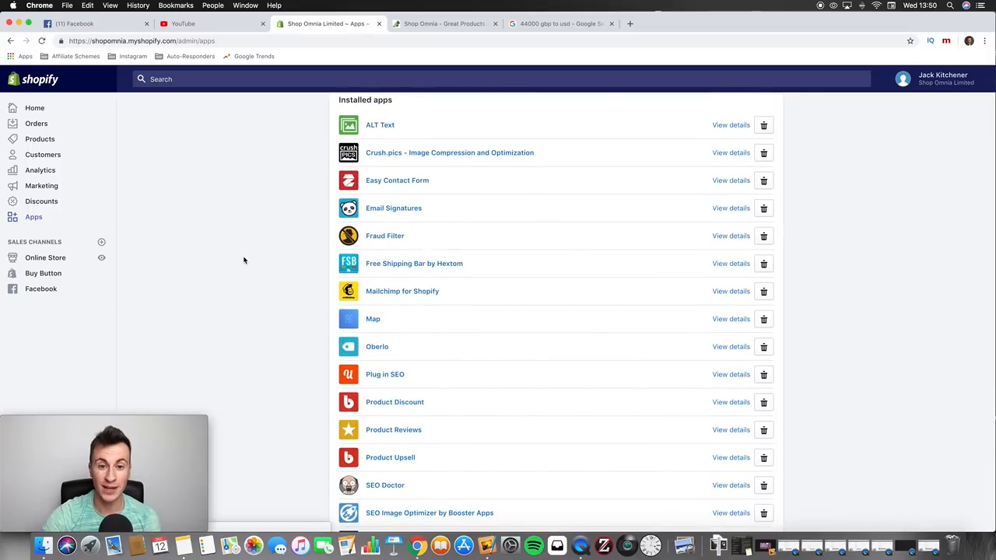
mouse_move(233, 242)
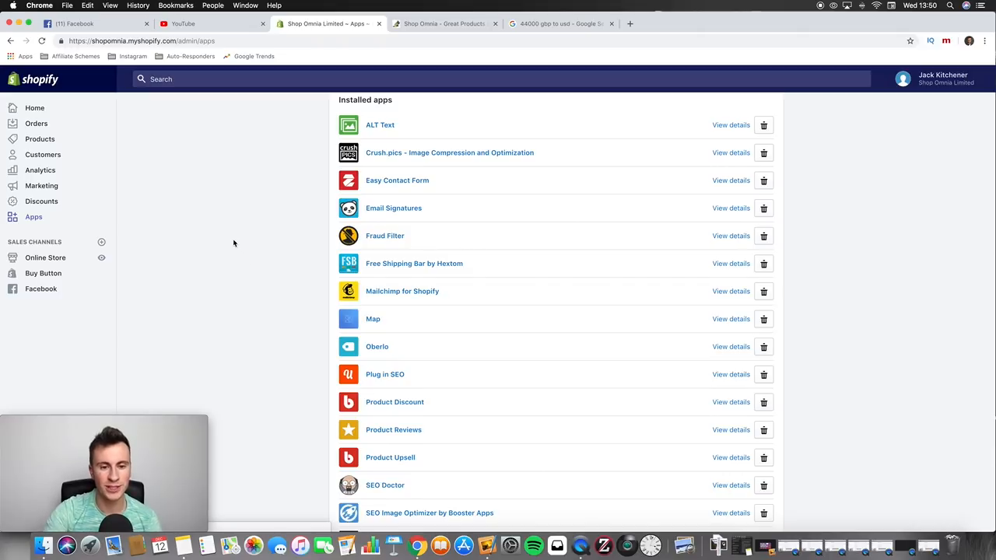
scroll(up, 3)
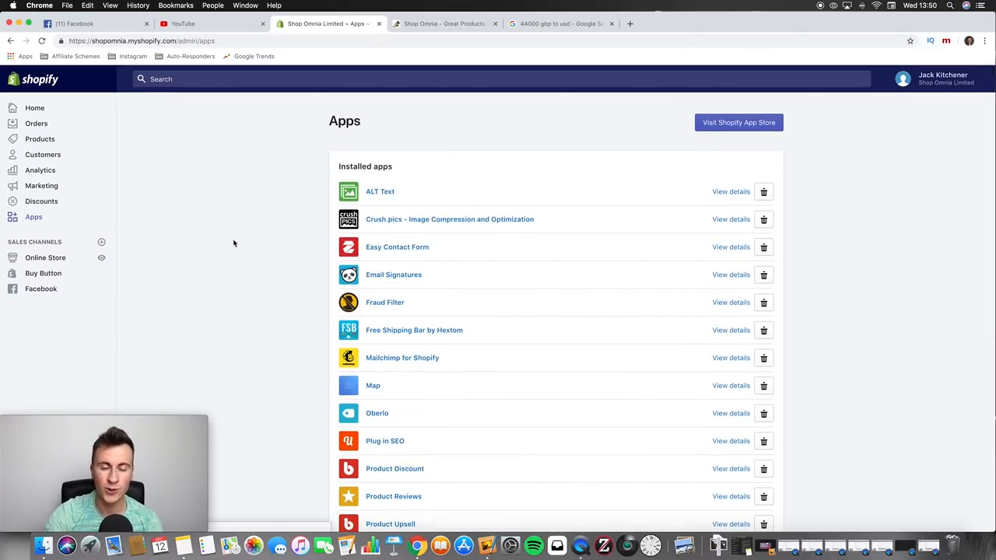
click(443, 24)
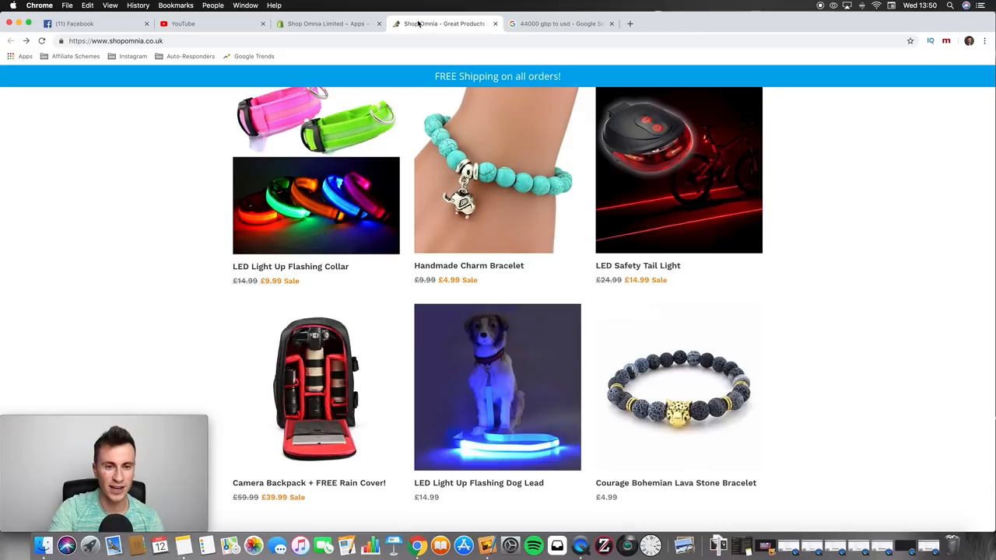
click(324, 23)
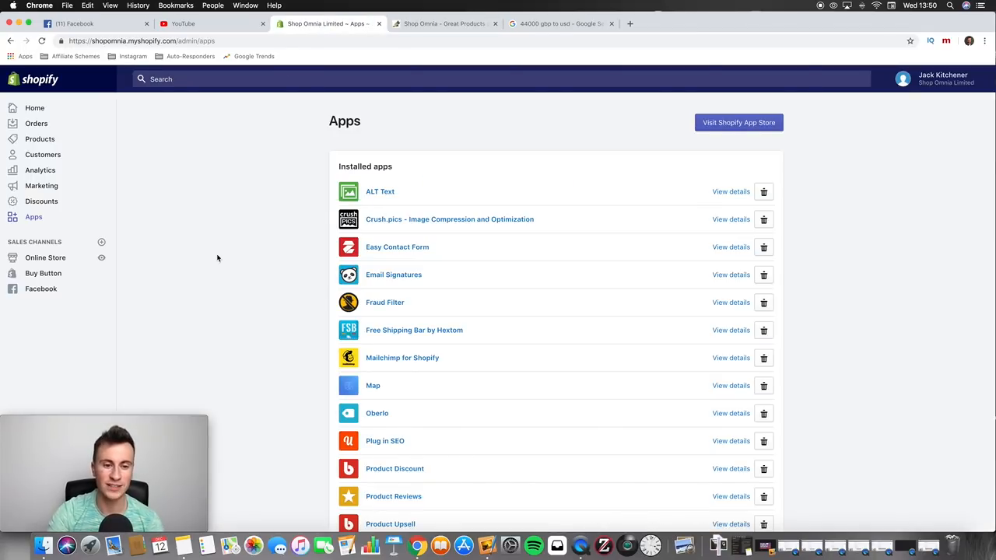
mouse_move(234, 241)
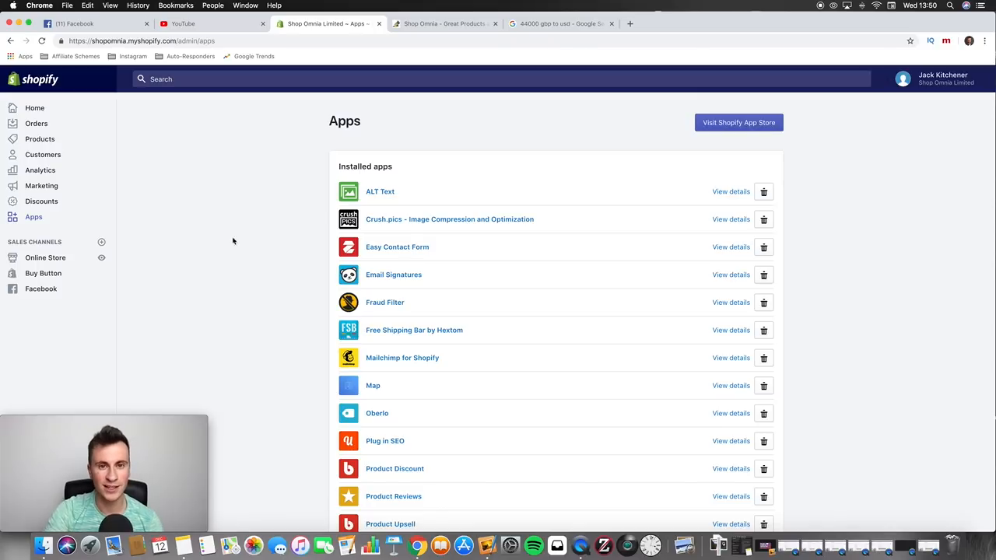
mouse_move(168, 230)
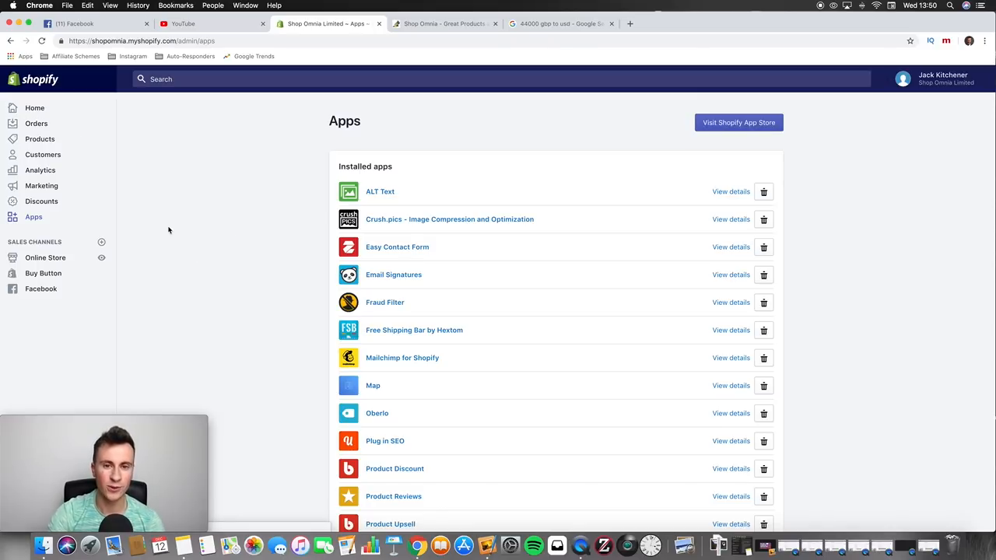
click(34, 107)
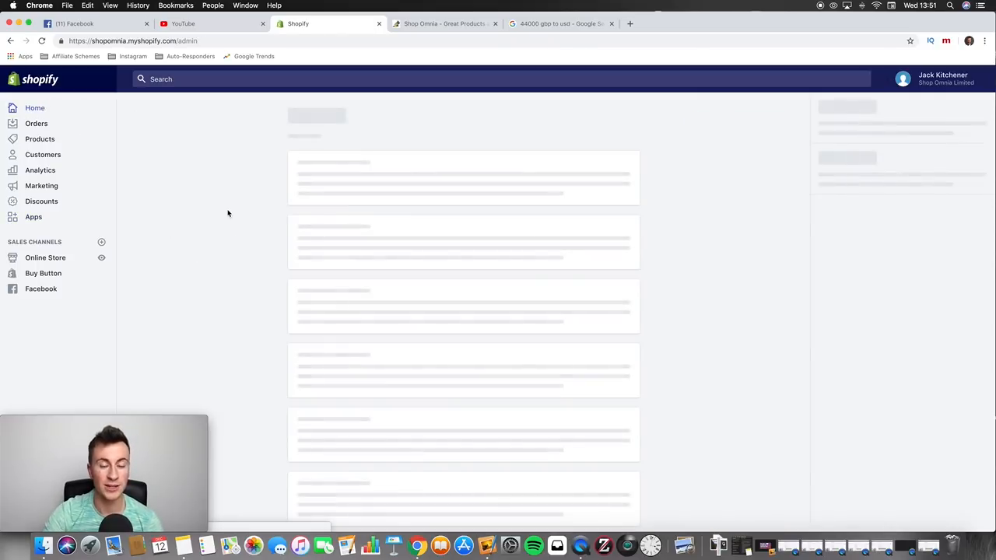